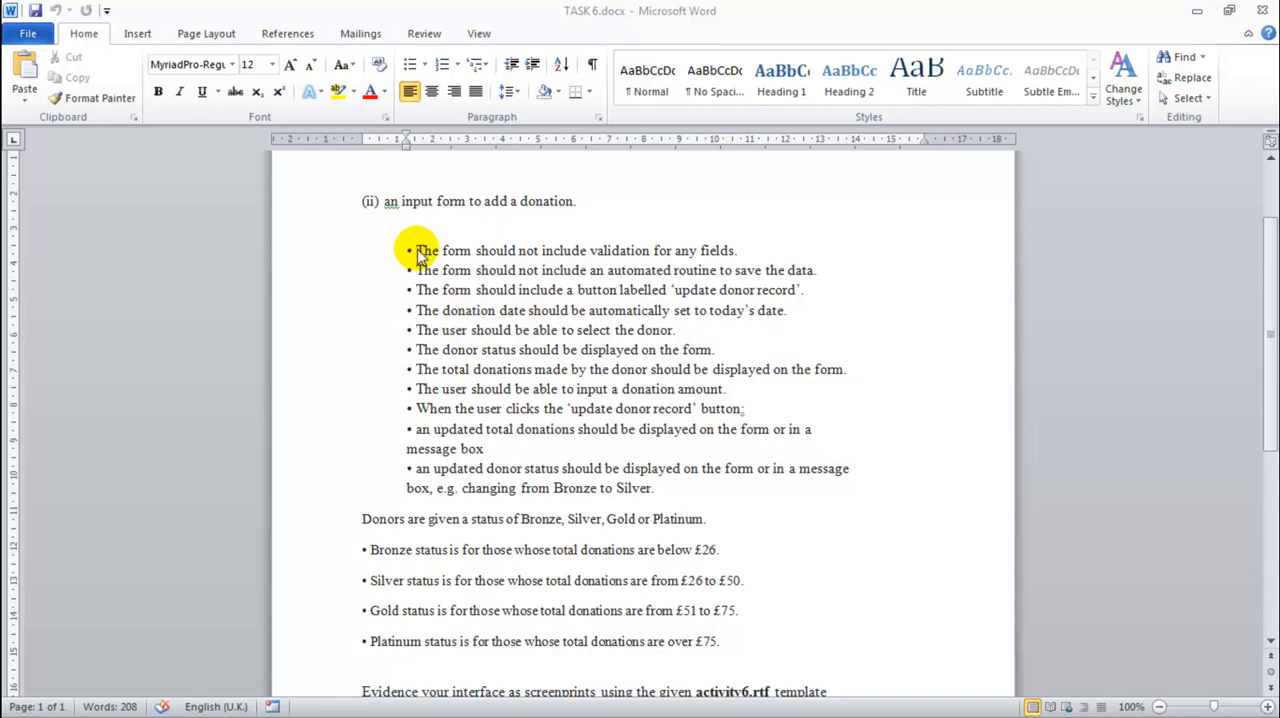
# Step: Highlight the first button requirement in the brief and close the tblDonation form
pyautogui.moveTo(417, 250); pyautogui.dragTo(420, 389)
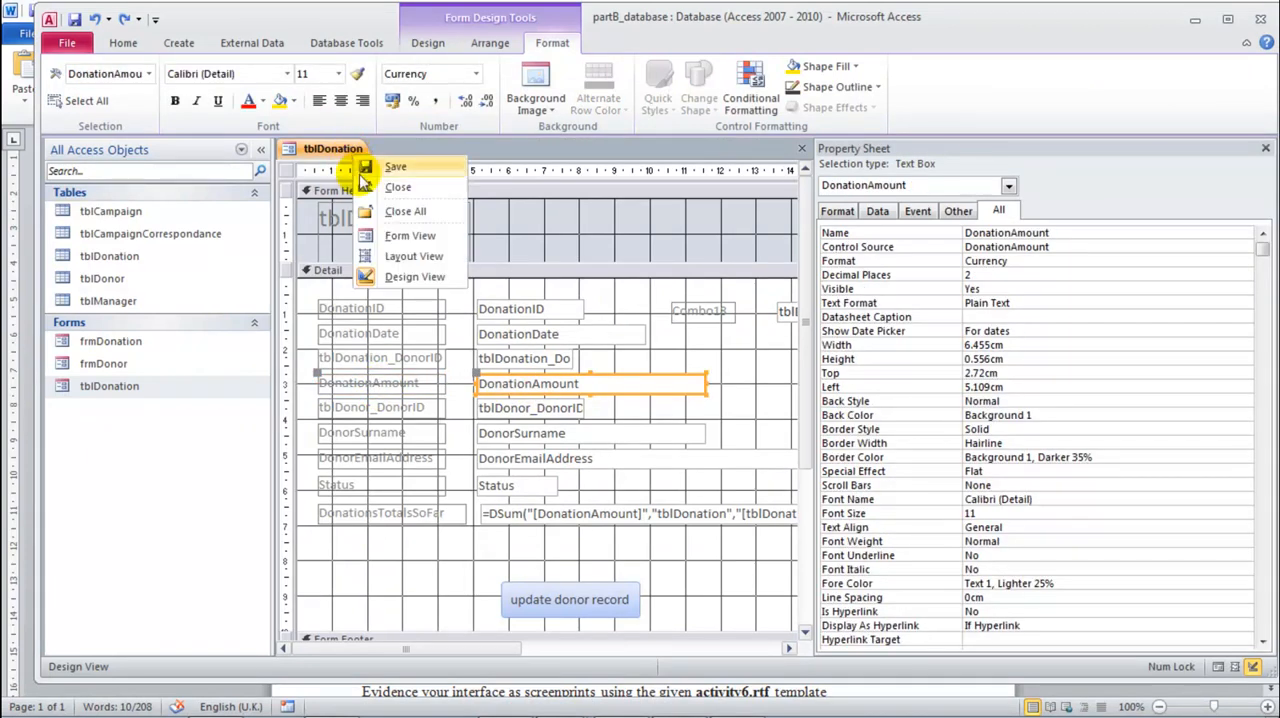
pyautogui.click(410, 235)
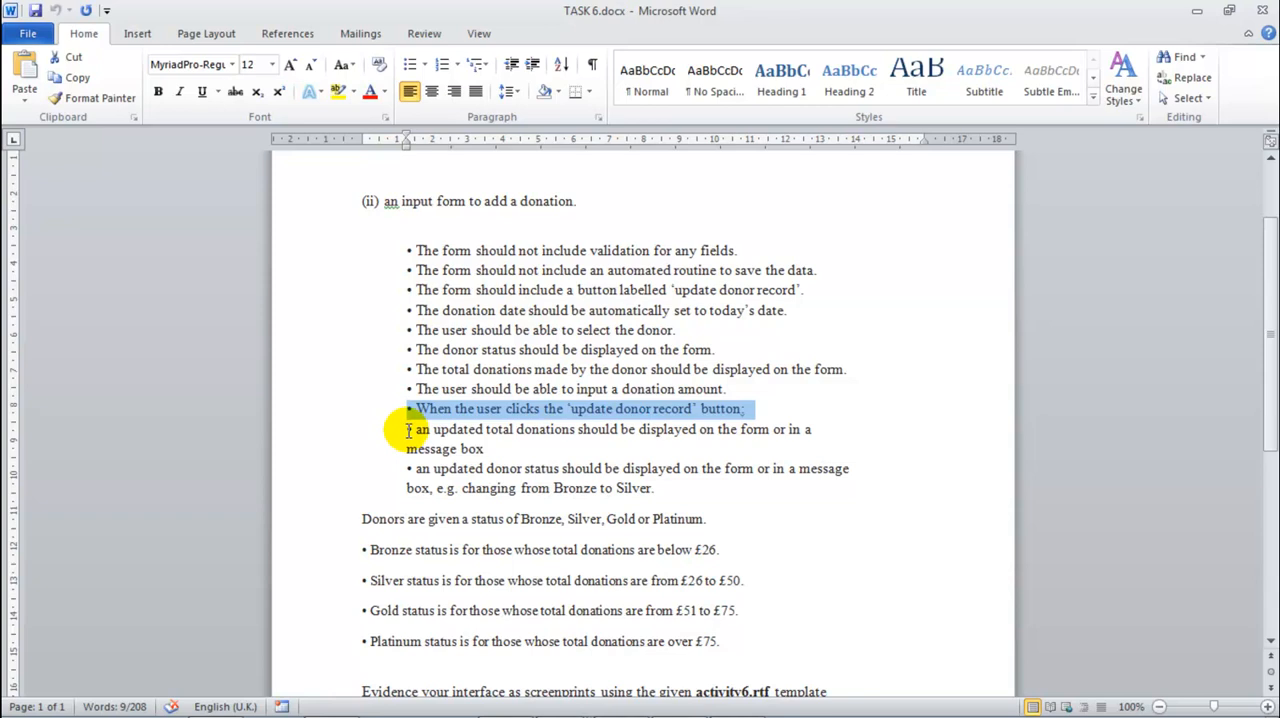
pyautogui.click(430, 429)
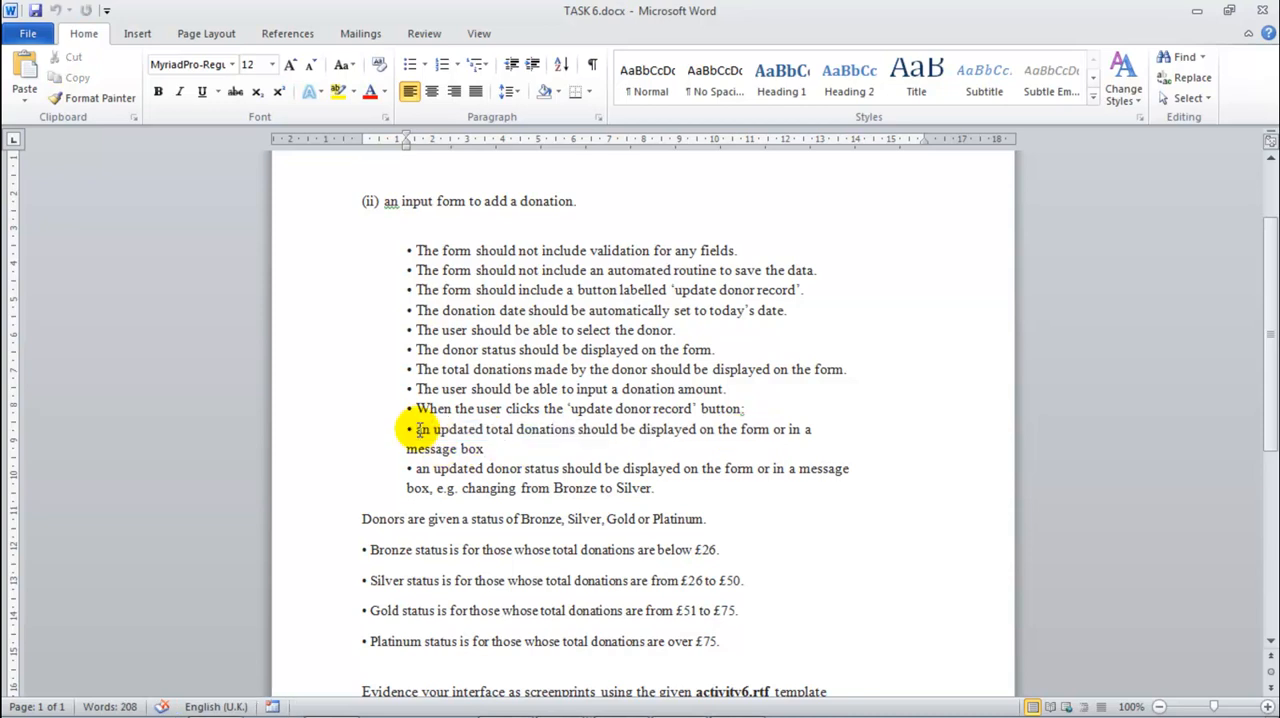
pyautogui.moveTo(417, 429); pyautogui.dragTo(775, 429)
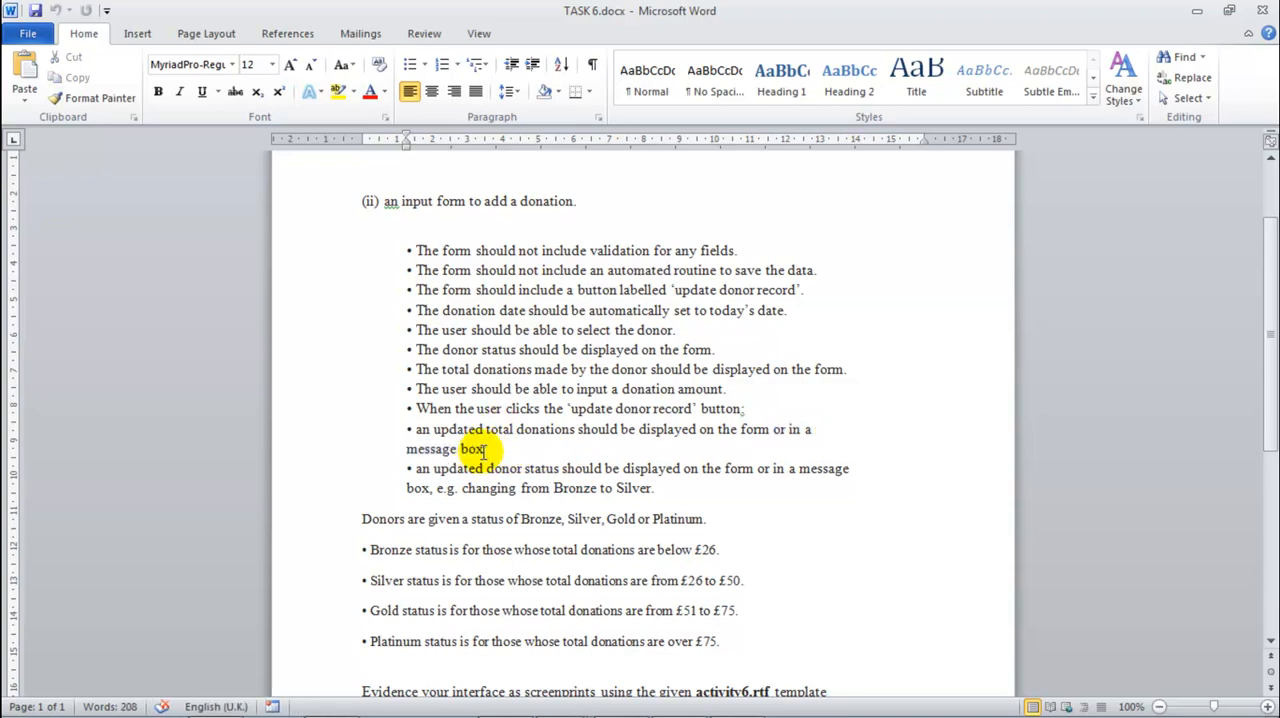
pyautogui.moveTo(407, 429); pyautogui.dragTo(482, 448)
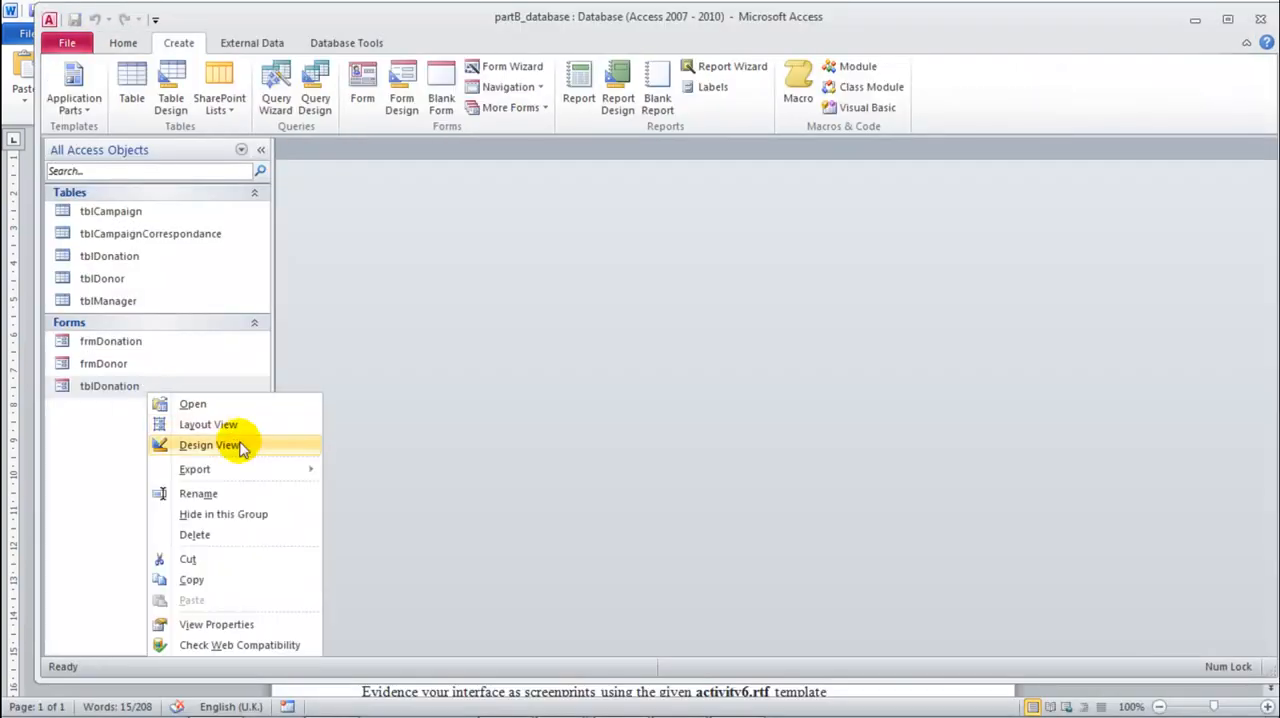
# Step: Open tblDonation in Design View and shade the DonationAmount and DonationsTotalsSoFar labels yellow
pyautogui.click(209, 445)
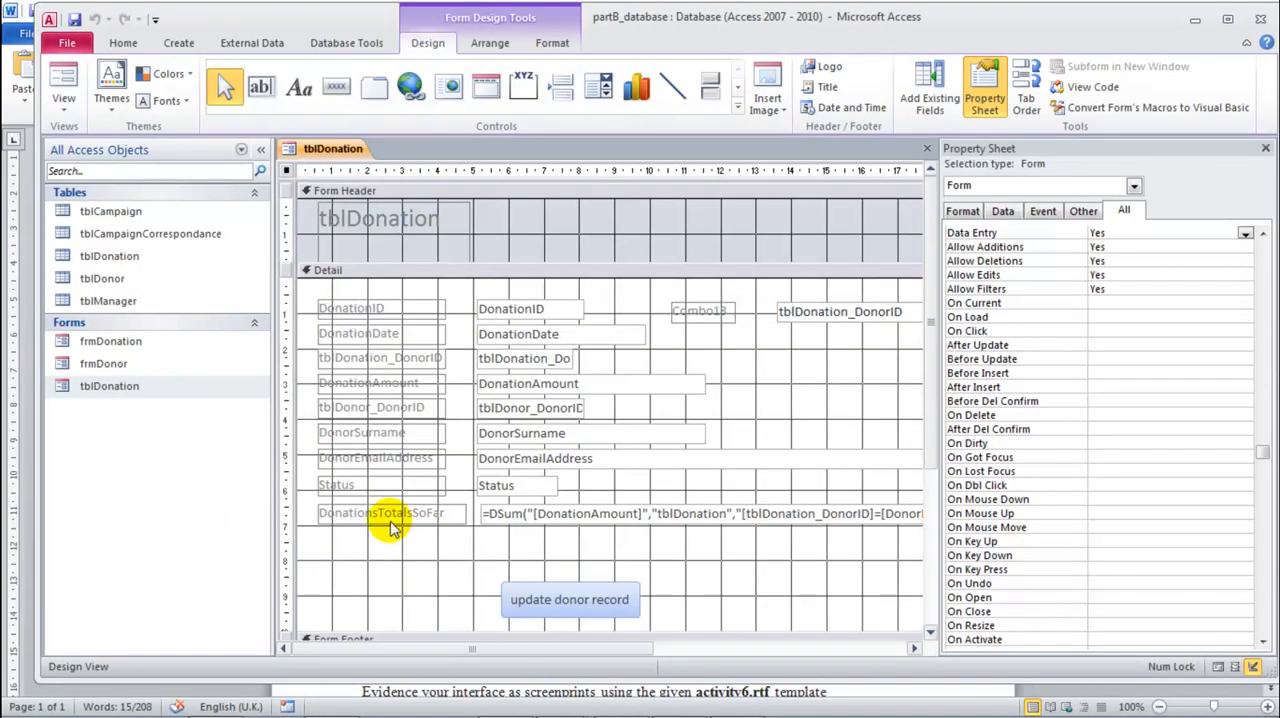
pyautogui.click(368, 382)
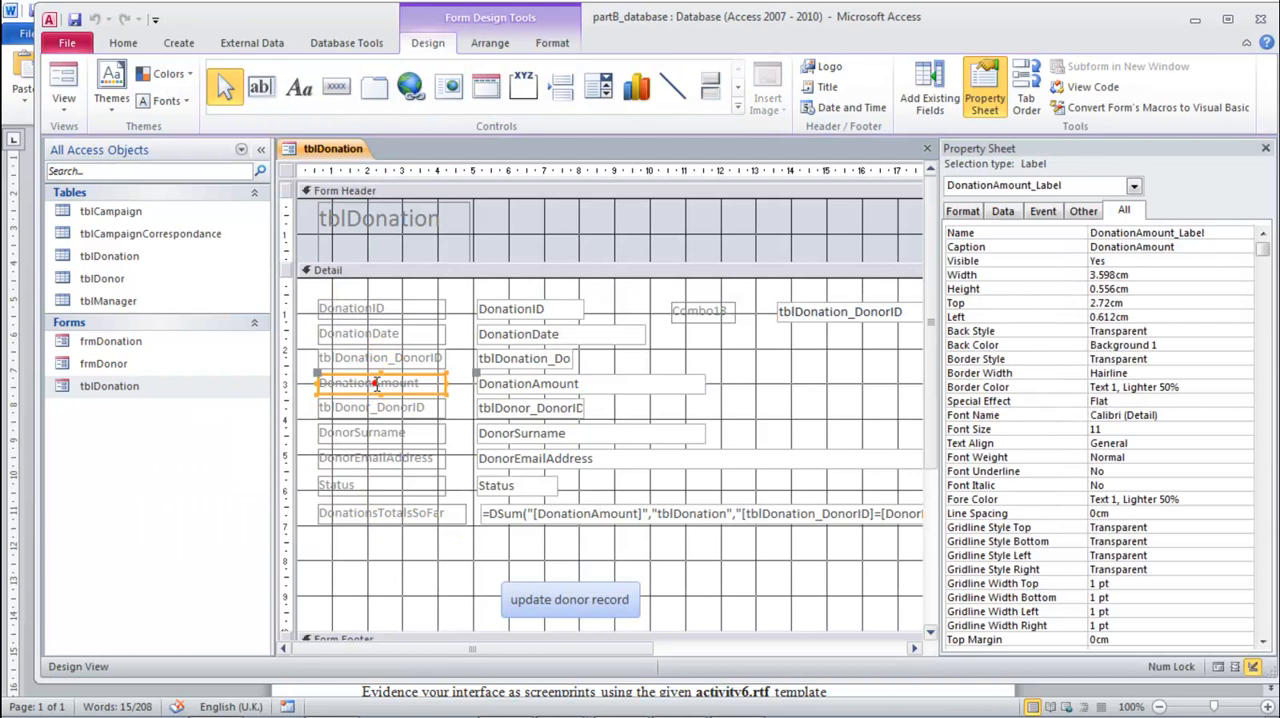
pyautogui.click(552, 42)
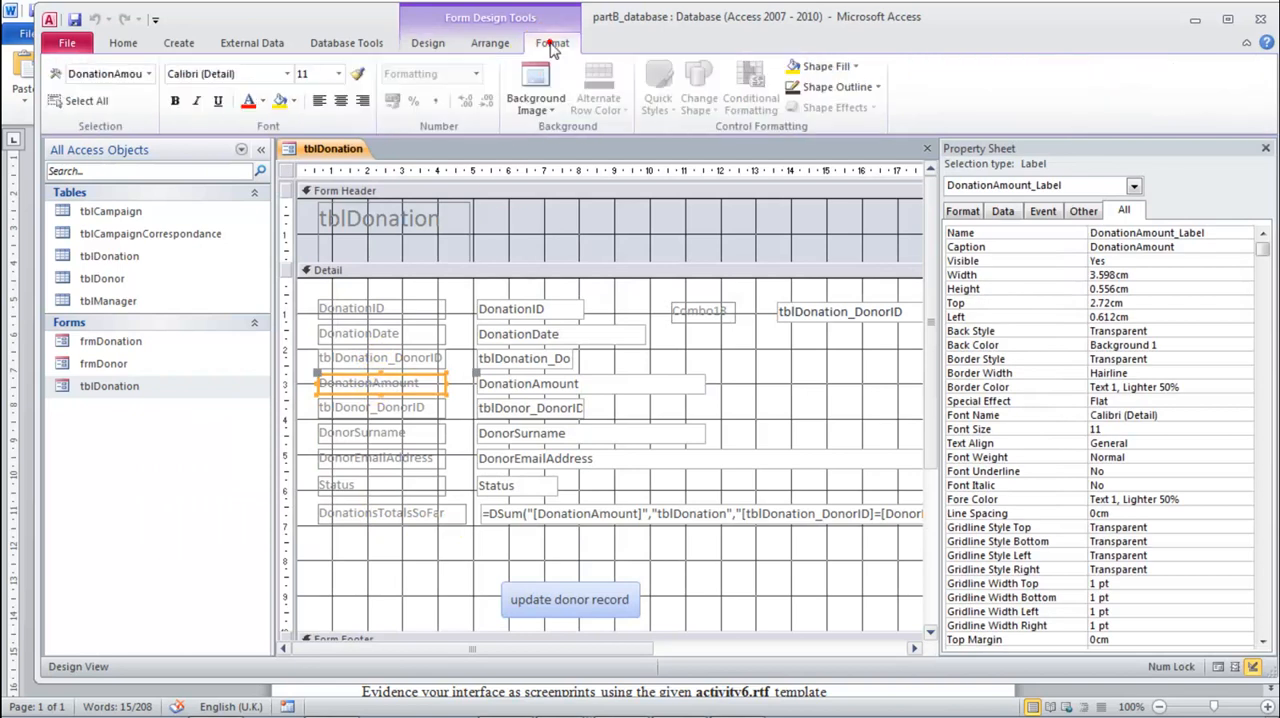
pyautogui.click(855, 66)
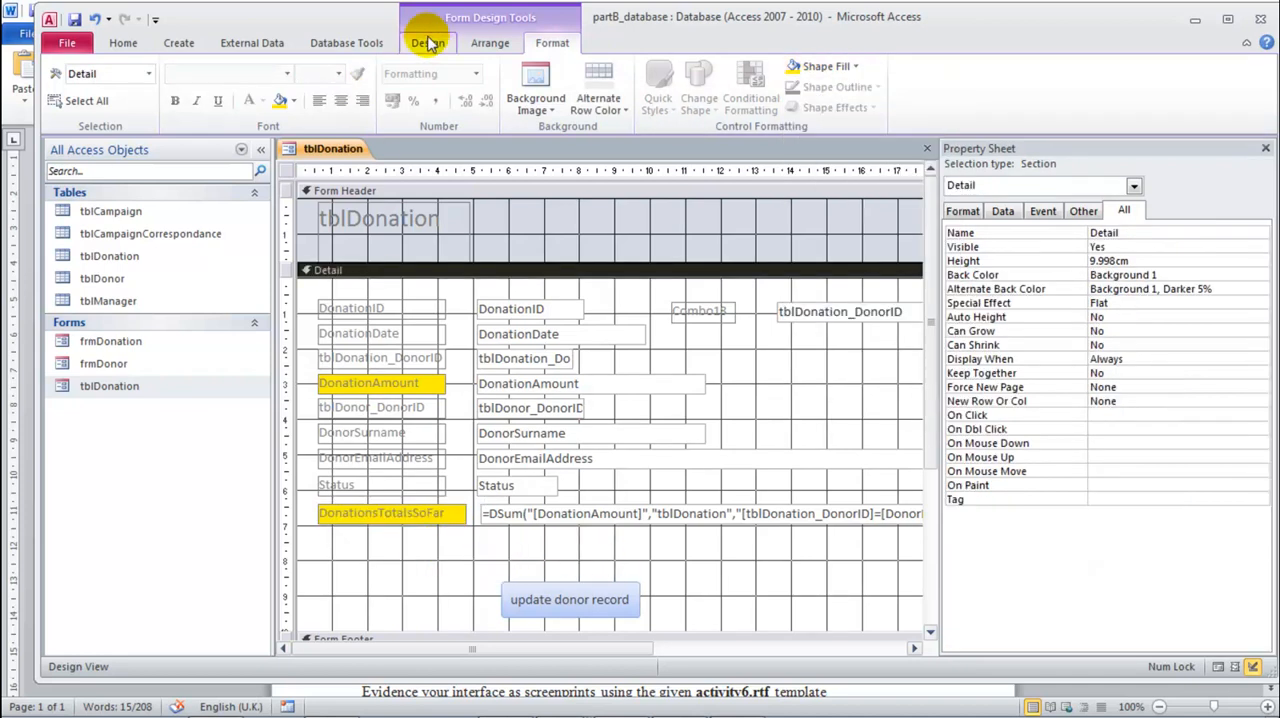
pyautogui.click(427, 42)
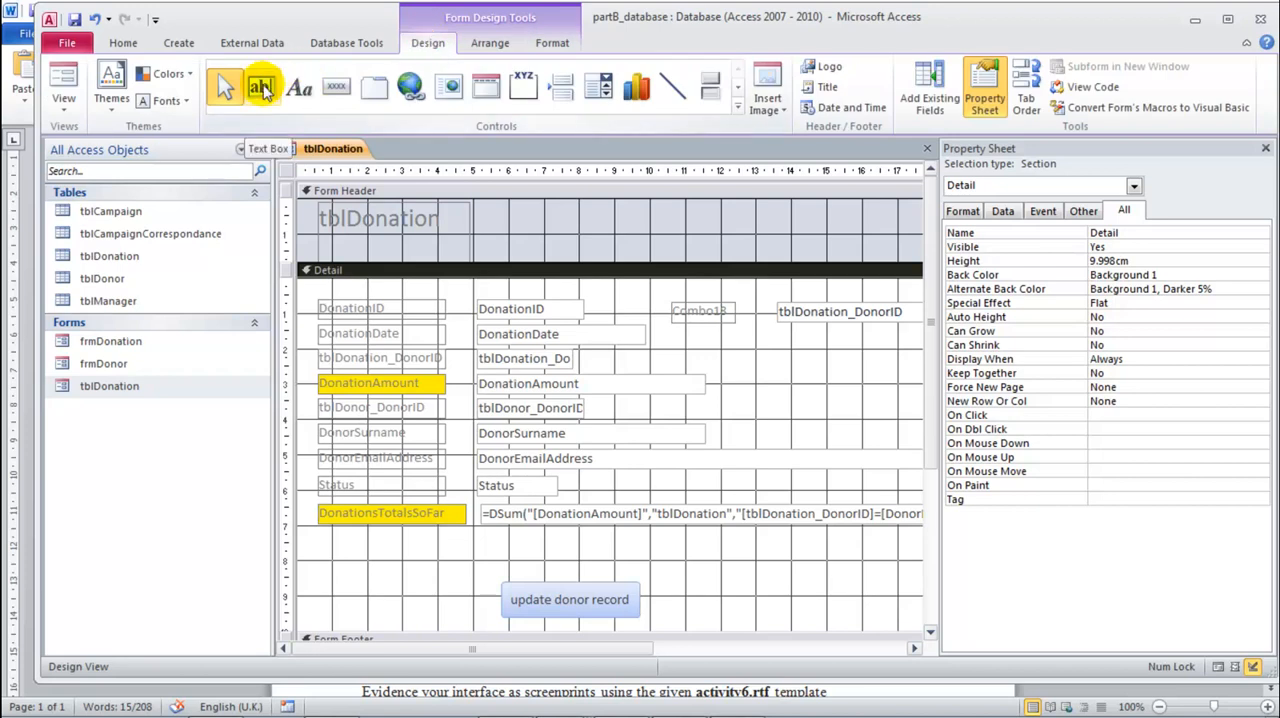
# Step: Add an unbound text box labelled 'updated total donations' with an orange label background
pyautogui.click(263, 87)
pyautogui.write('updated total donations')
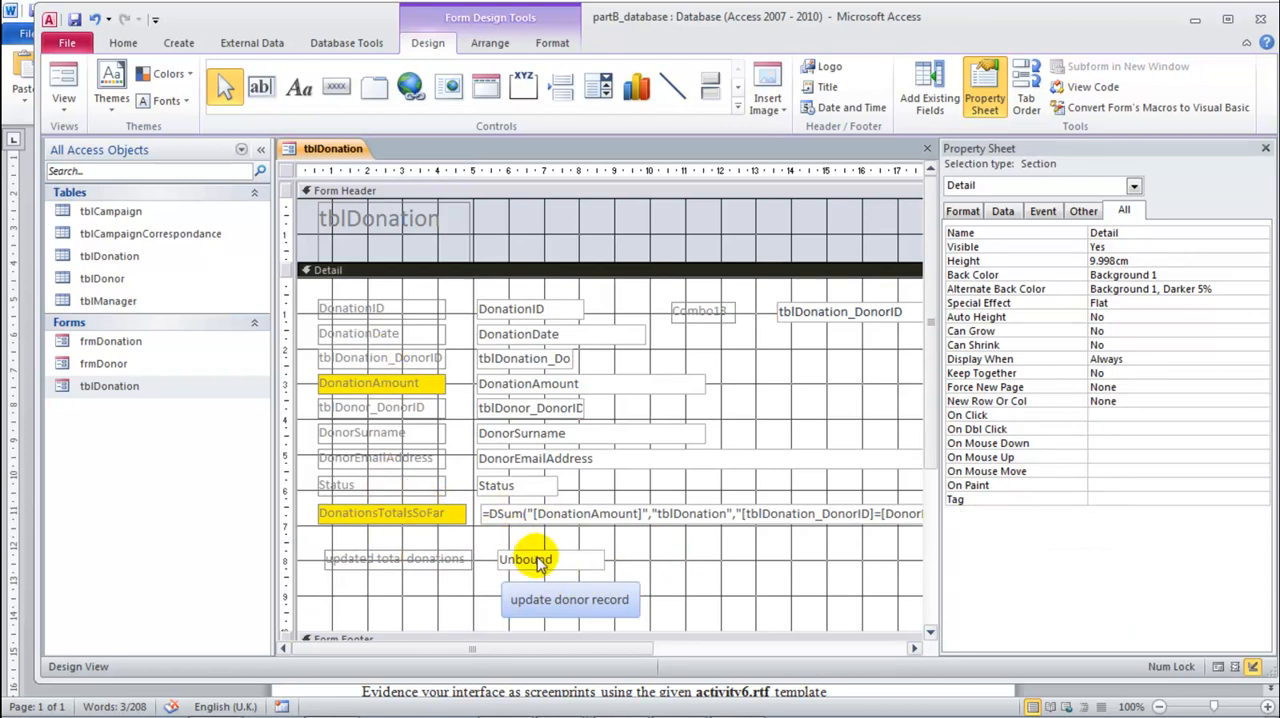
pyautogui.click(395, 558)
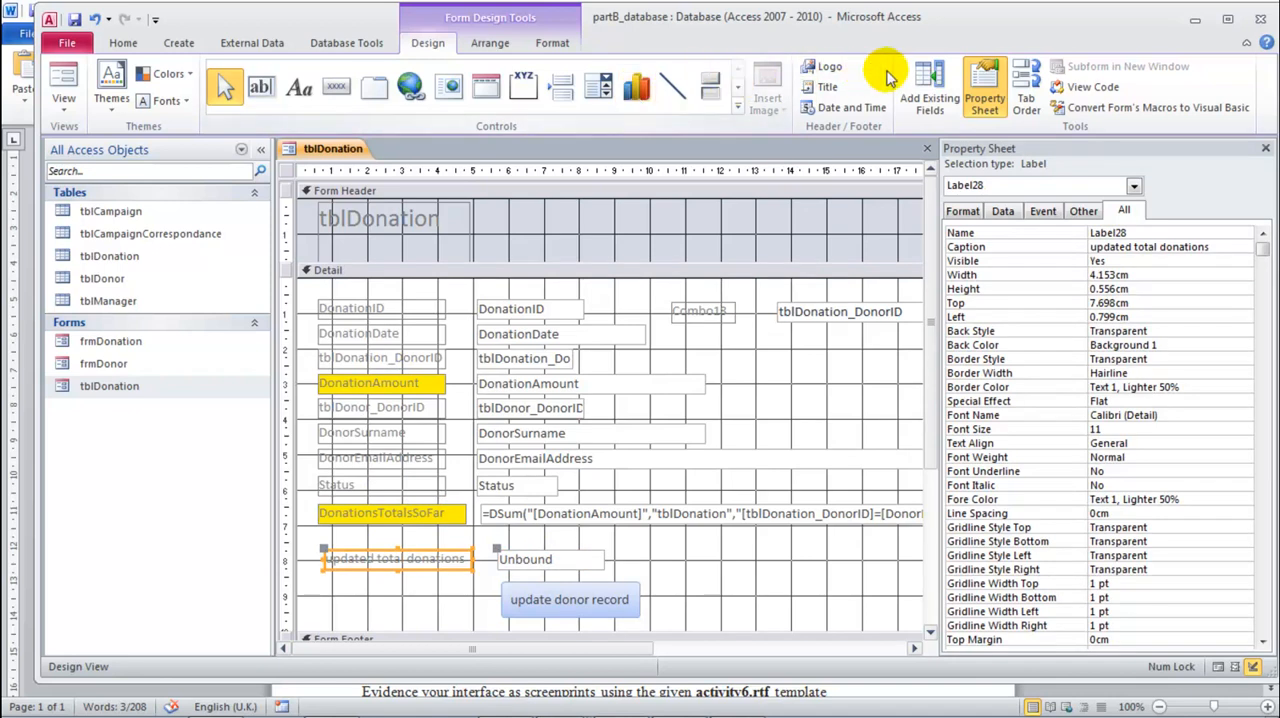
pyautogui.moveTo(617, 75)
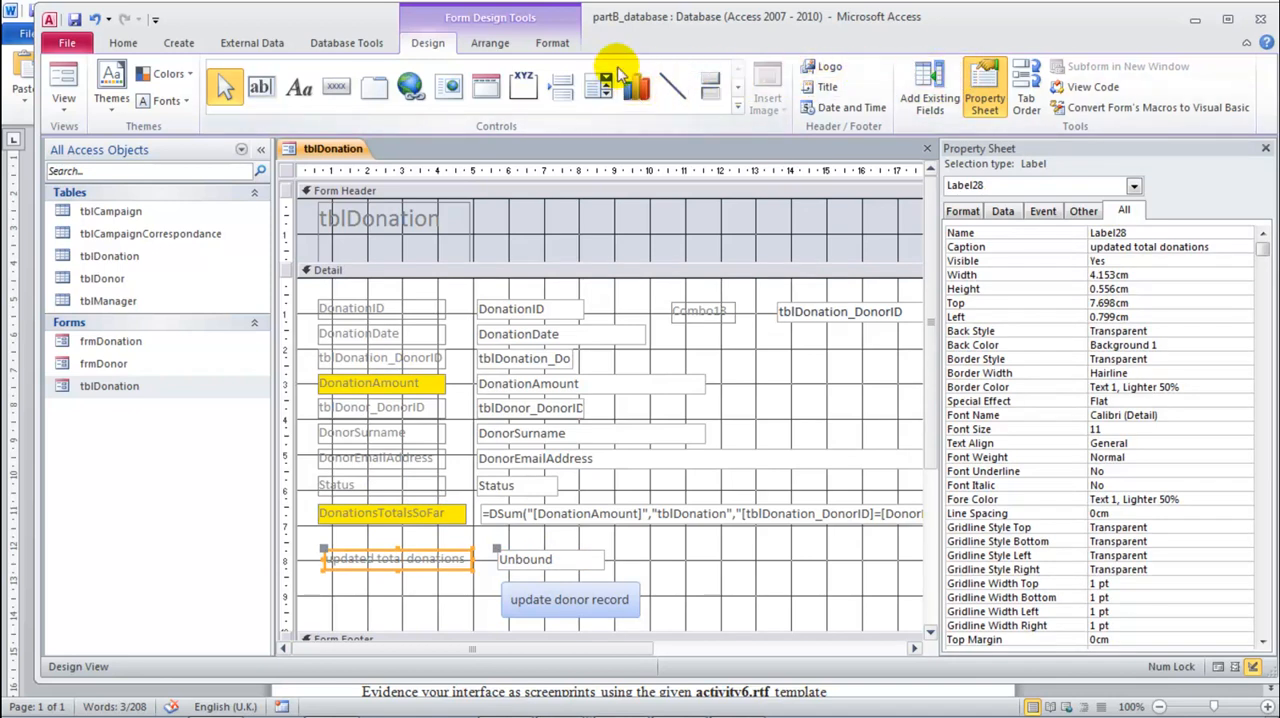
pyautogui.click(395, 558)
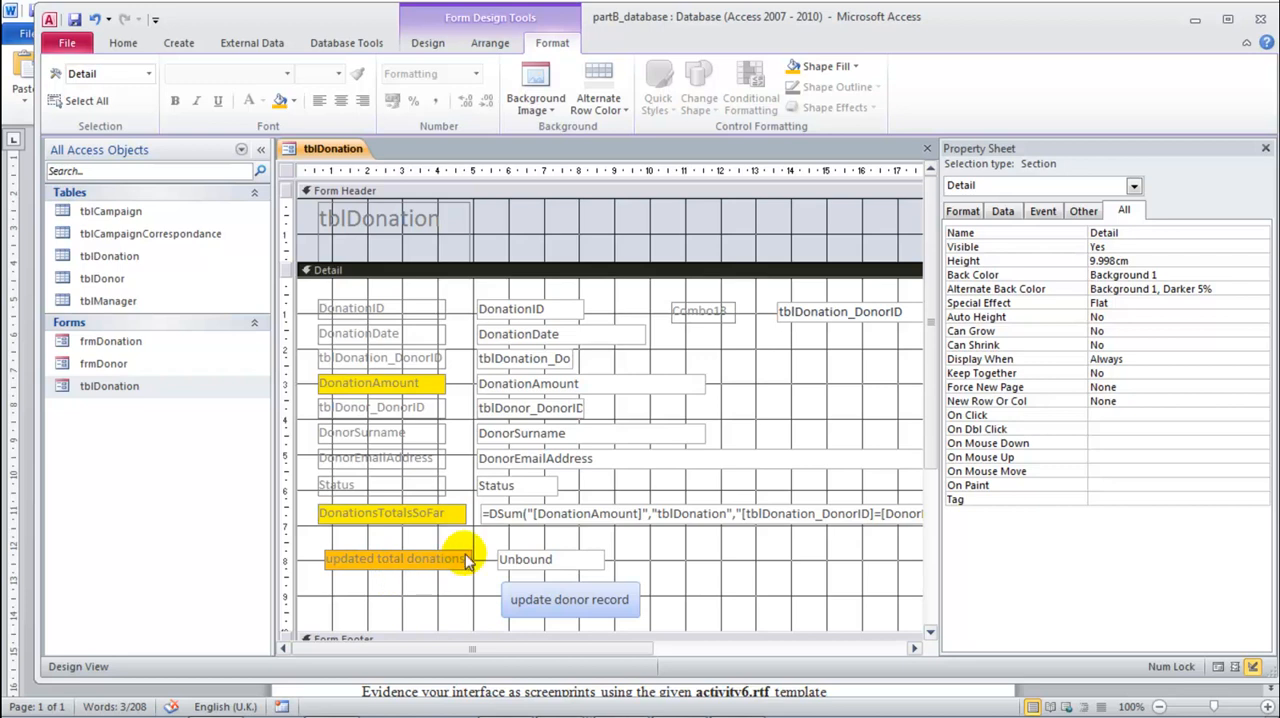
pyautogui.click(550, 559)
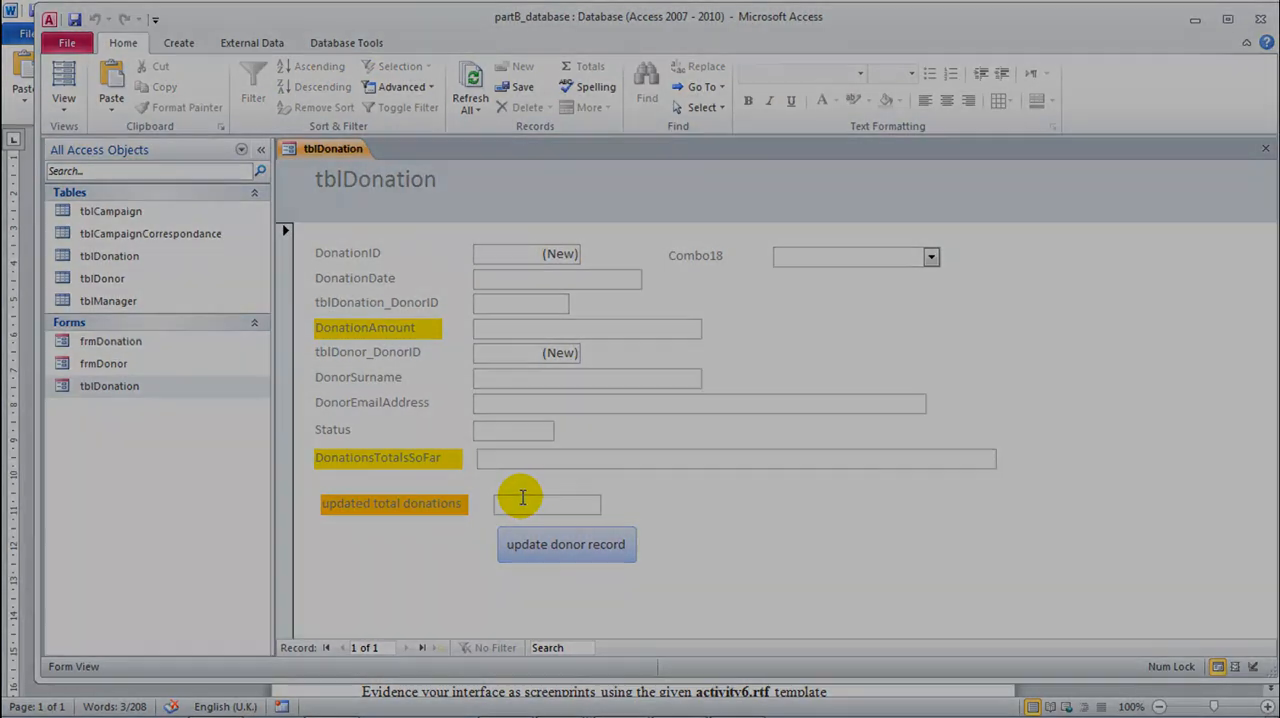
pyautogui.moveTo(510, 488)
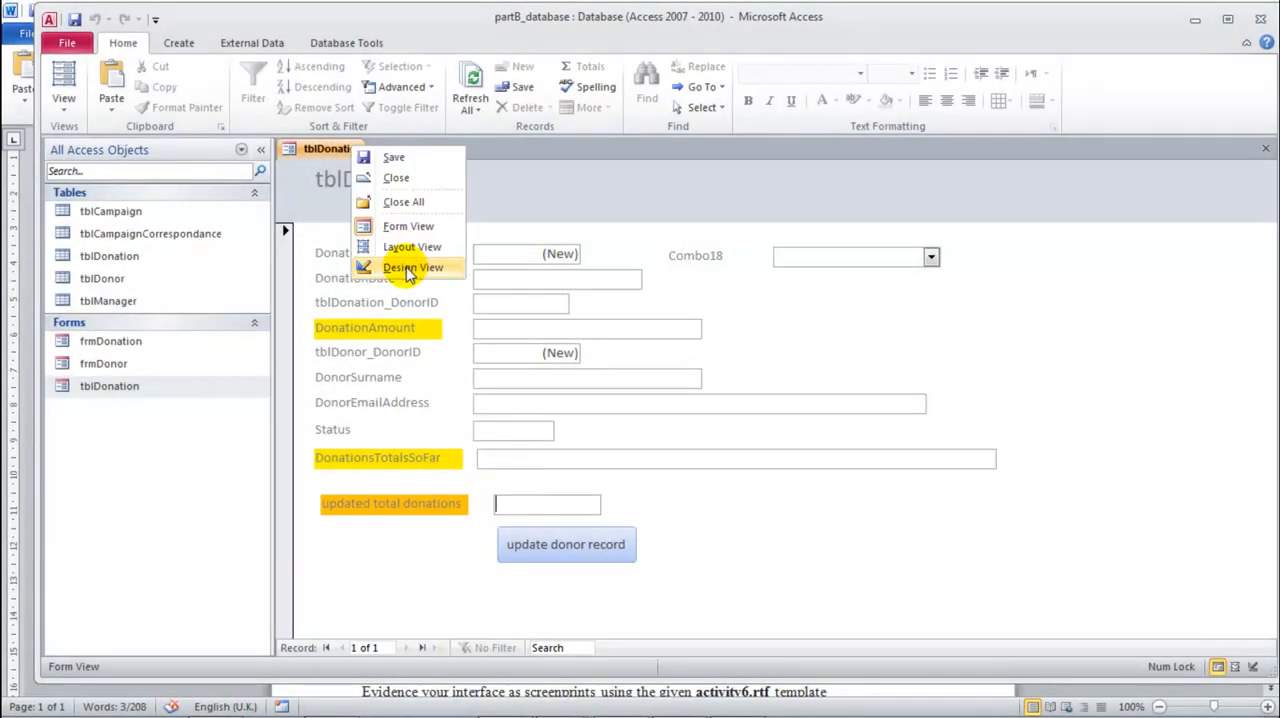
pyautogui.moveTo(398, 200)
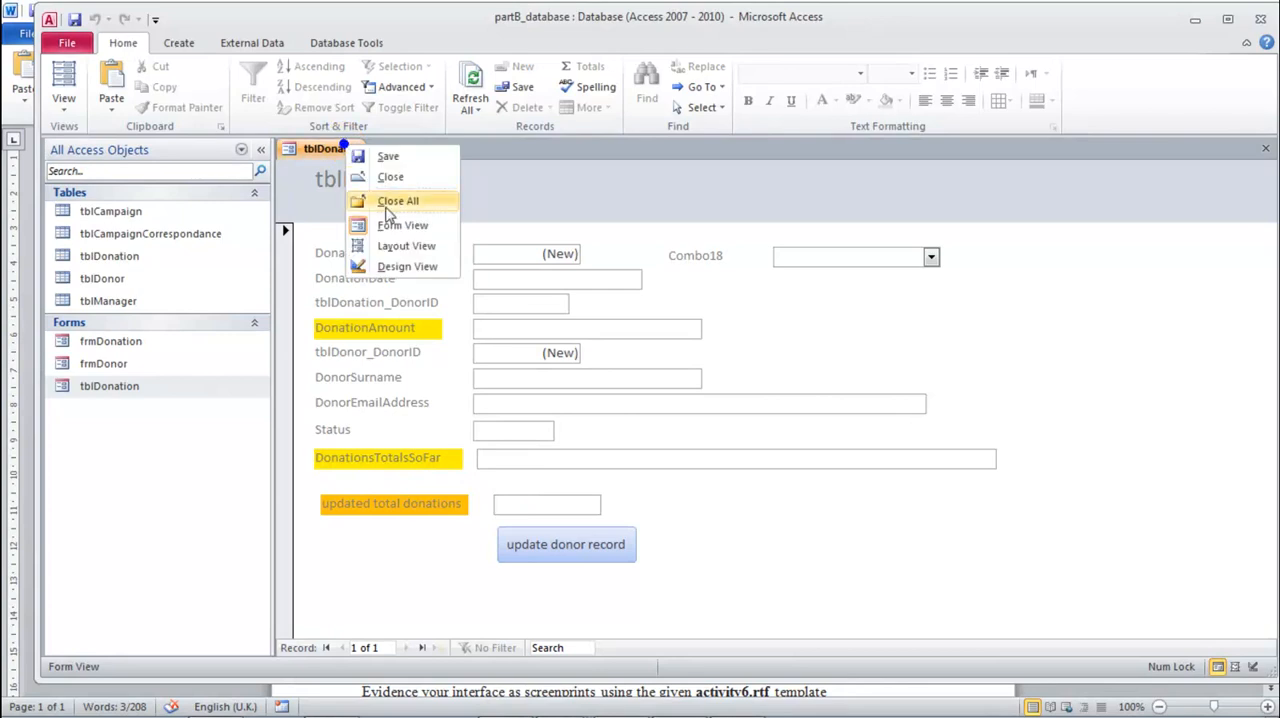
# Step: Set the unbound updated total box's expression to =[DonationAmount]+[Text18]
pyautogui.click(407, 266)
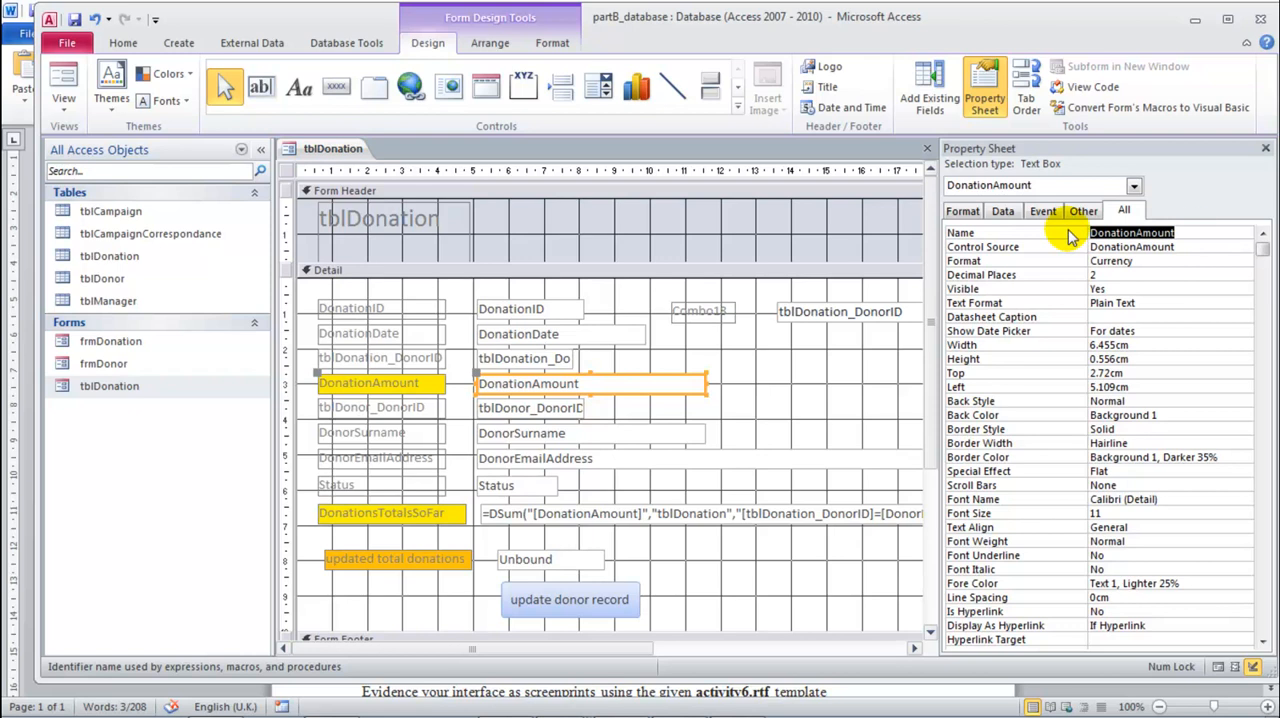
pyautogui.moveTo(572, 557)
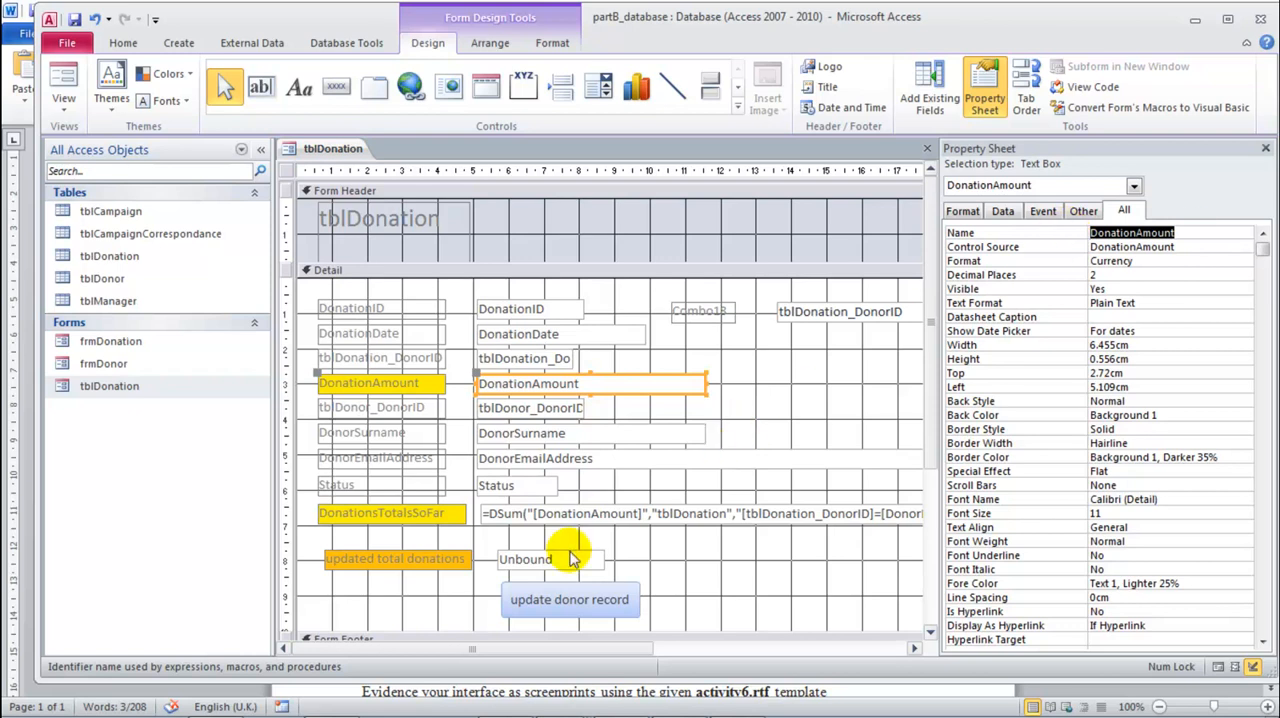
pyautogui.click(548, 558)
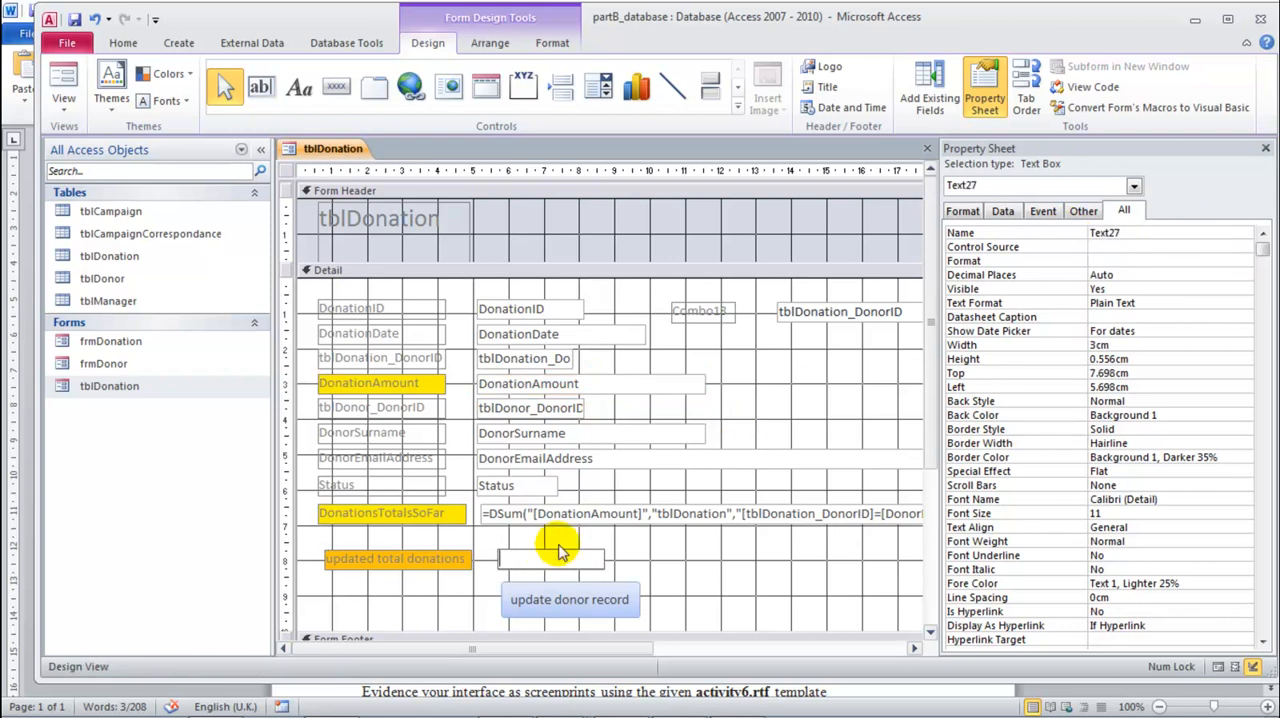
pyautogui.moveTo(600, 540)
pyautogui.write('DonationAmount+')
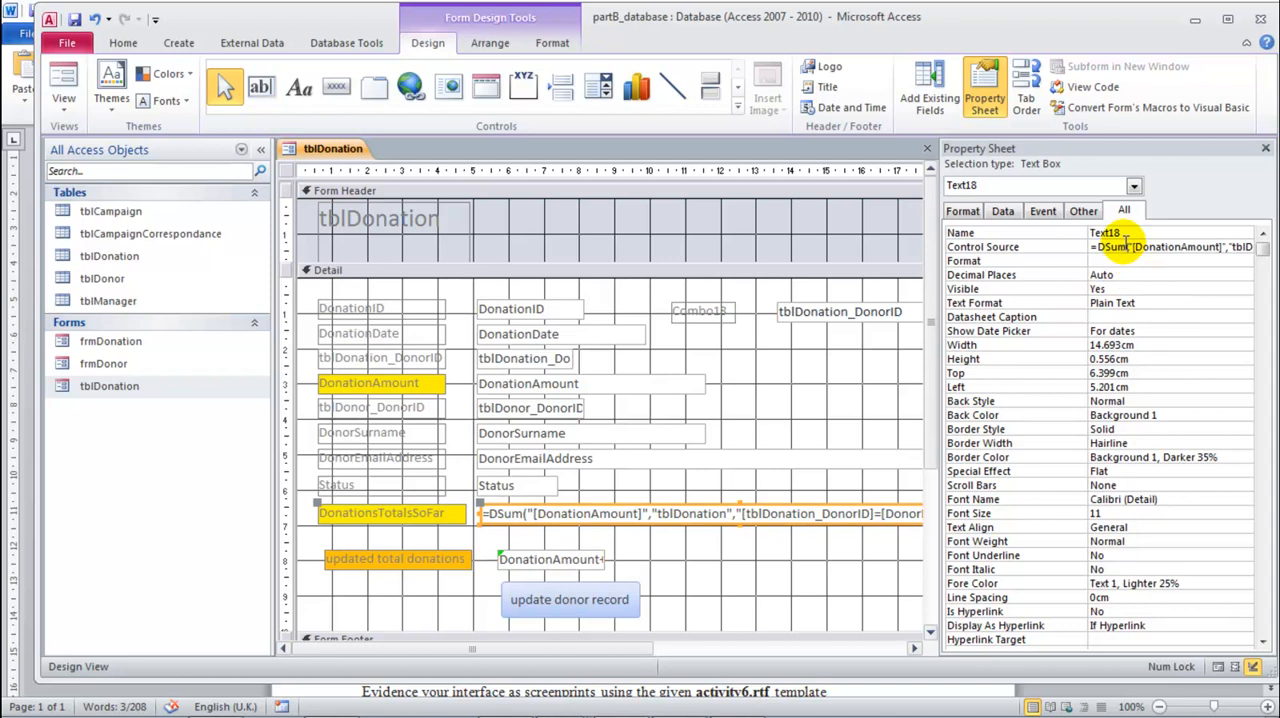
pyautogui.click(1105, 232)
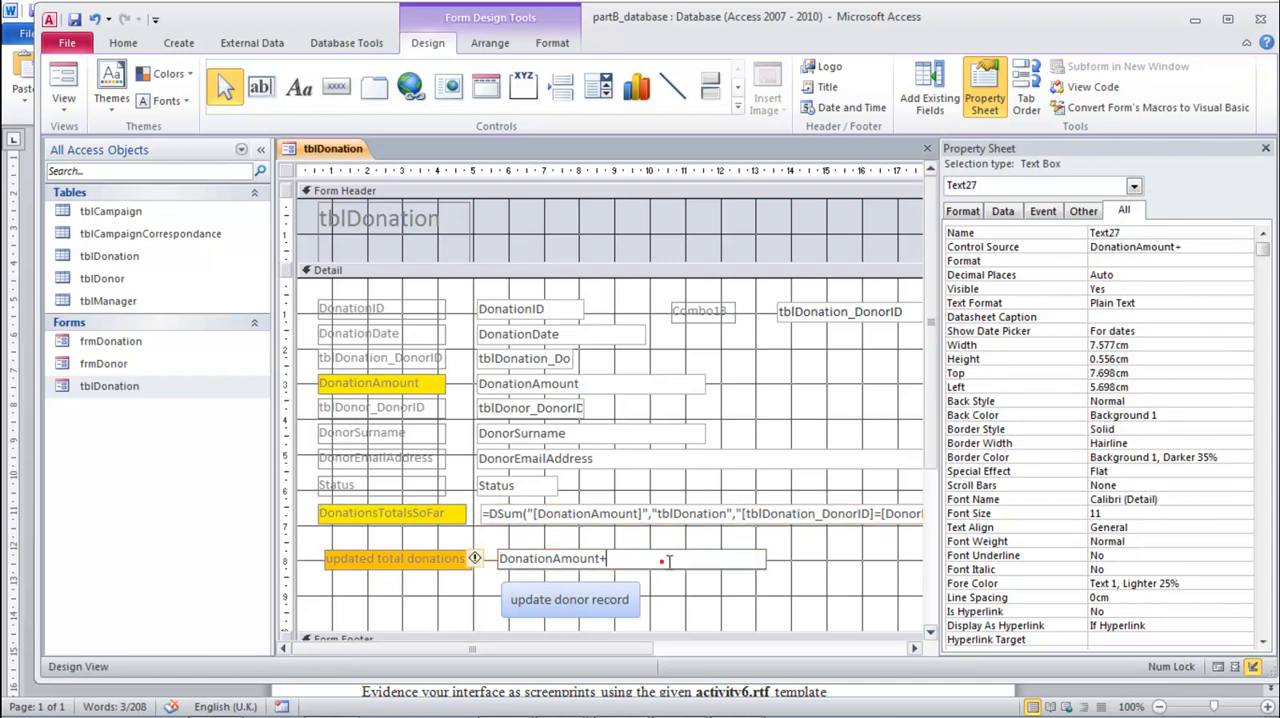
pyautogui.write('Text18]')
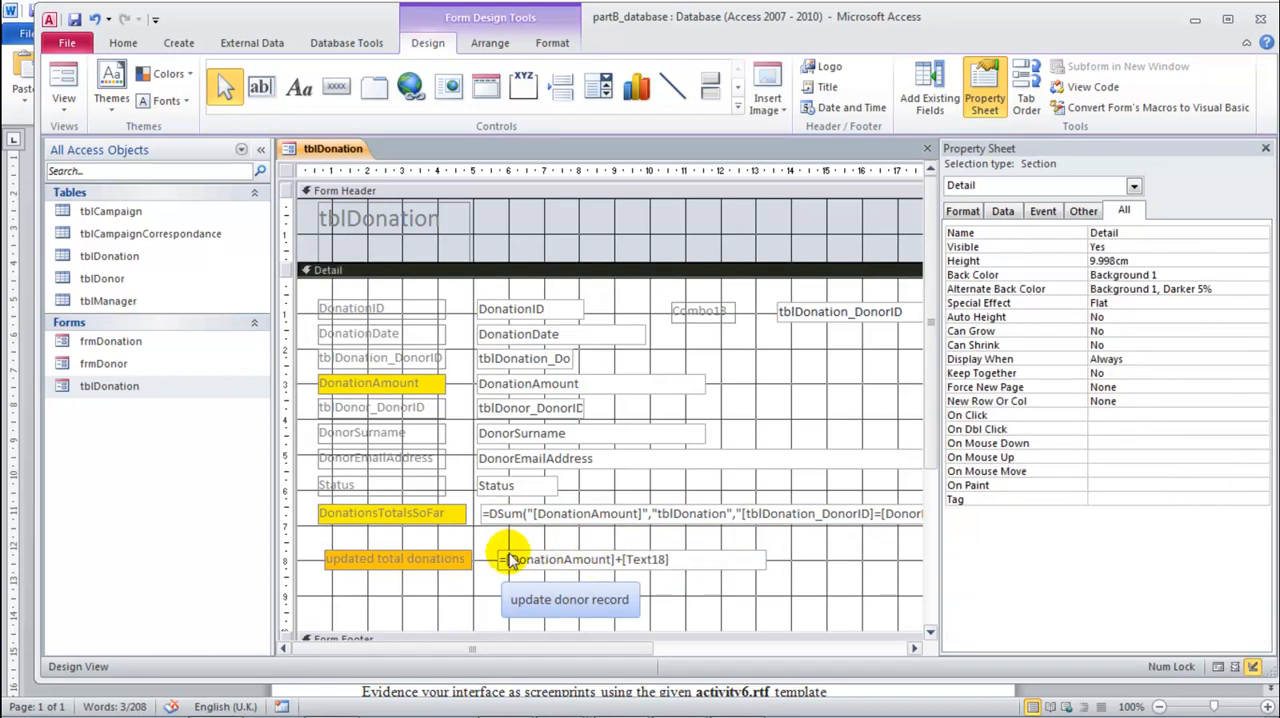
pyautogui.moveTo(680, 578)
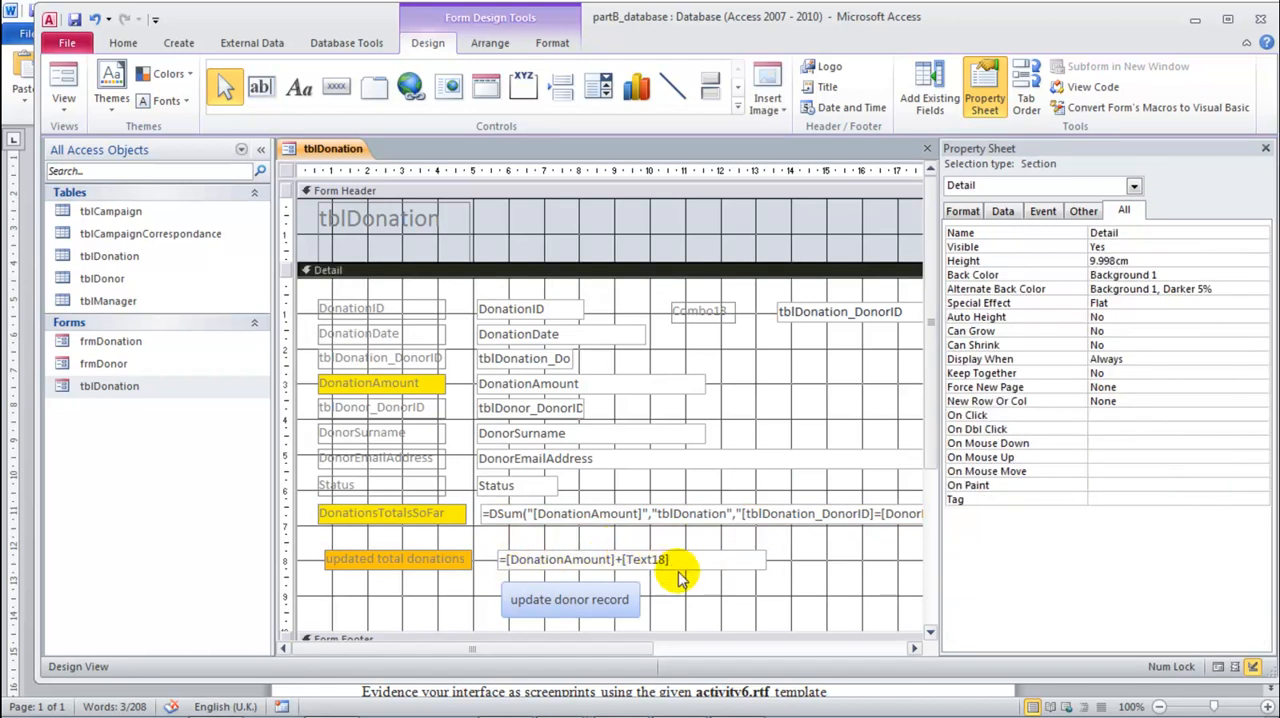
pyautogui.rightClick(332, 148)
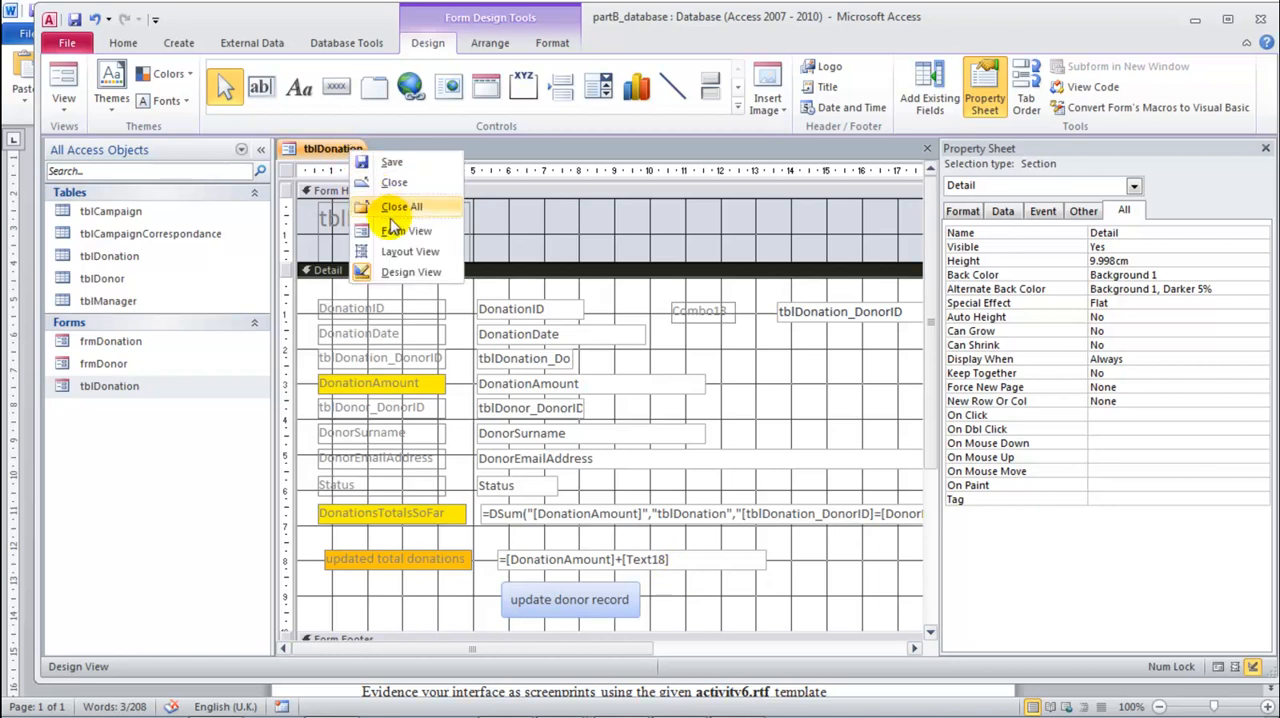
# Step: Switch to Form View and enter a donation amount of 10 to test the total
pyautogui.click(407, 231)
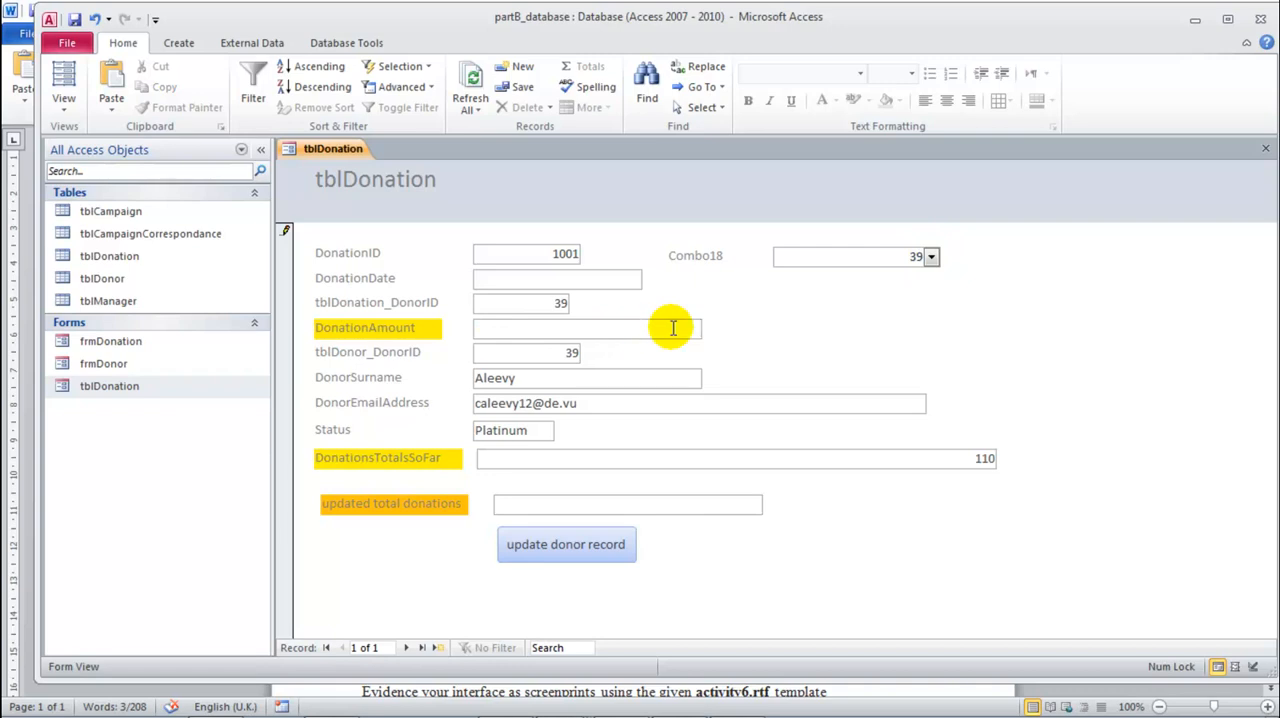
pyautogui.write('1')
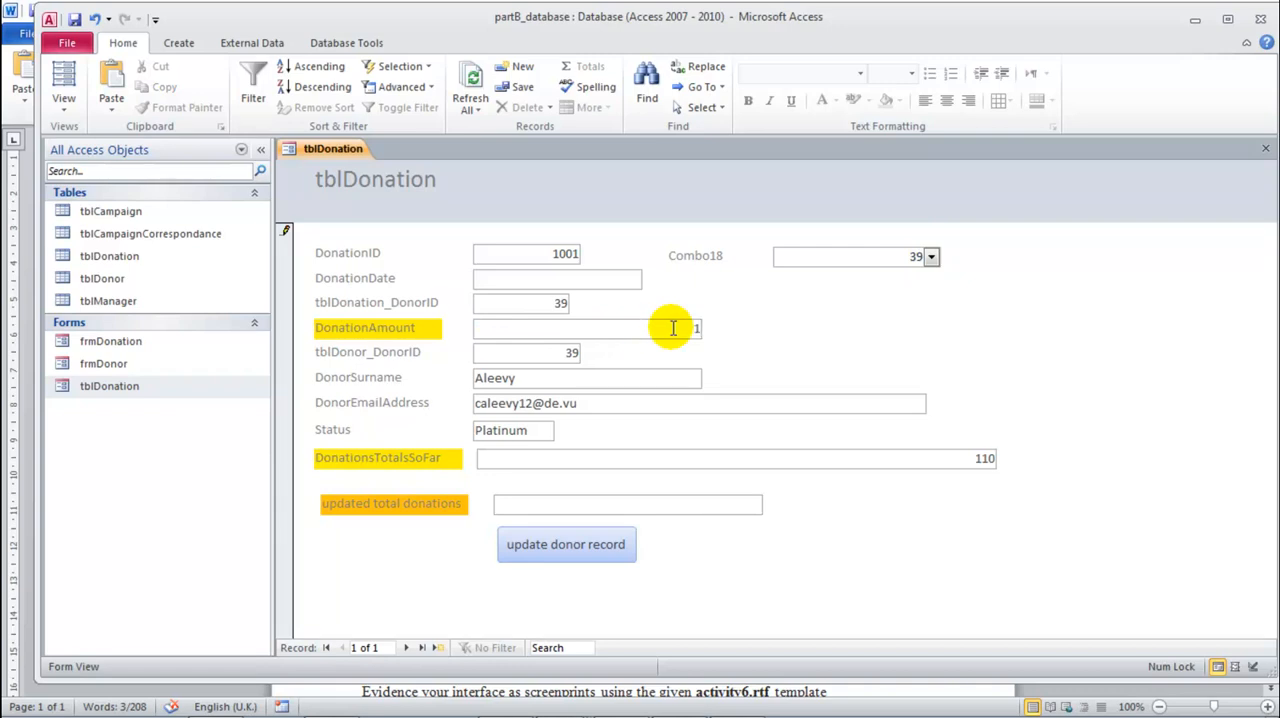
pyautogui.write('0')
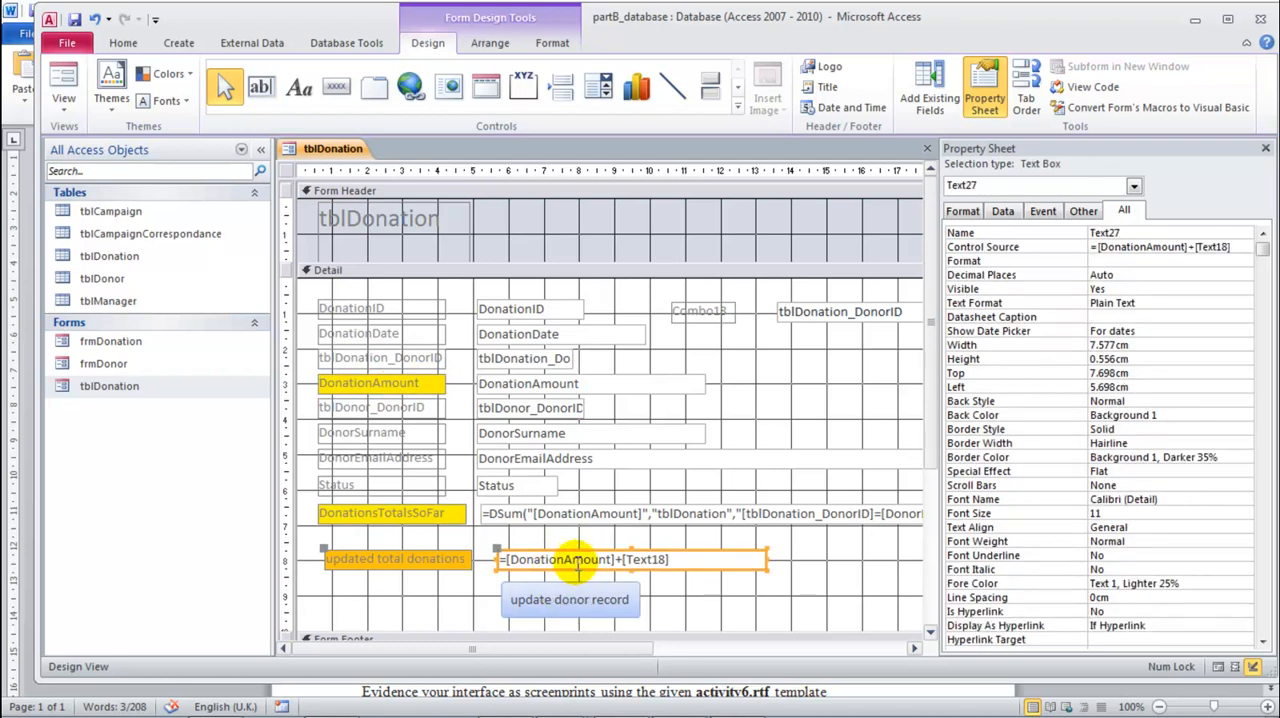
# Step: Name the DSum box DonationsTotalsSoFar and update the formula to =[DonationAmount]+[DonationsTotalsSoFar]
pyautogui.click(585, 558)
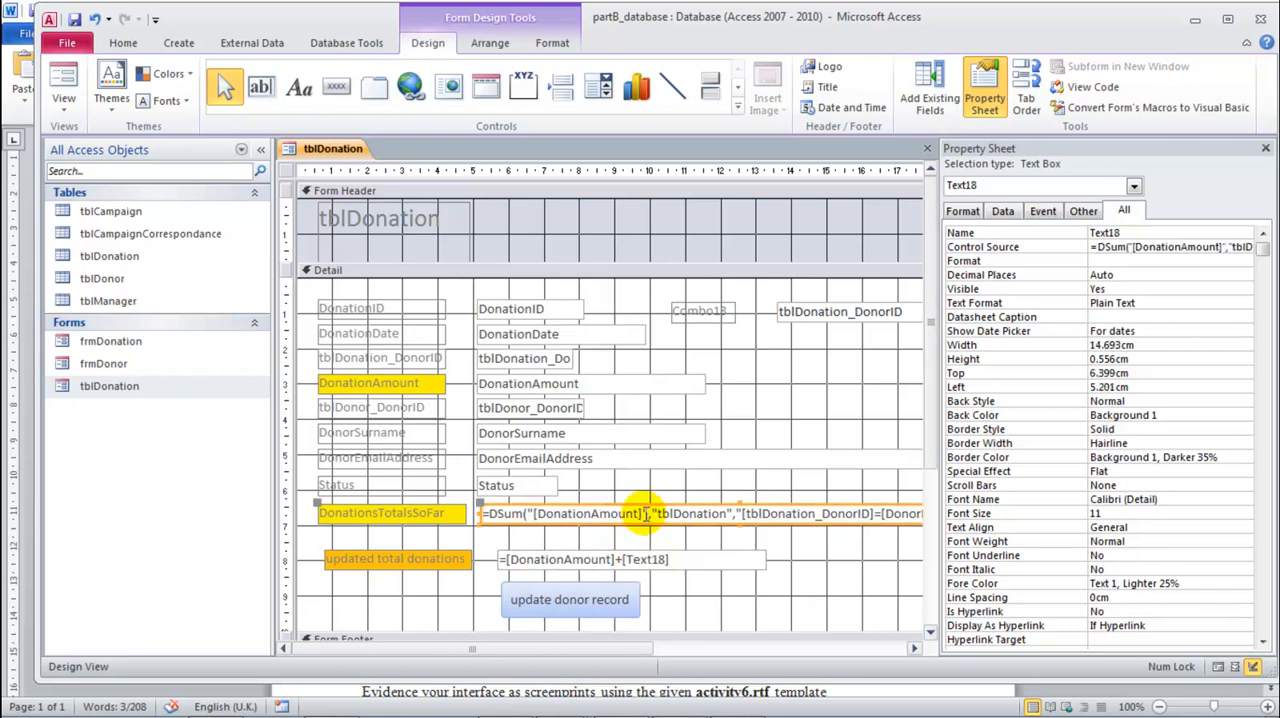
pyautogui.click(380, 513)
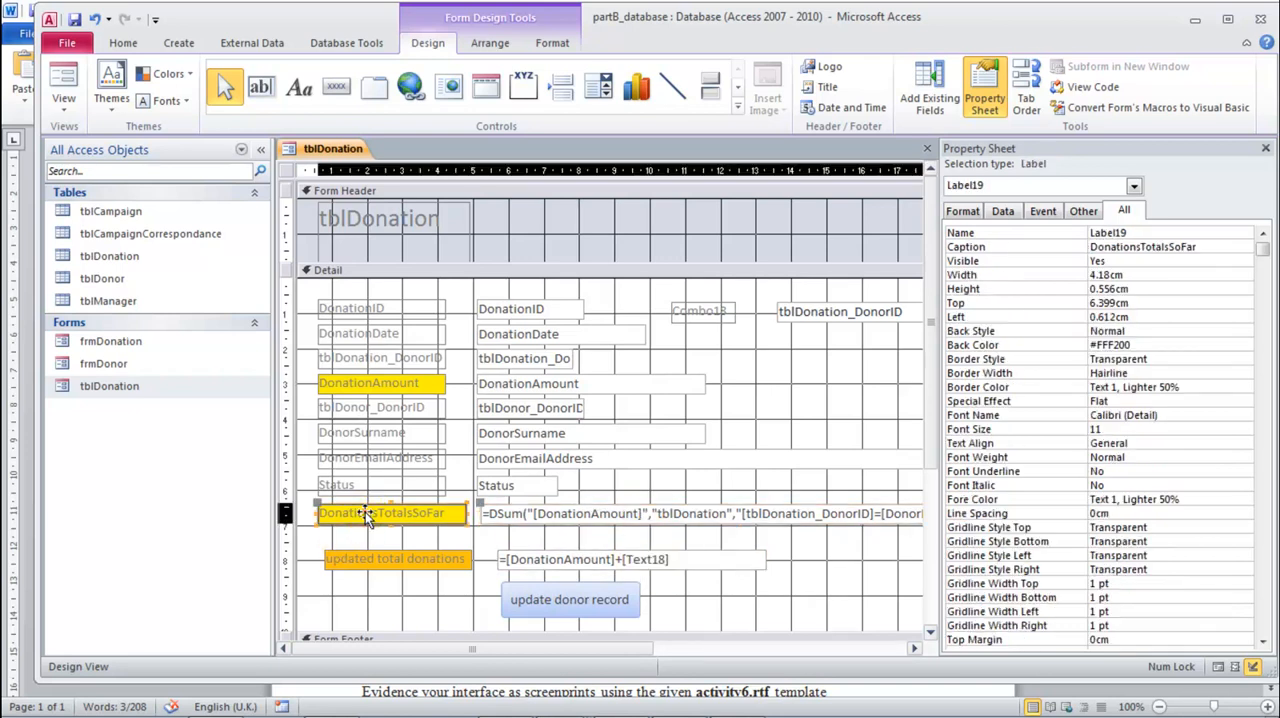
pyautogui.click(390, 513)
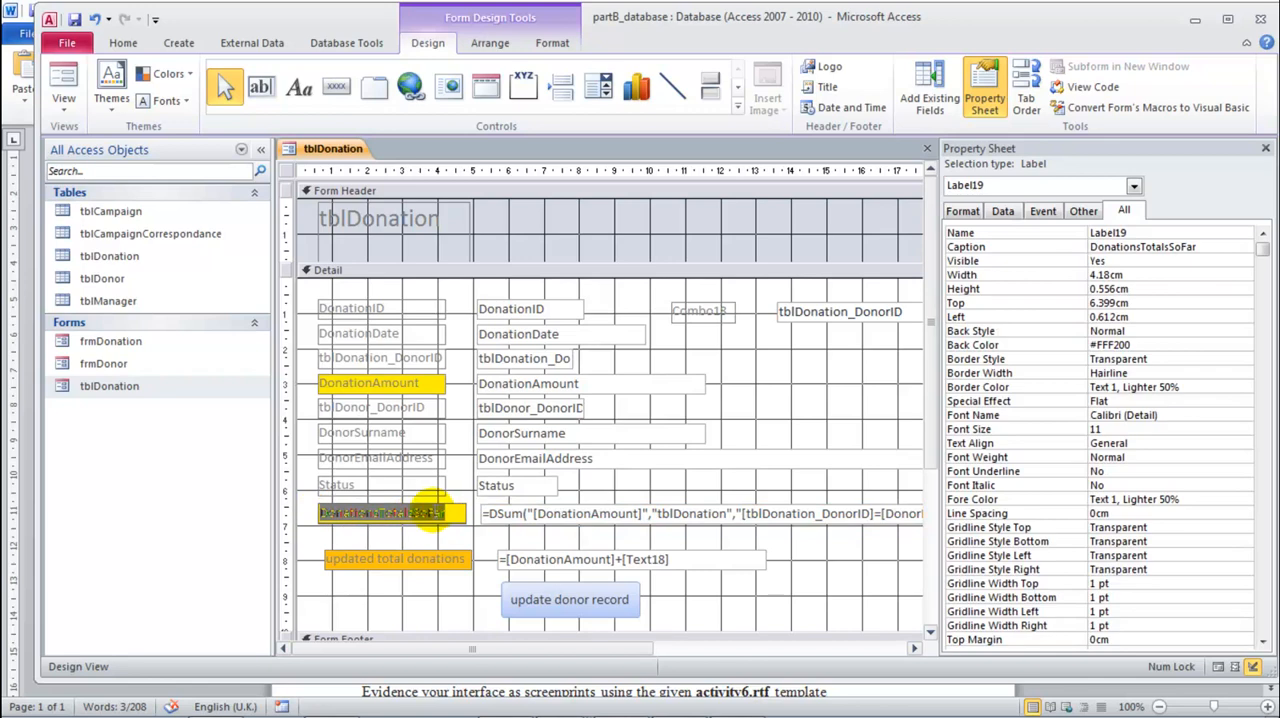
pyautogui.moveTo(620, 508)
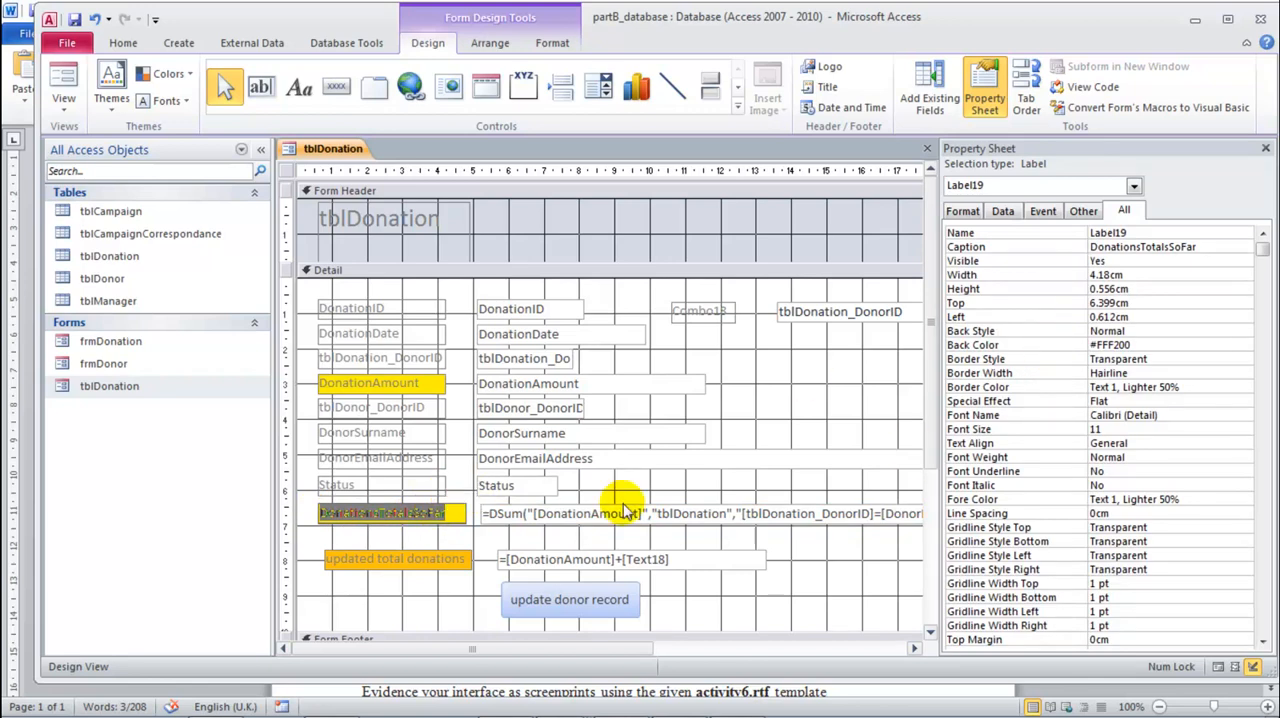
pyautogui.click(620, 513)
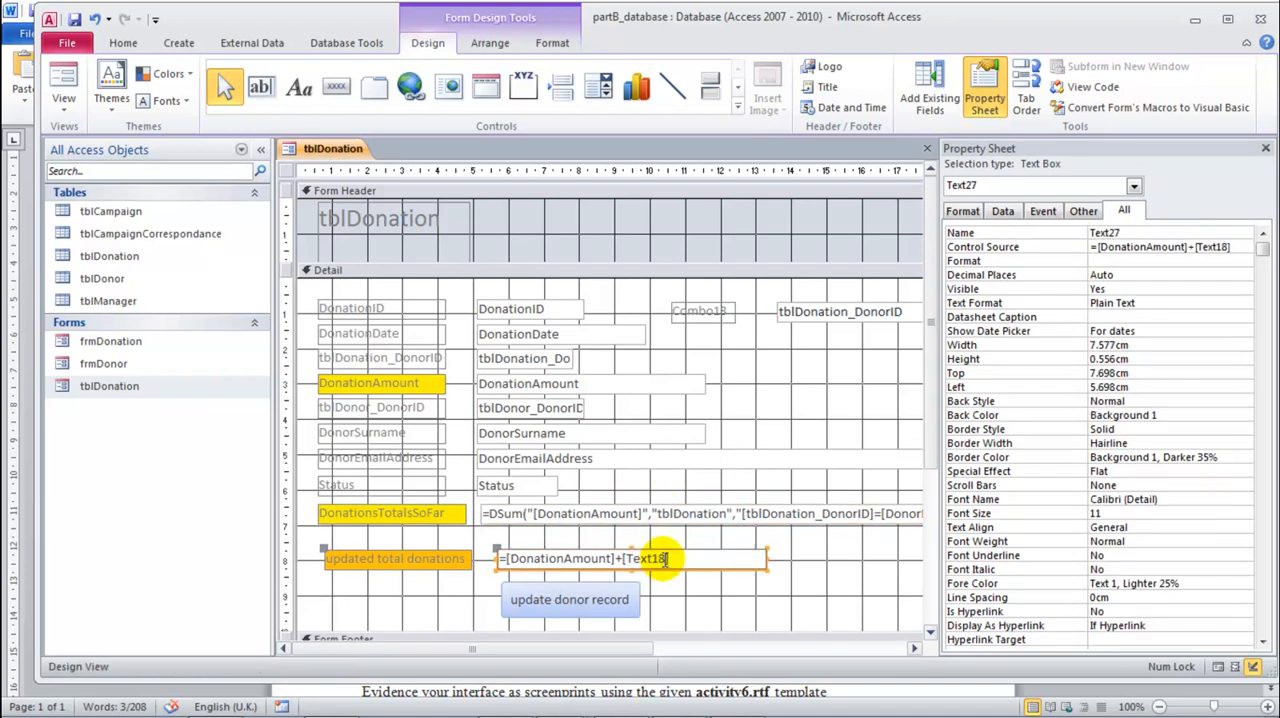
pyautogui.click(645, 558)
pyautogui.write('DonationsTotalsSoFar')
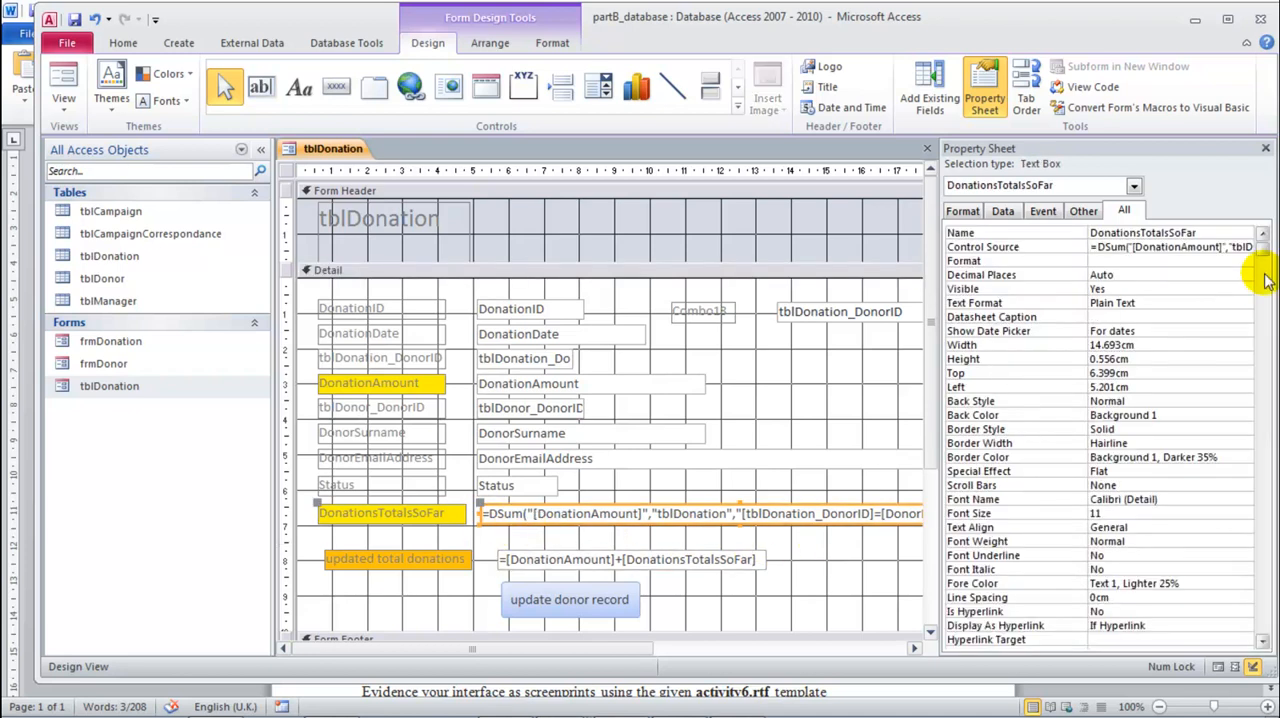
pyautogui.click(1150, 232)
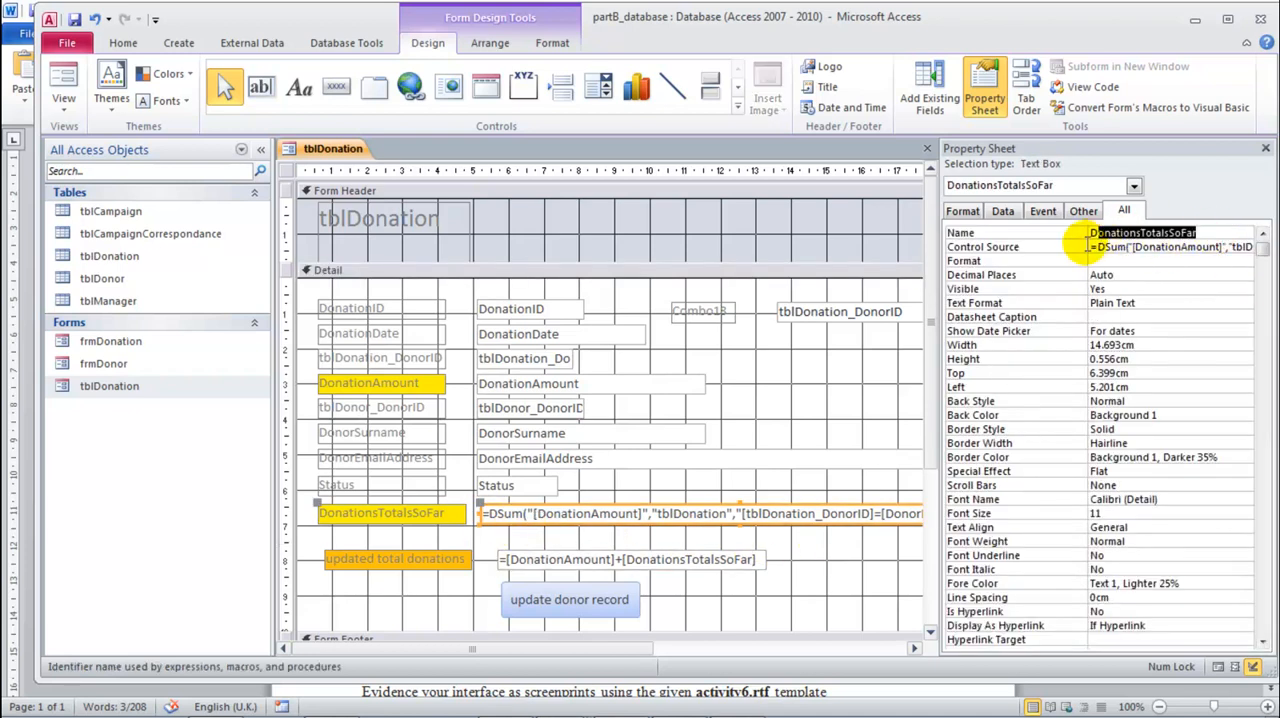
pyautogui.click(630, 559)
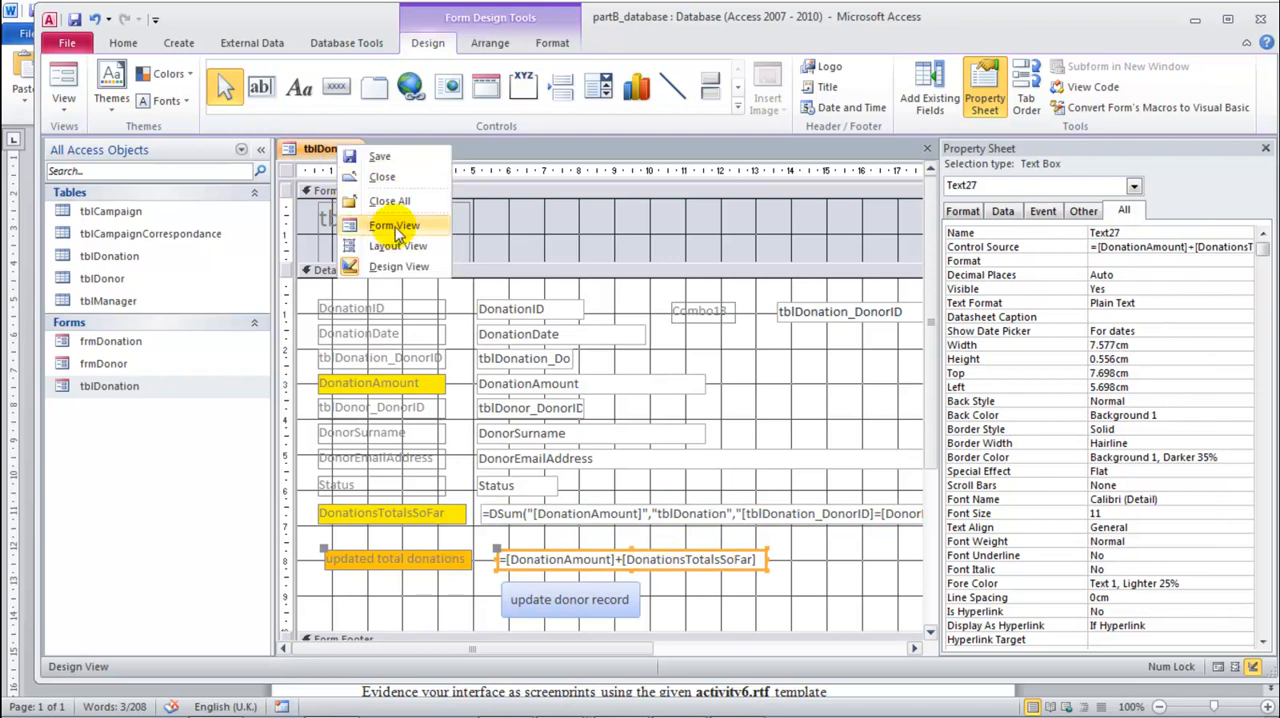
# Step: Check in Form View that £10.00 plus 120 totals 130, then return to Design View
pyautogui.click(394, 225)
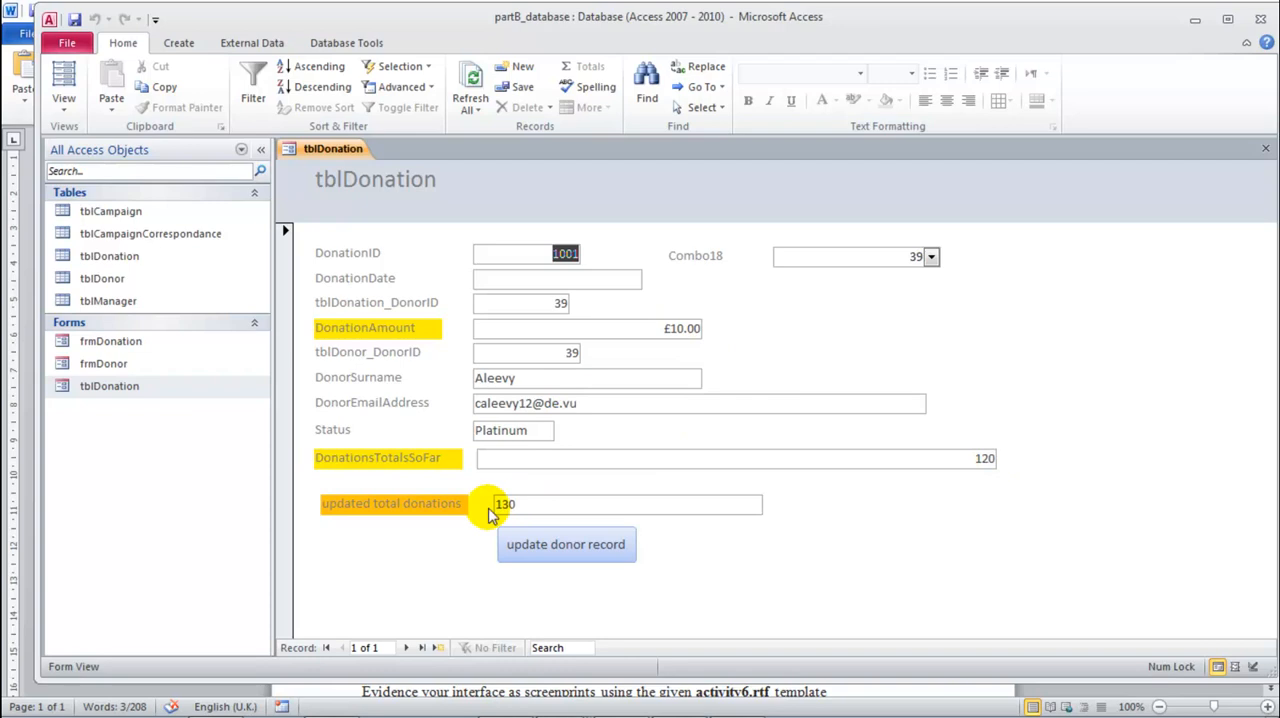
pyautogui.moveTo(413, 220)
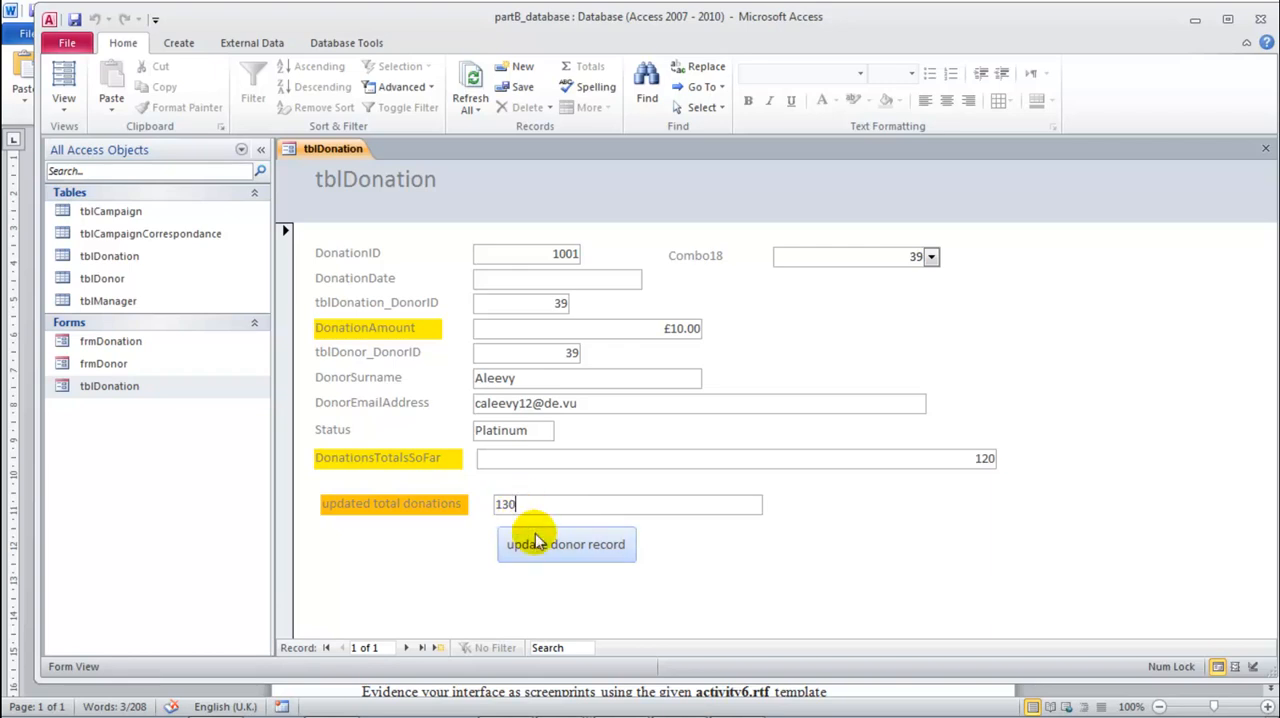
pyautogui.rightClick(333, 148)
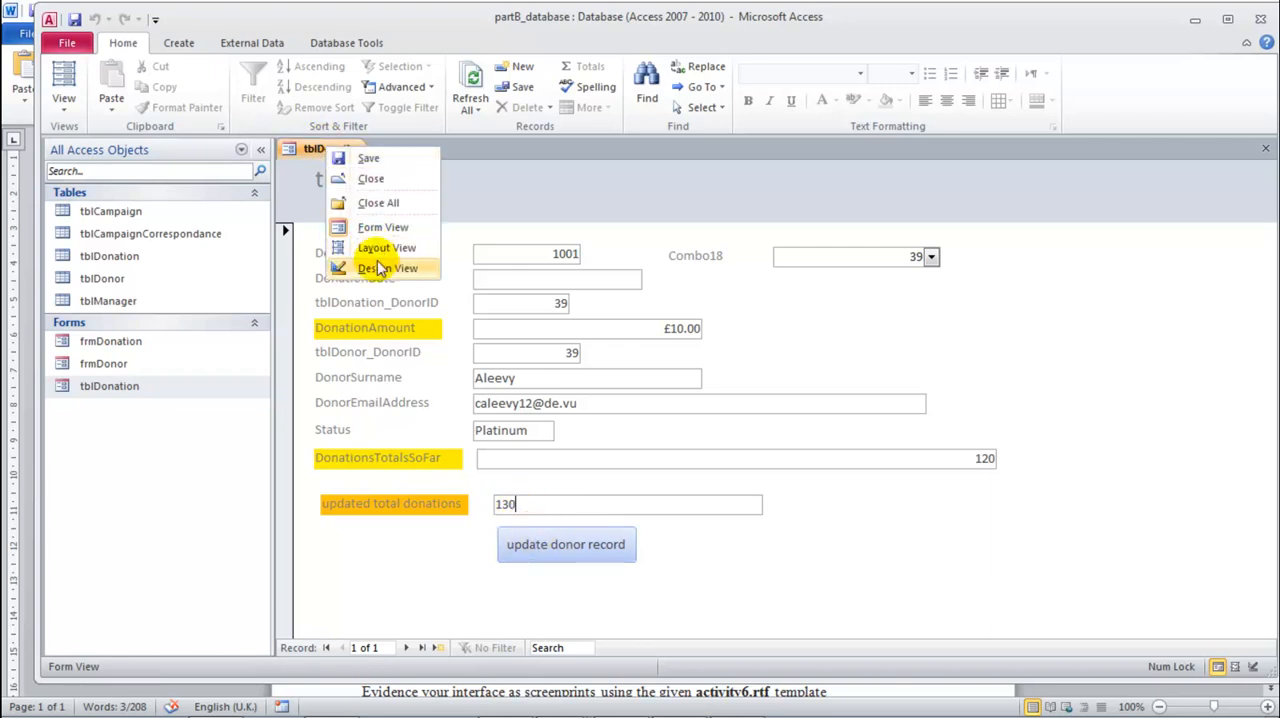
pyautogui.click(386, 268)
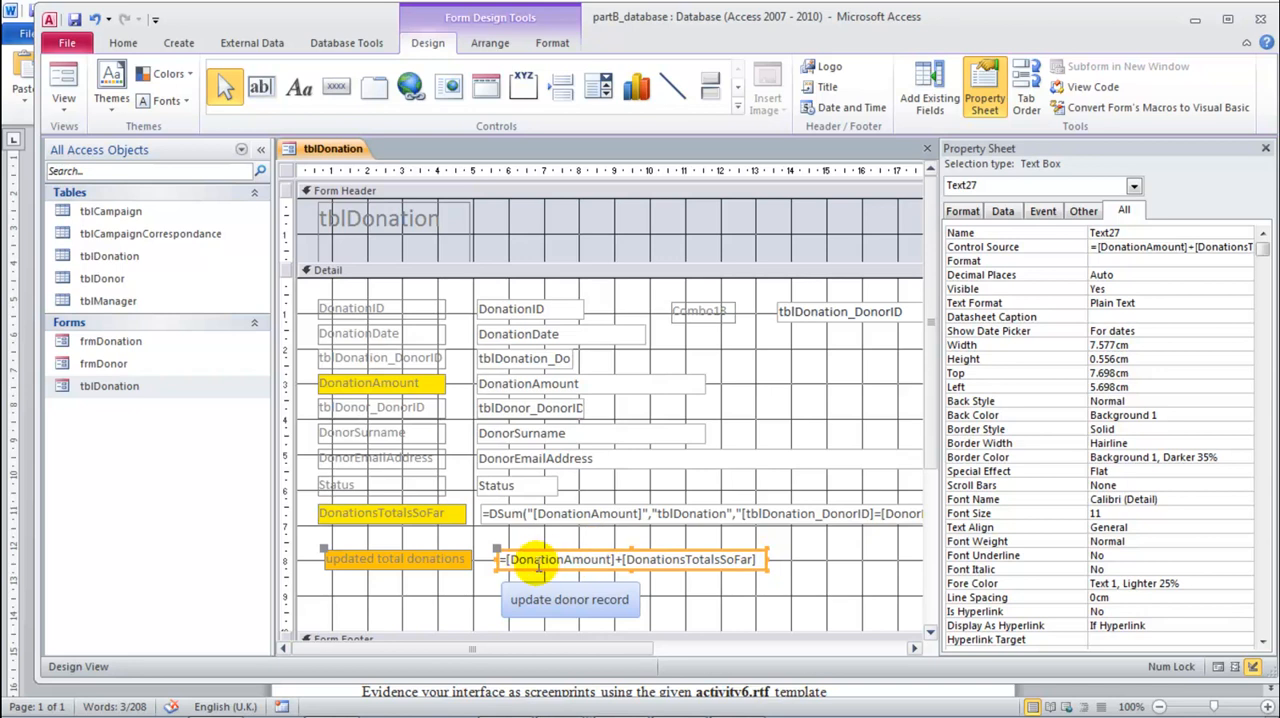
# Step: Rename the updated total text box from Text27 to UpdatedTotalDonations
pyautogui.click(395, 558)
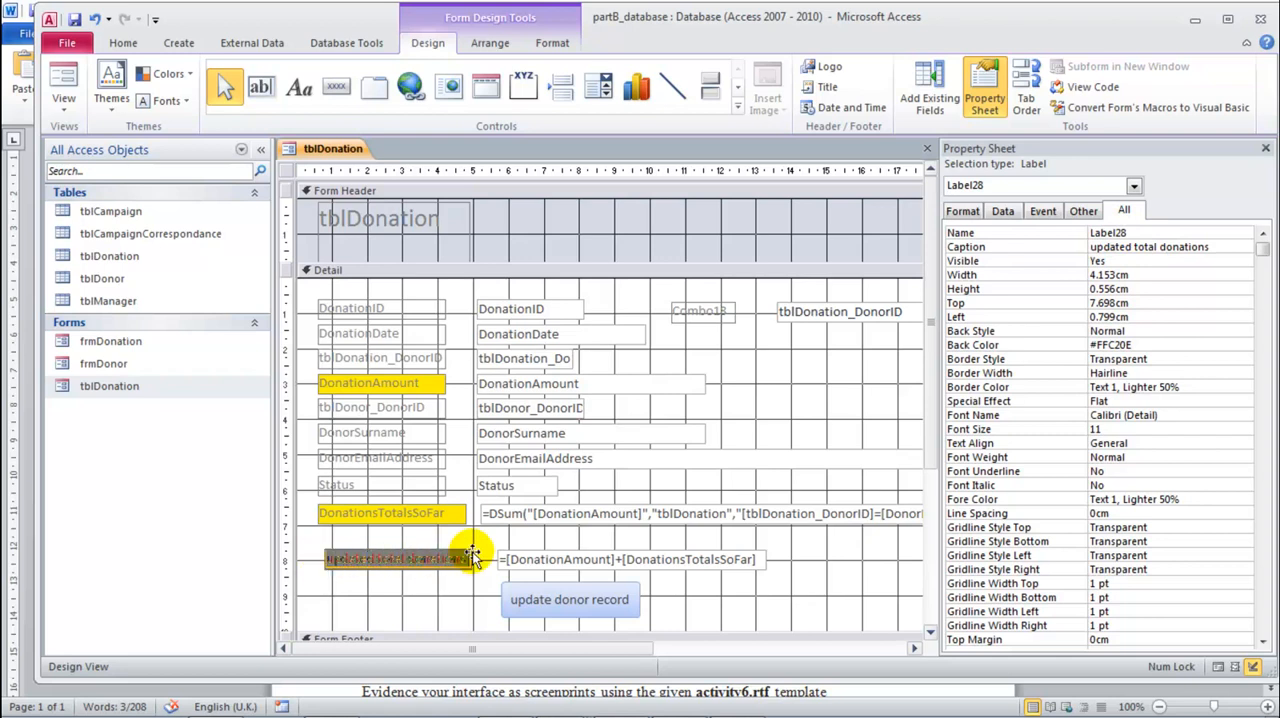
pyautogui.click(630, 559)
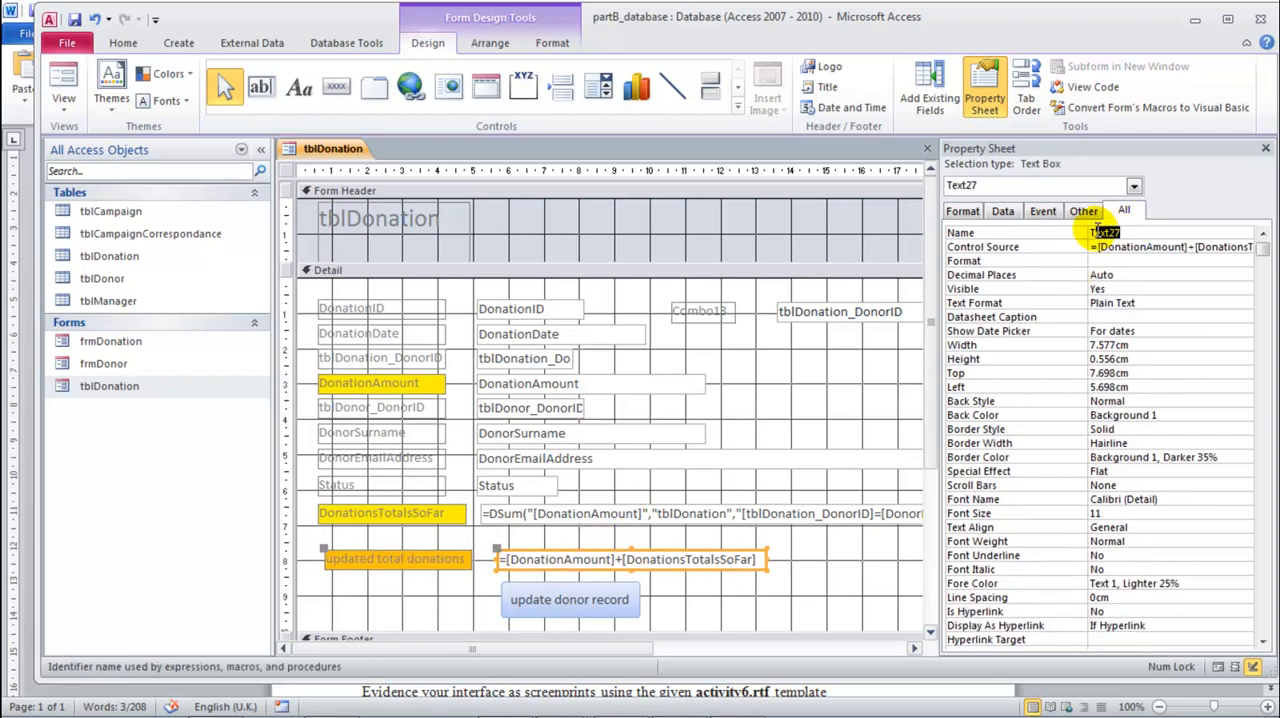
pyautogui.rightClick(1105, 232)
pyautogui.write('UpdatedTotalDonations')
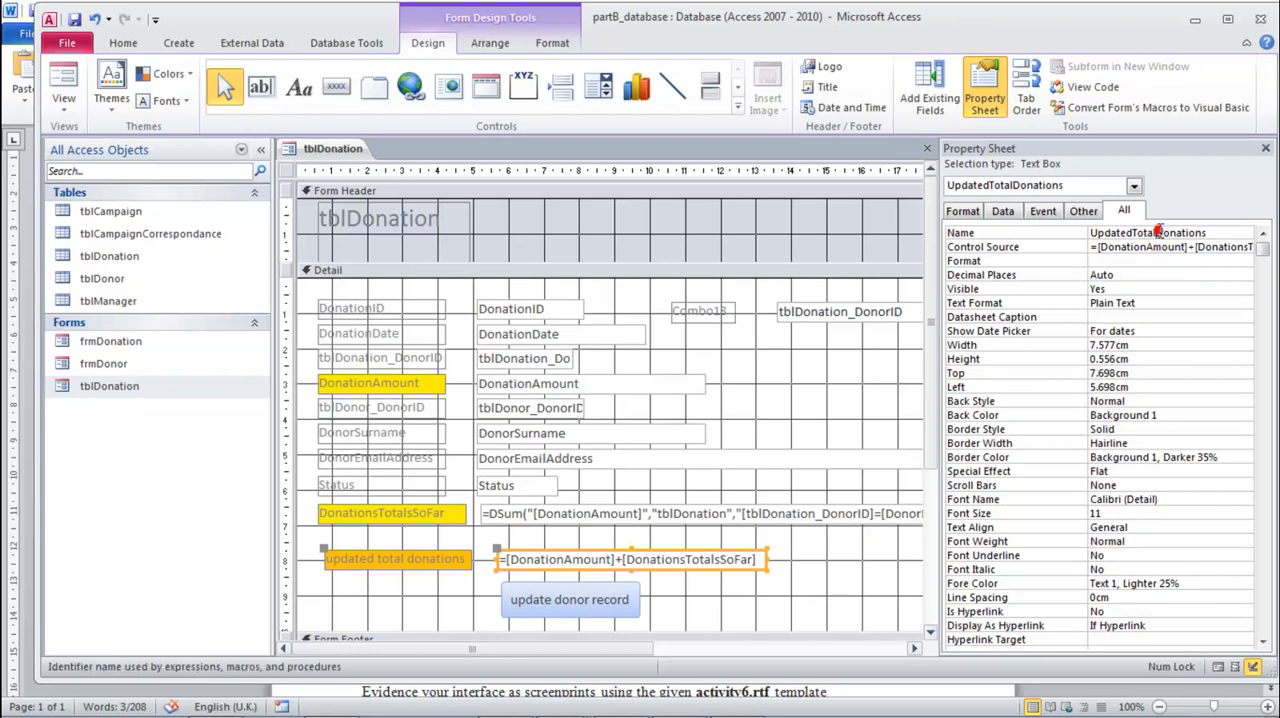
pyautogui.moveTo(850, 311)
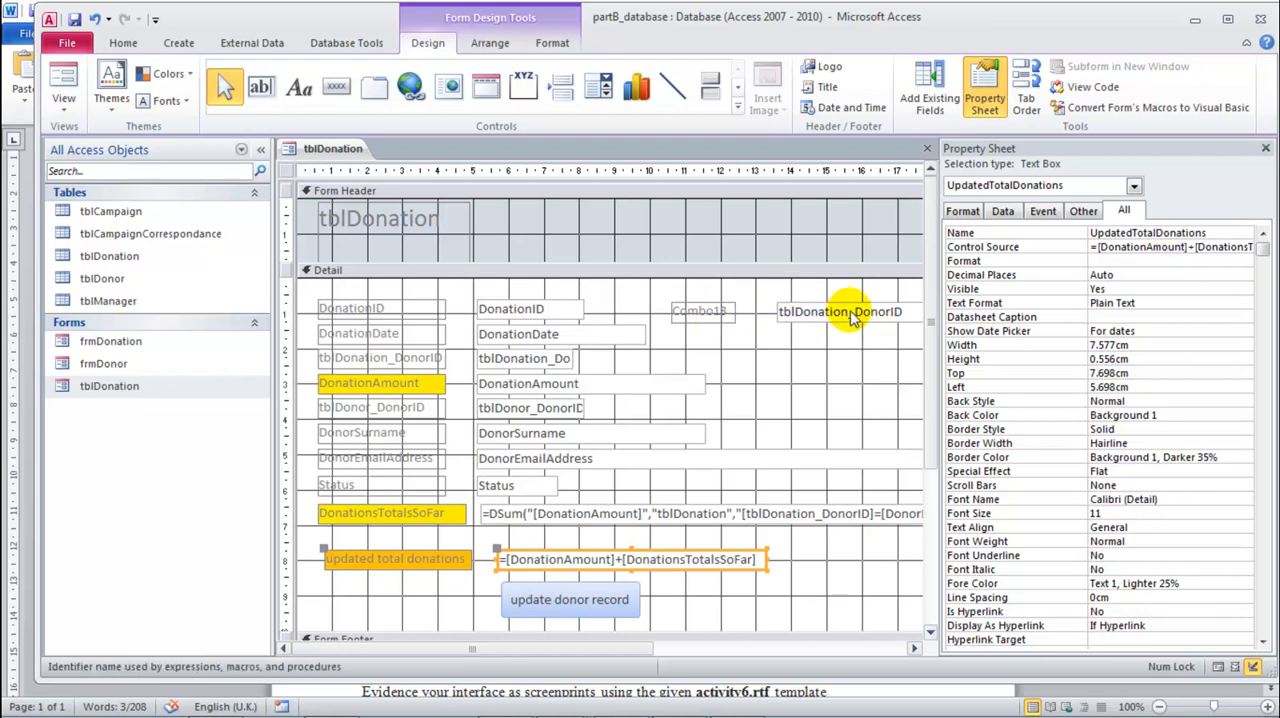
pyautogui.moveTo(723, 533)
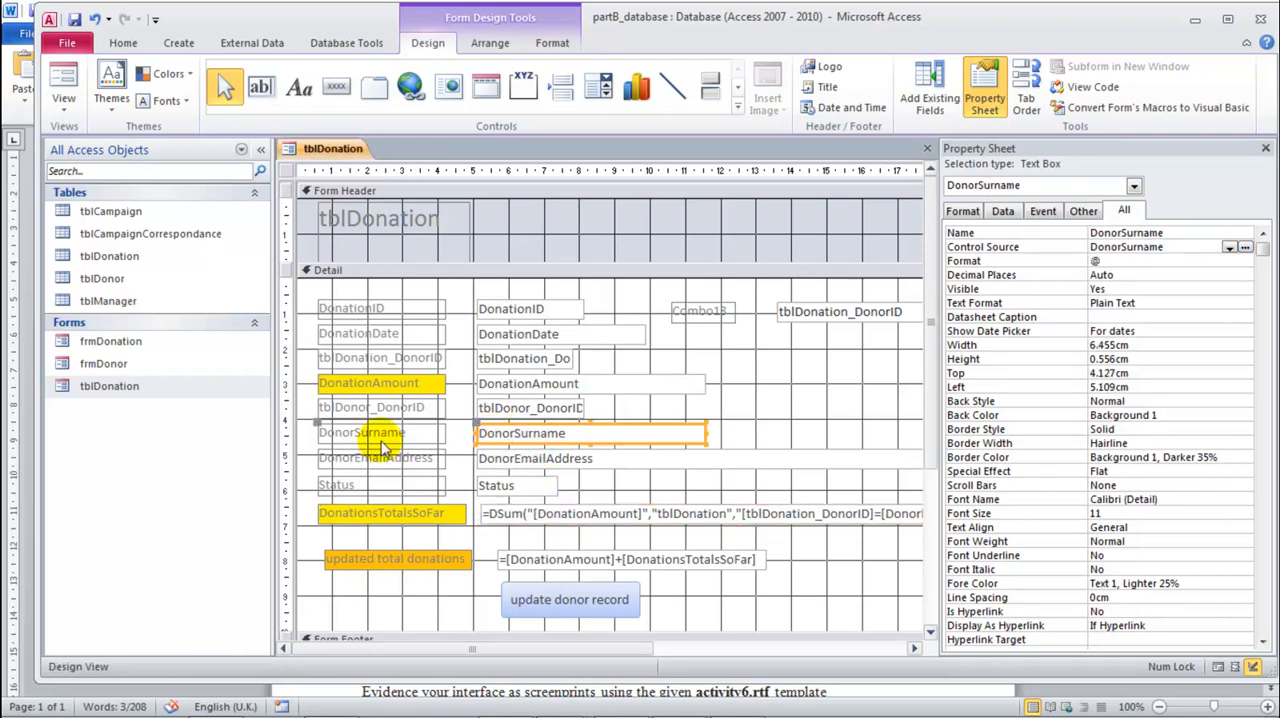
pyautogui.click(580, 433)
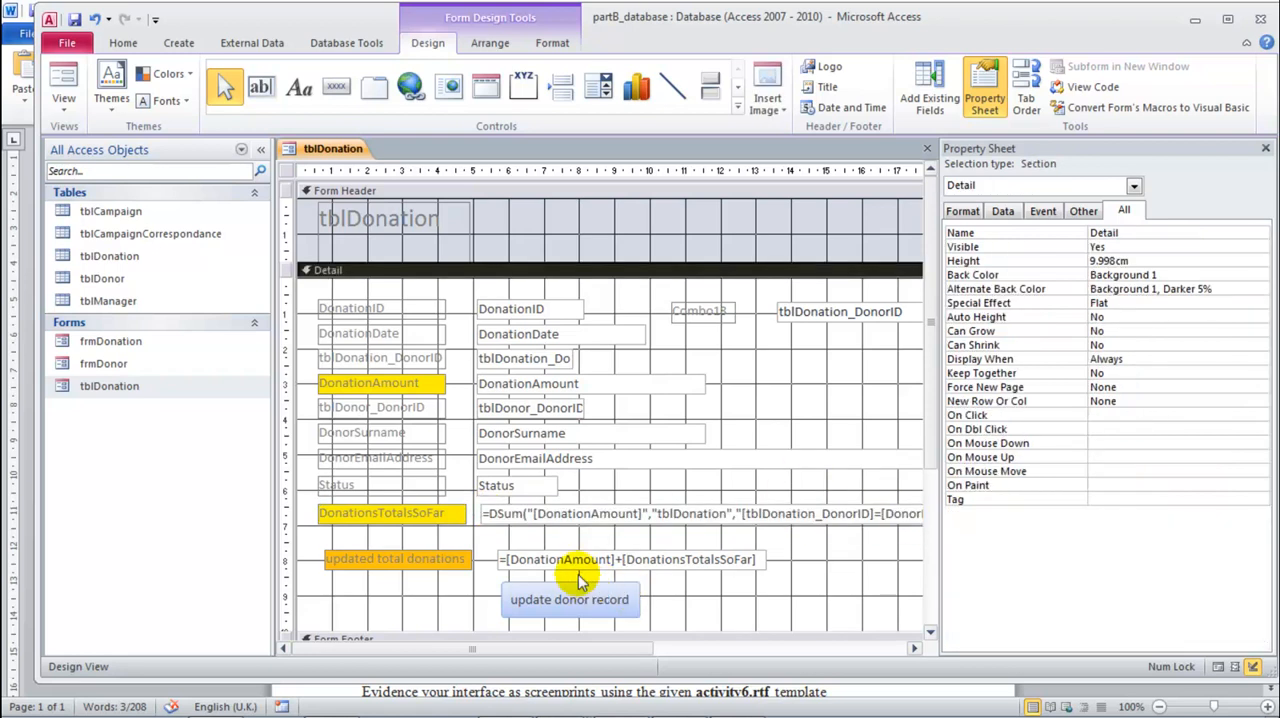
pyautogui.click(590, 383)
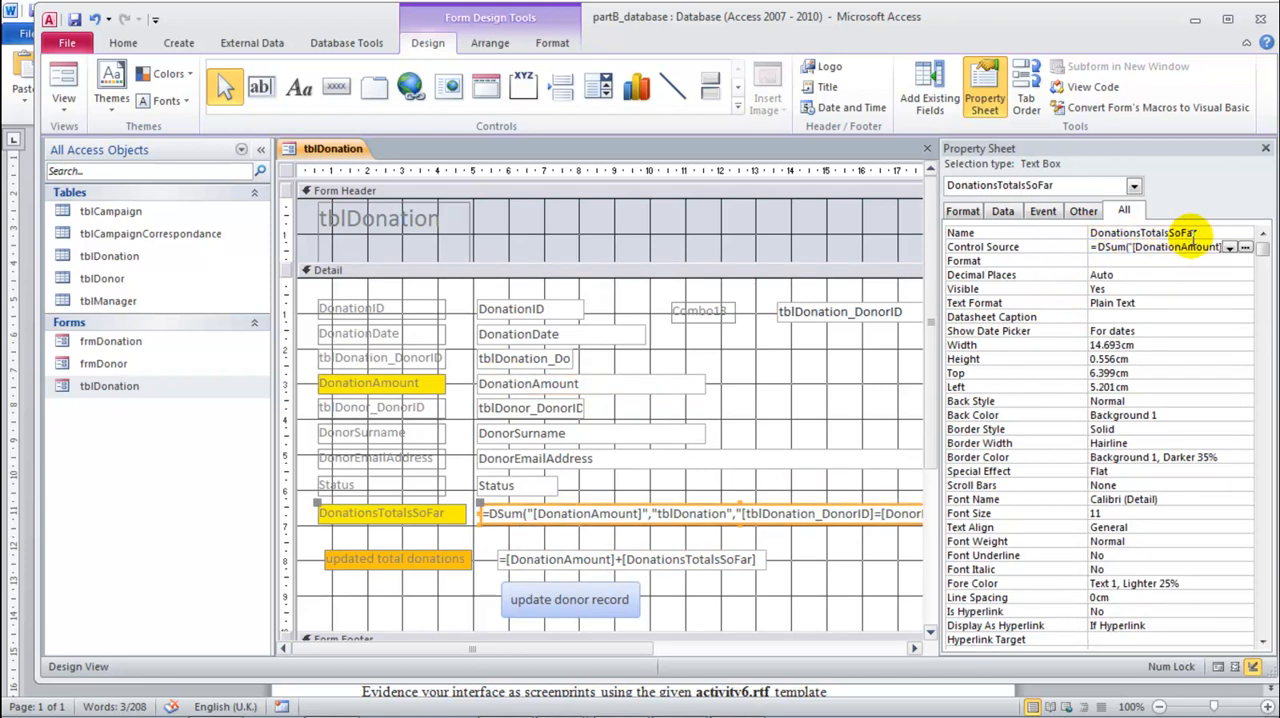
pyautogui.click(630, 559)
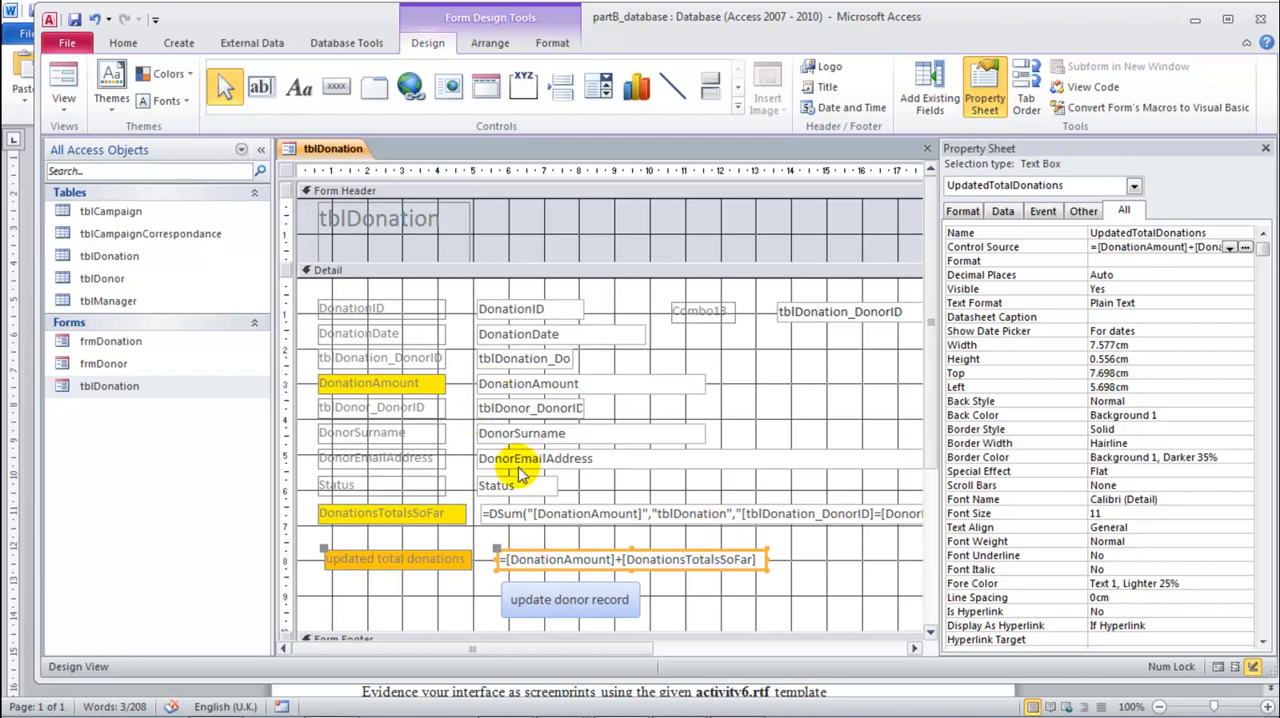
pyautogui.moveTo(540, 599)
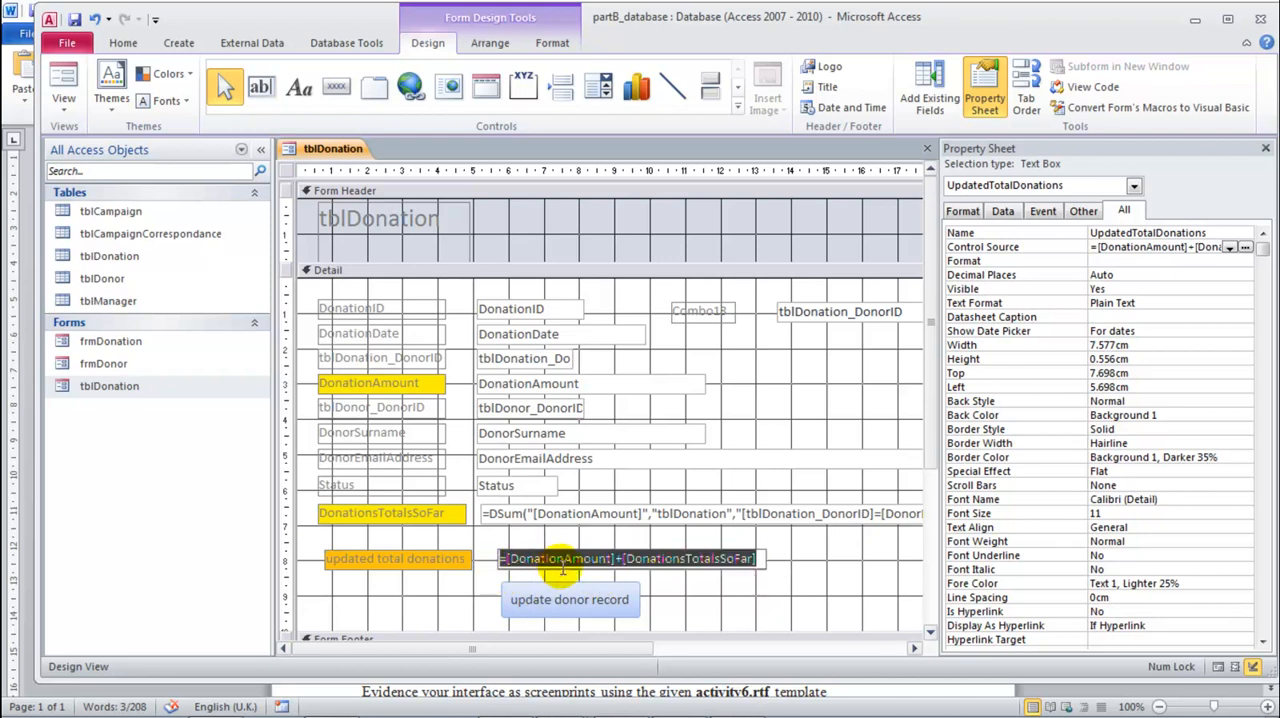
pyautogui.moveTo(560, 599)
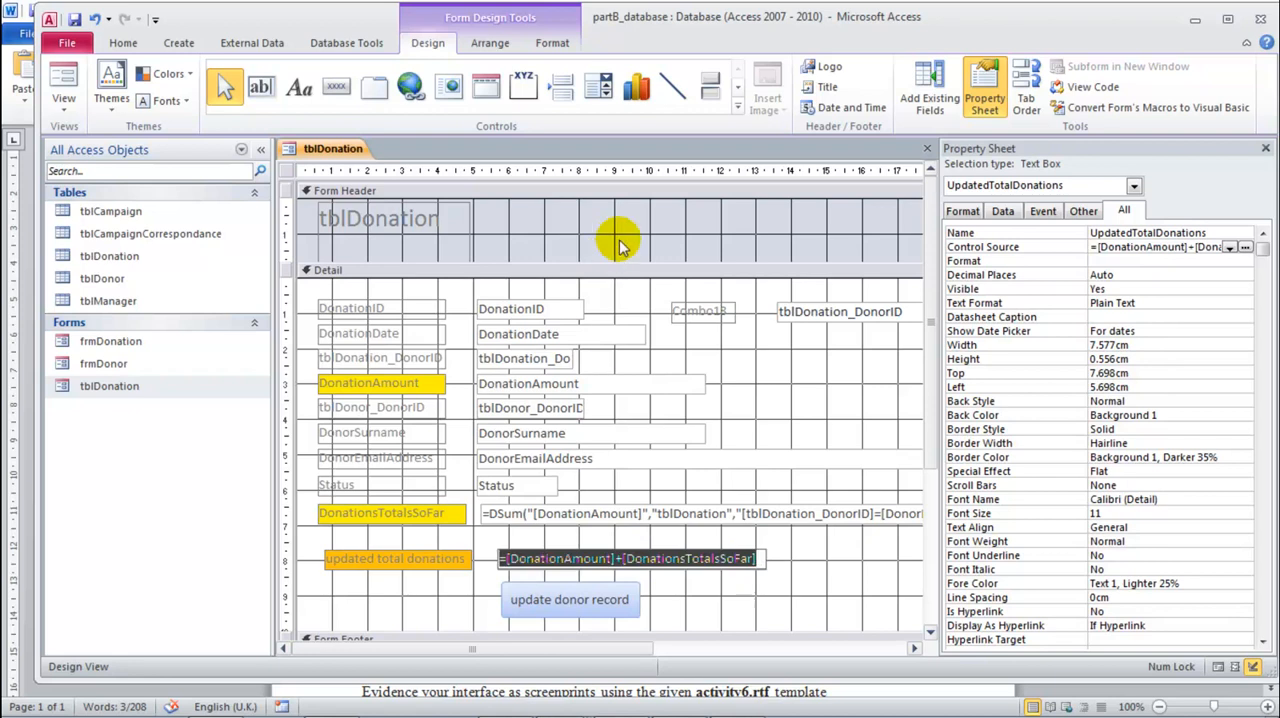
pyautogui.click(569, 599)
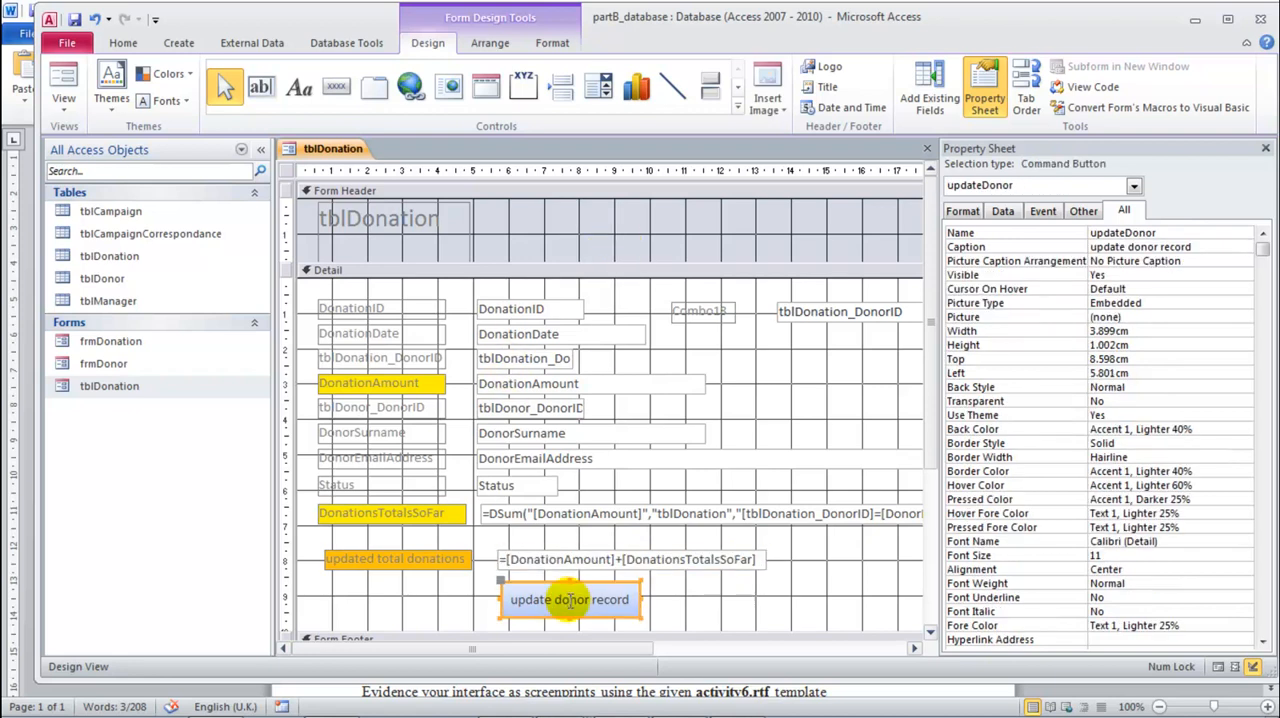
# Step: Create a Code Builder click event procedure for the update donor record button
pyautogui.click(569, 599)
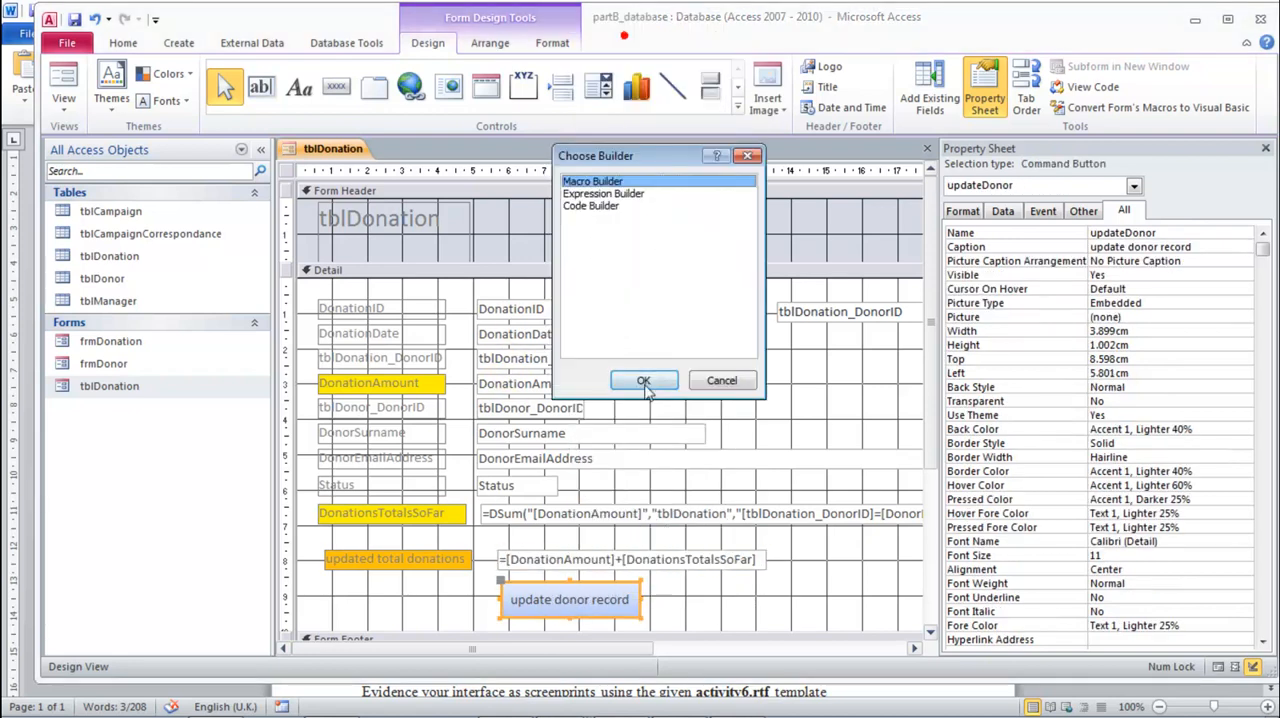
pyautogui.click(590, 205)
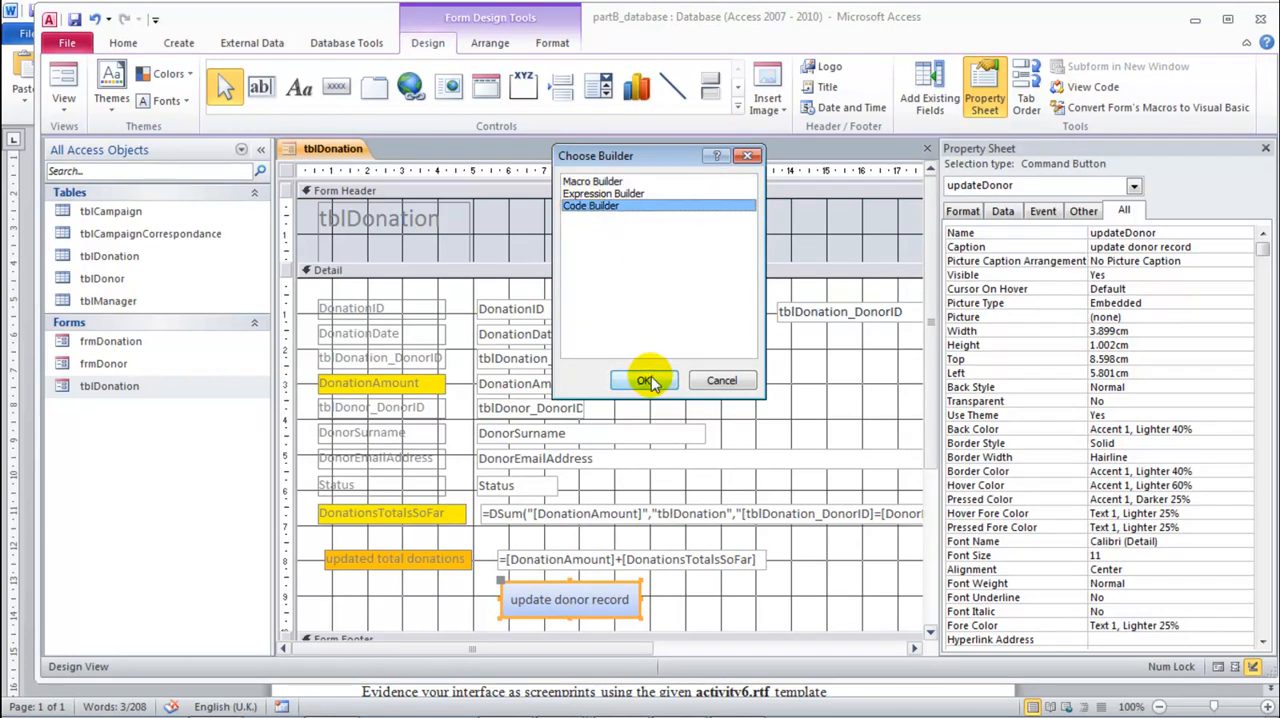
pyautogui.click(644, 380)
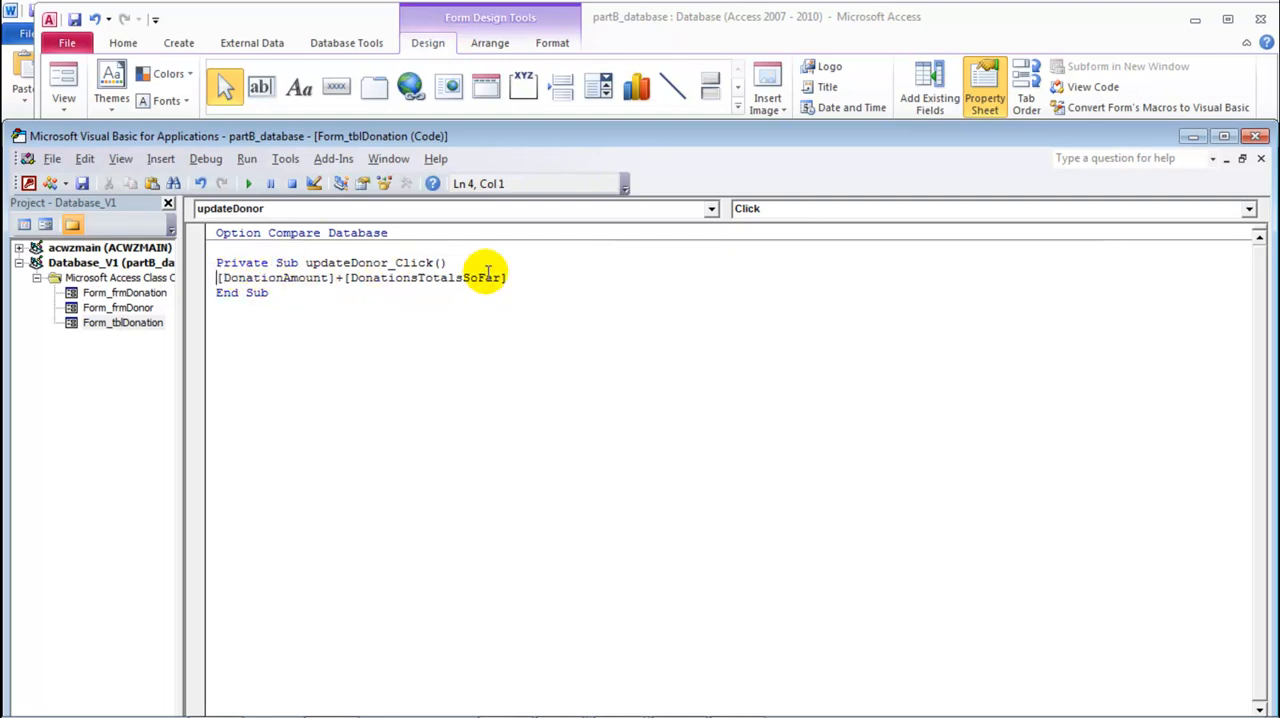
# Step: Write UpdatedTotalDonations = [DonationAmount] + [DonationsTotalsSoFar] in updateDonor_Click
pyautogui.write('=')
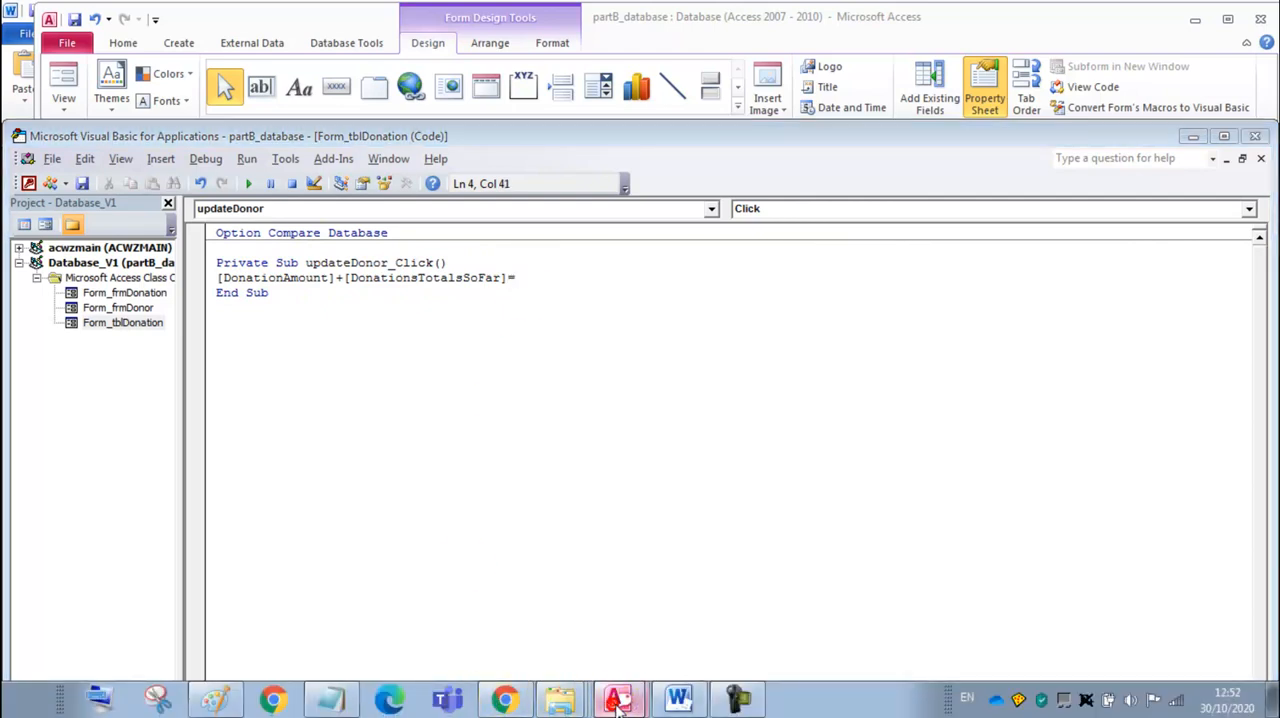
pyautogui.click(617, 698)
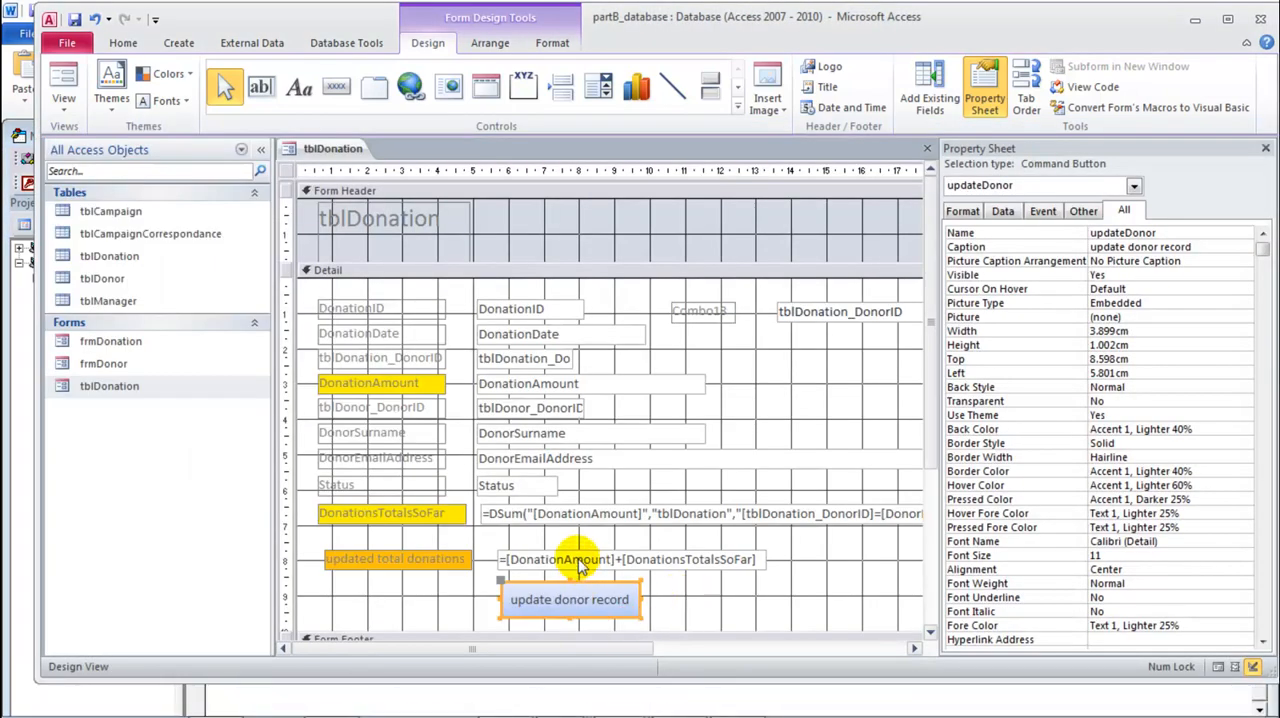
pyautogui.moveTo(570, 560)
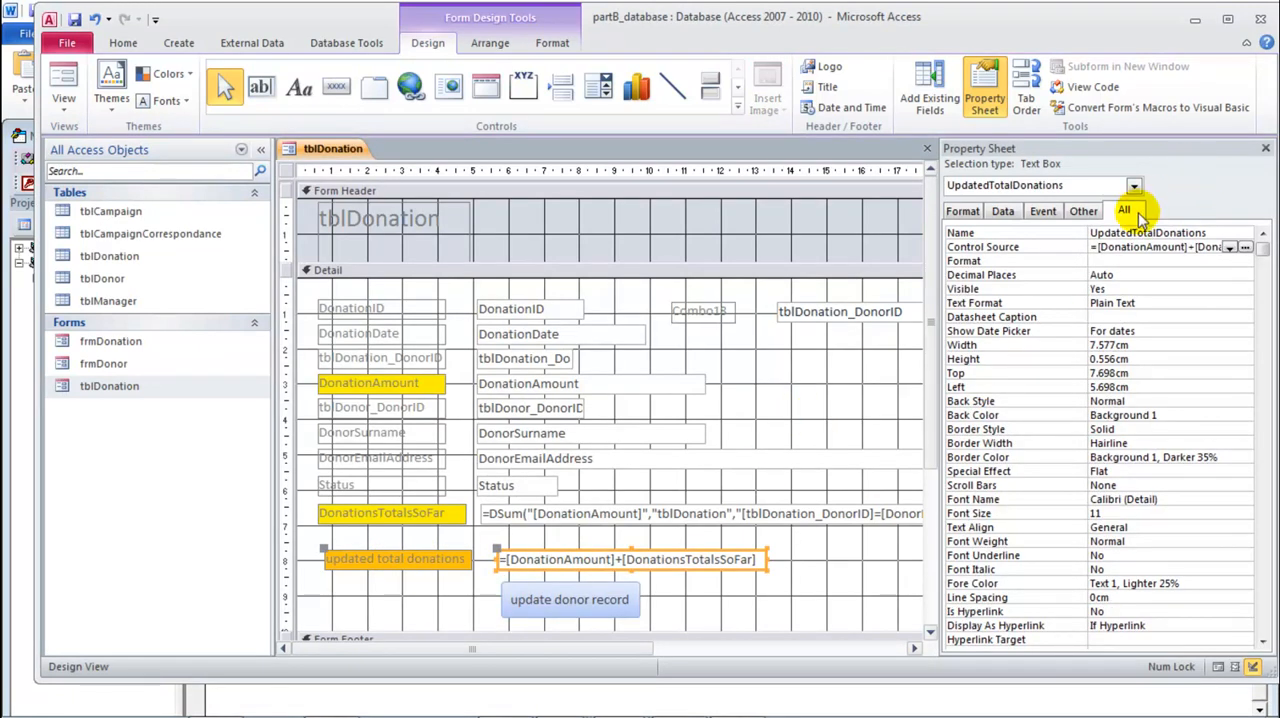
pyautogui.rightClick(1140, 233)
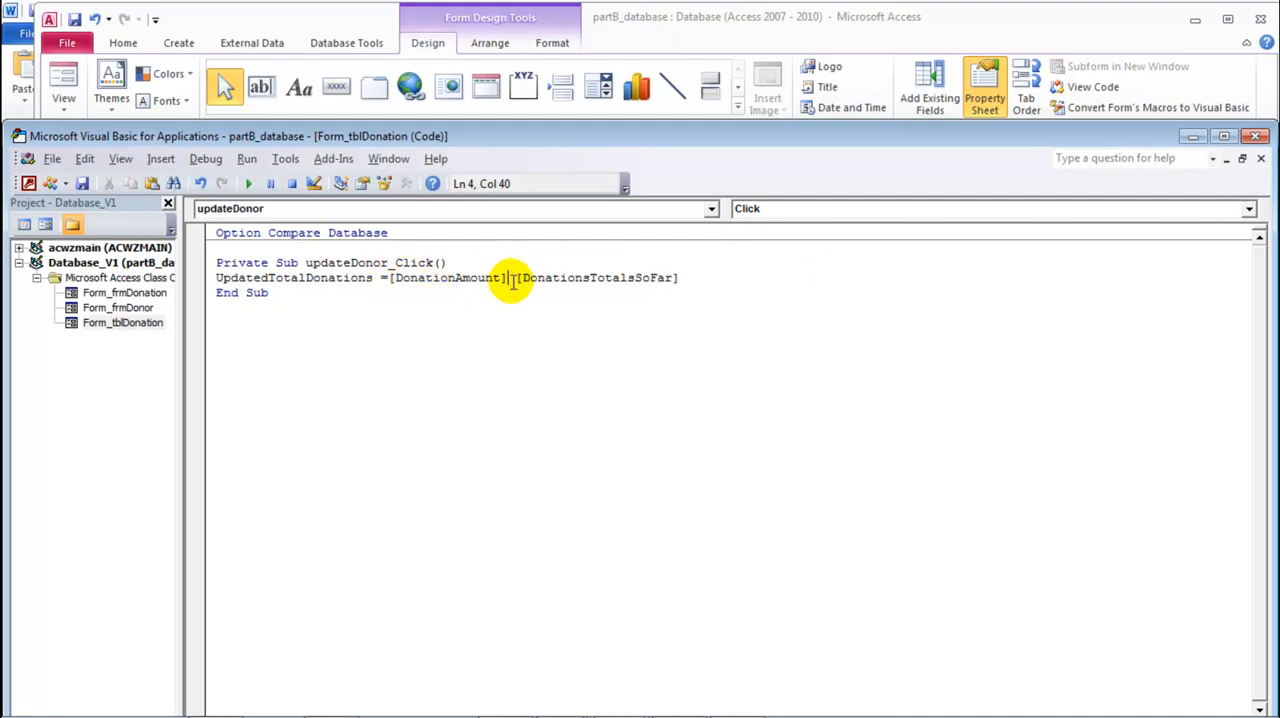
pyautogui.write('+')
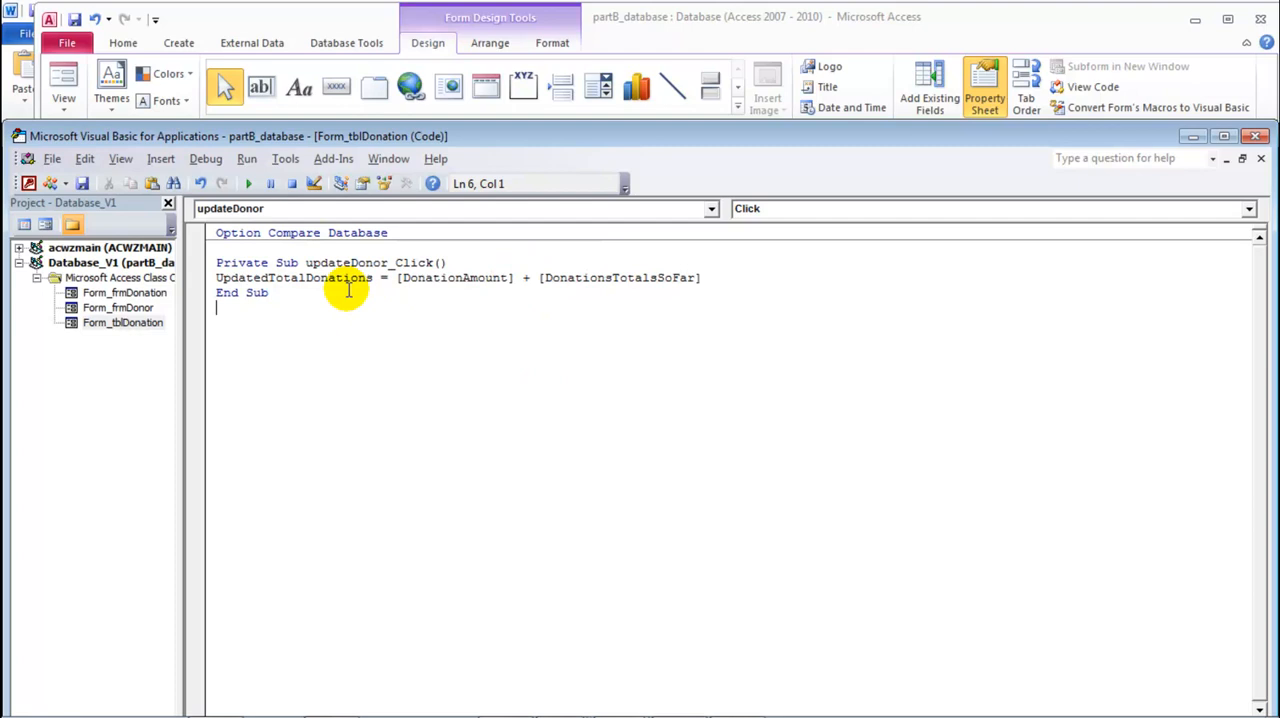
pyautogui.doubleClick(290, 278)
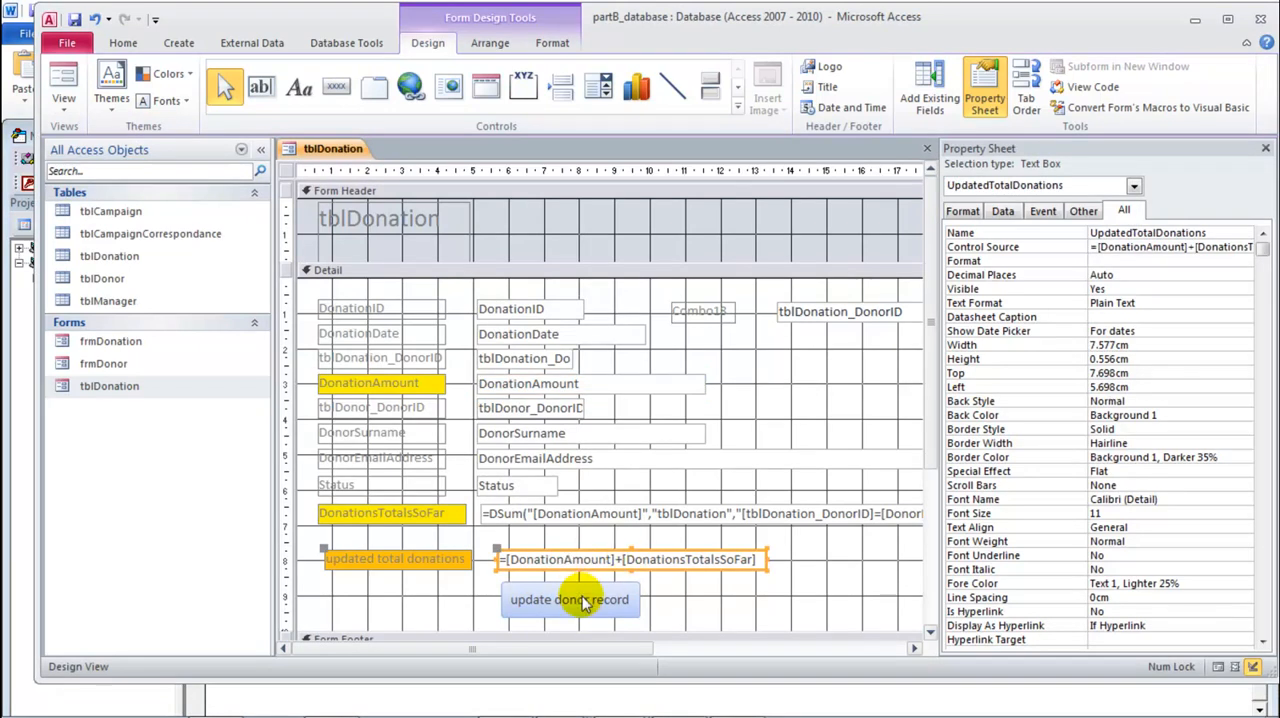
pyautogui.moveTo(570, 603)
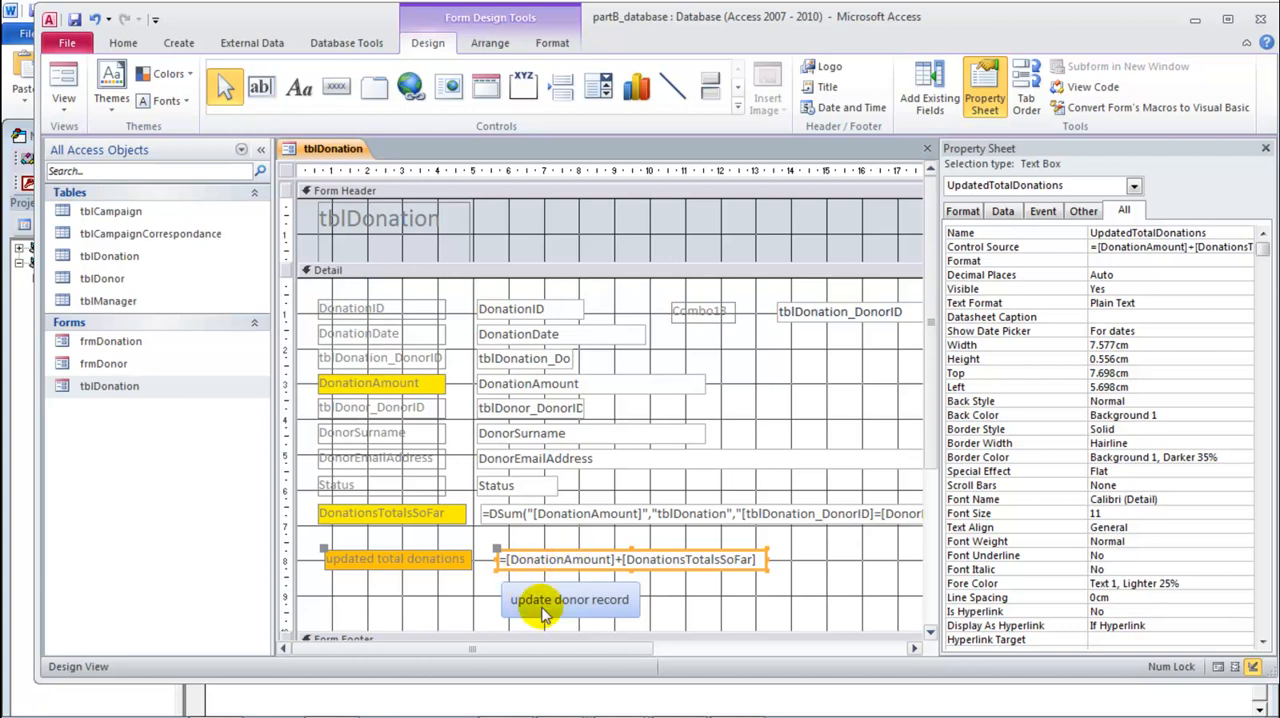
# Step: Clear the updated total donations box's Control Source so it is unbound
pyautogui.click(569, 599)
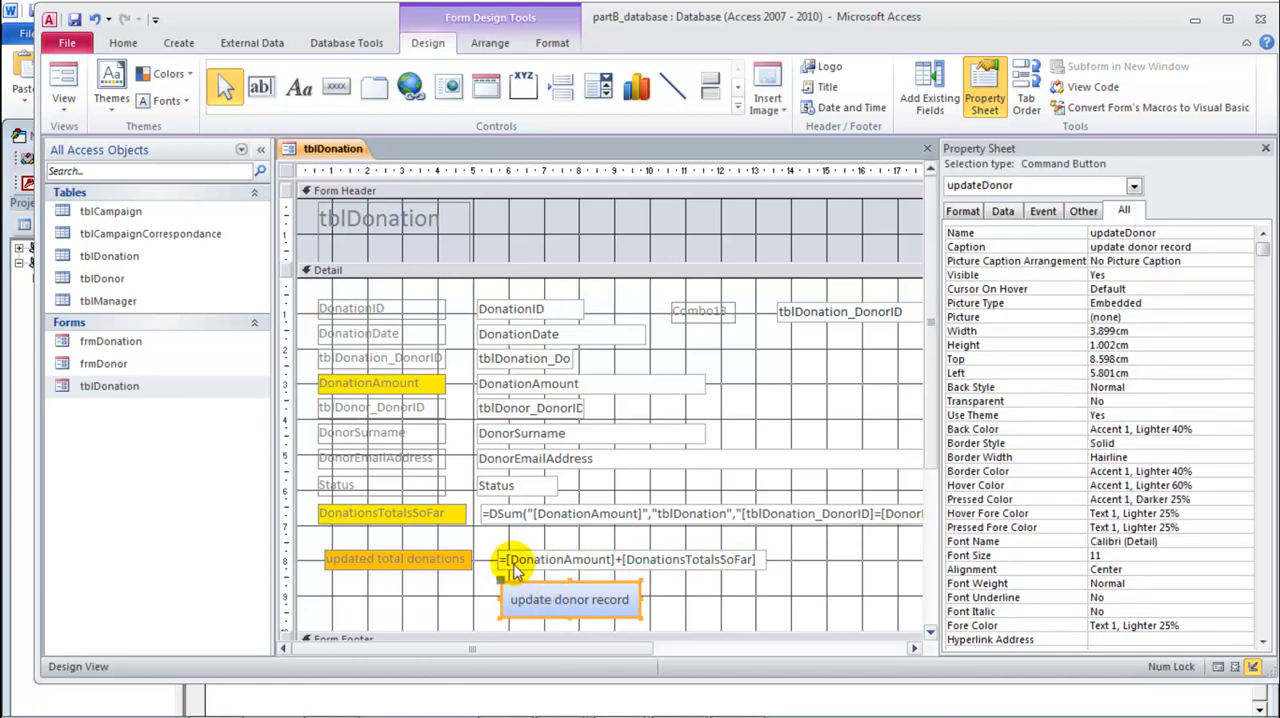
pyautogui.click(630, 559)
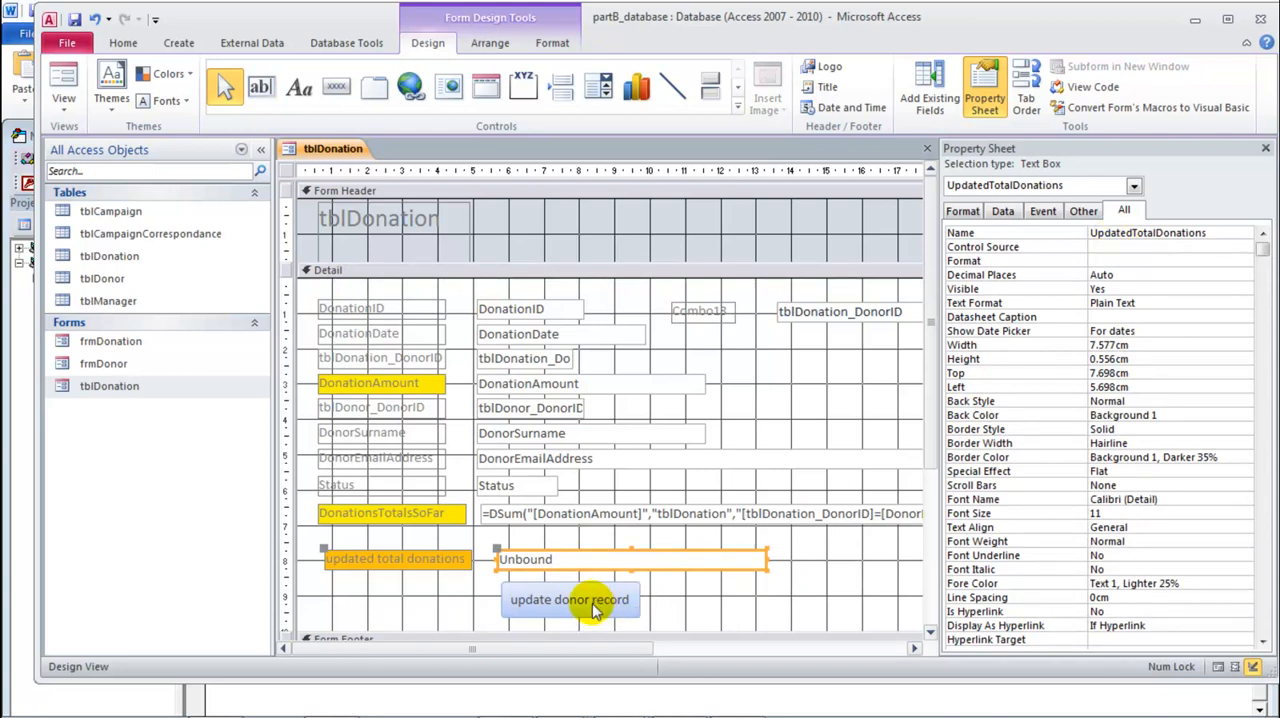
pyautogui.moveTo(567, 595)
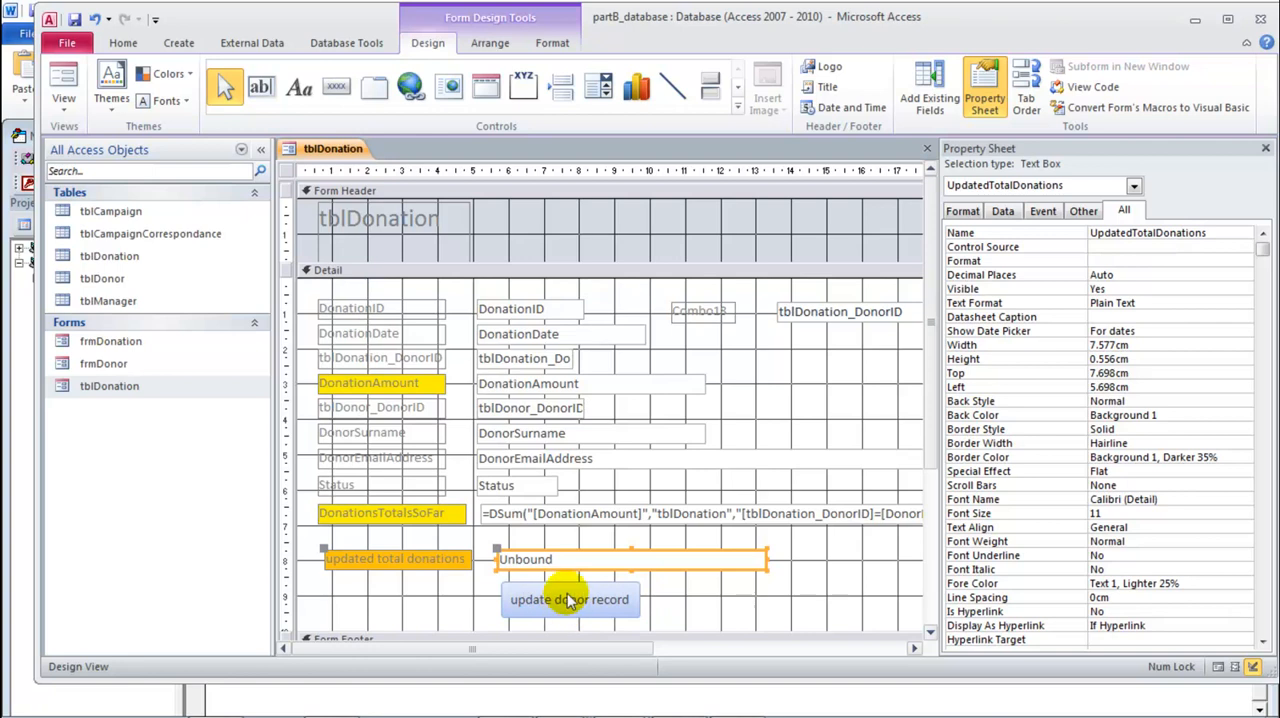
pyautogui.click(569, 599)
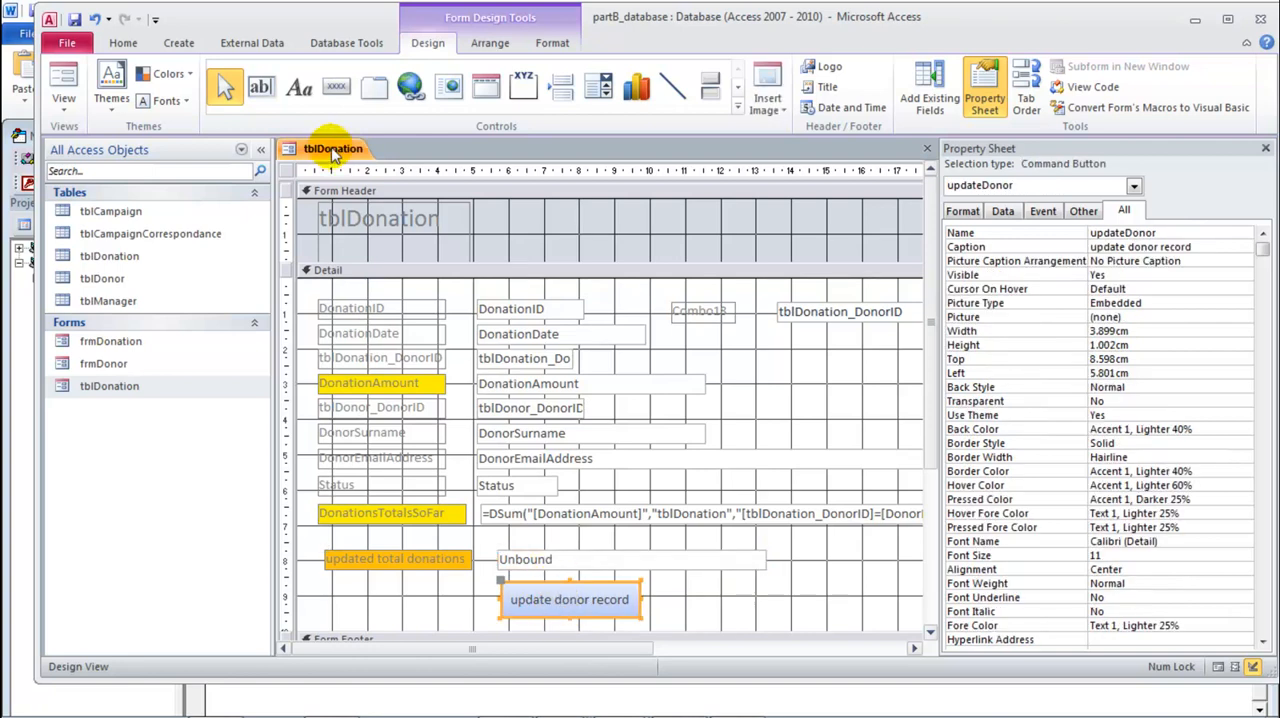
# Step: Test update donor record in Form View, getting 130, then return to Design View
pyautogui.rightClick(320, 148)
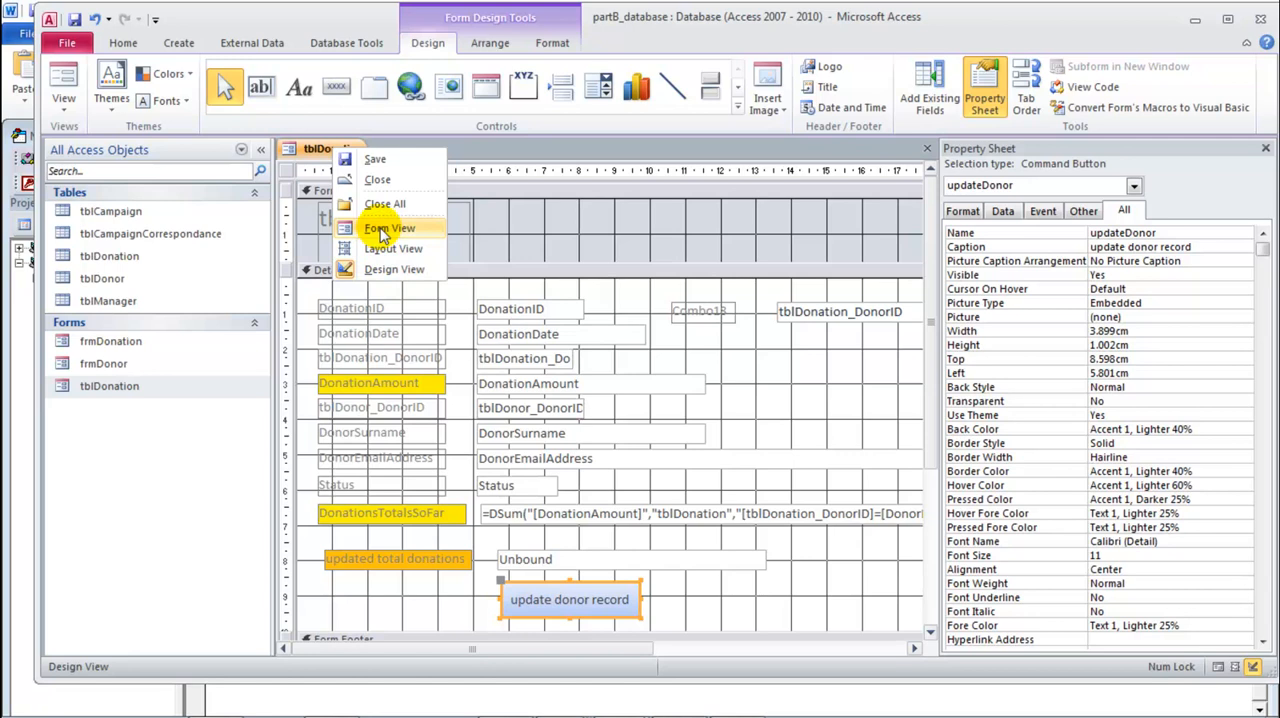
pyautogui.click(390, 228)
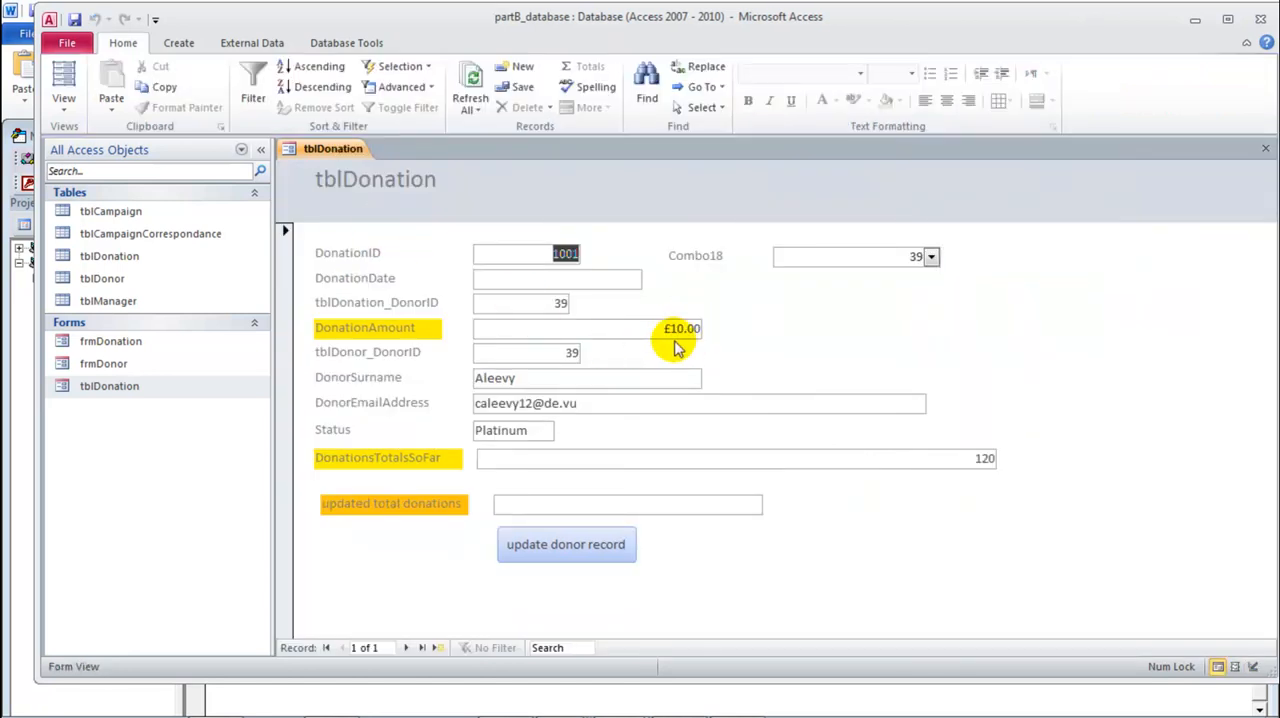
pyautogui.moveTo(665, 544)
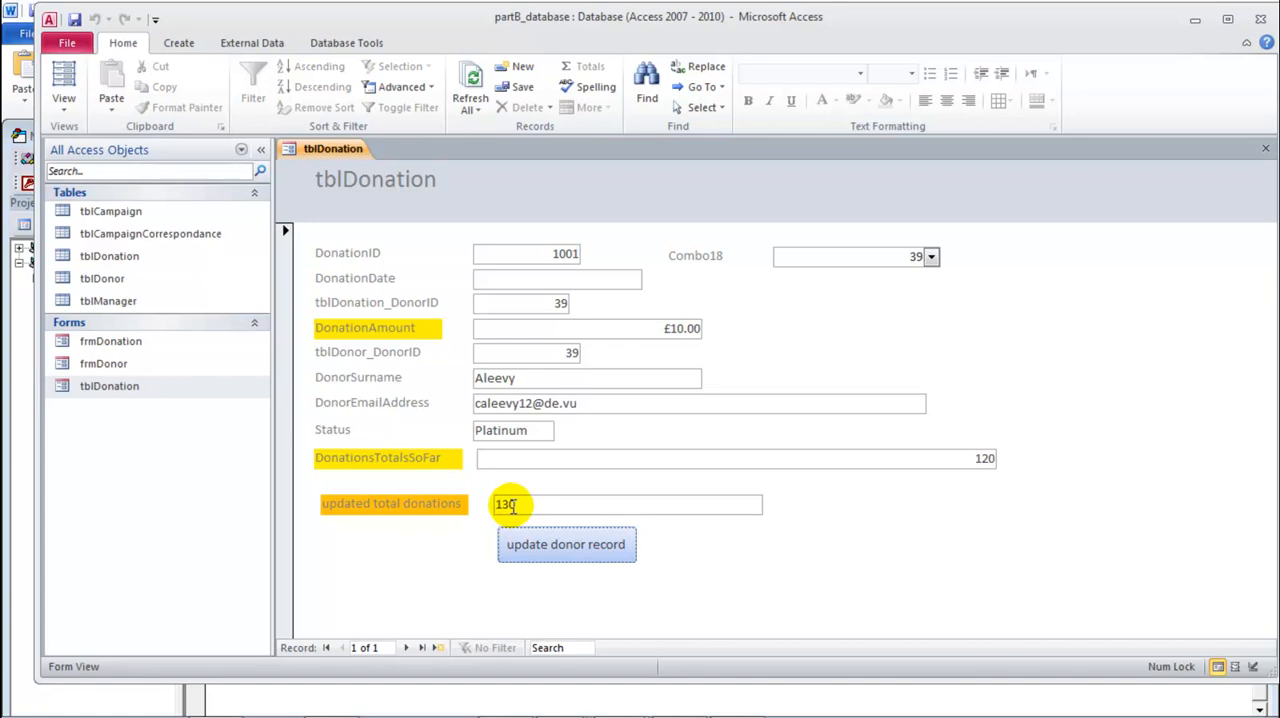
pyautogui.rightClick(332, 148)
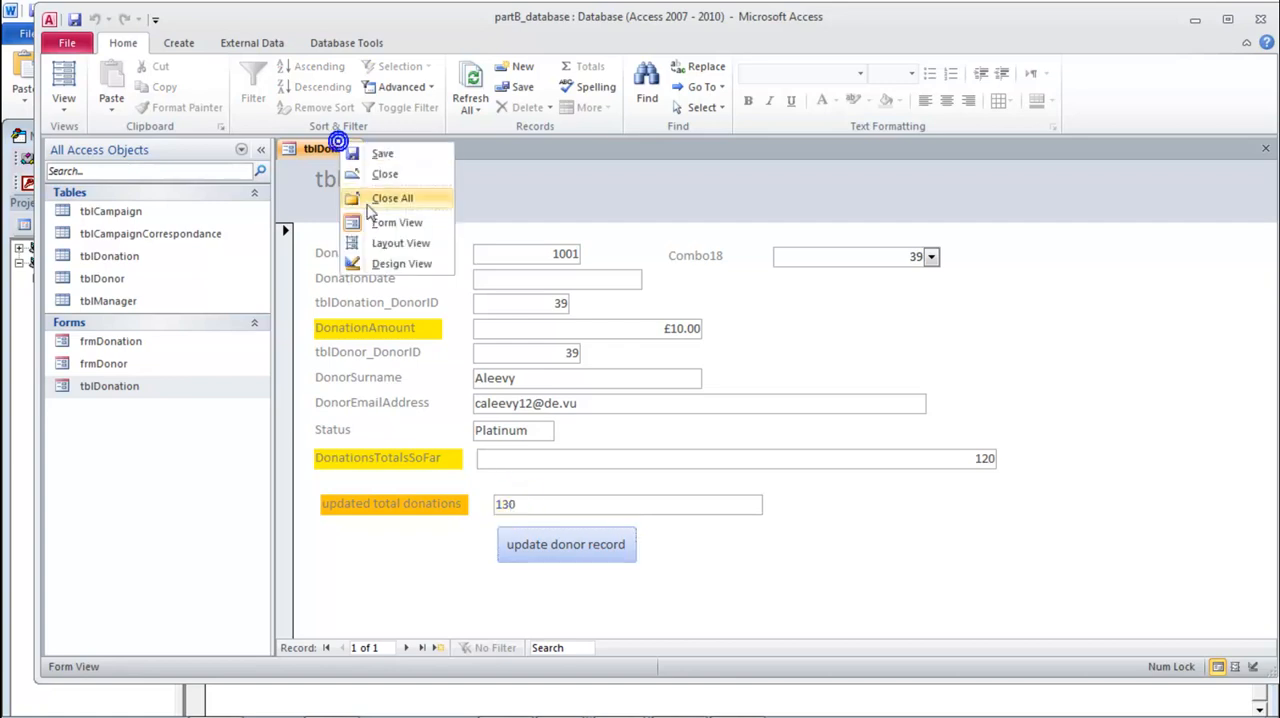
pyautogui.click(401, 263)
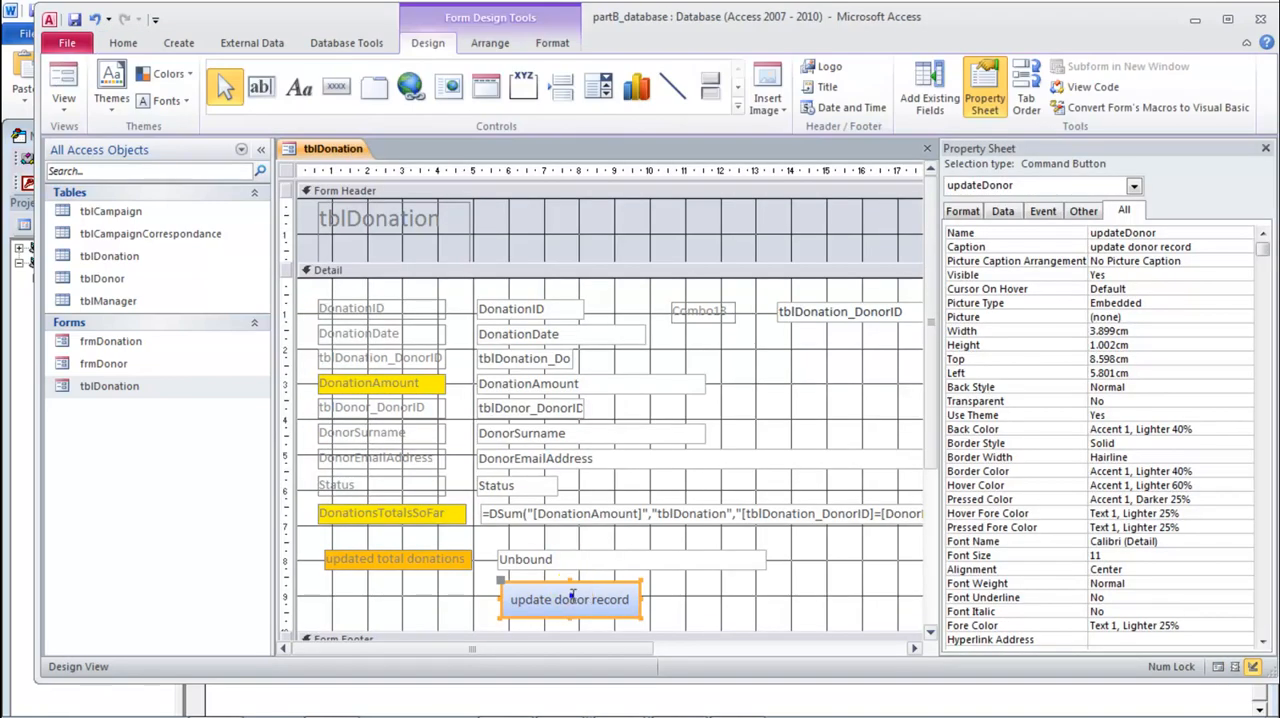
# Step: Remove the square brackets from the update donor record button's click code, then close the VBA editor
pyautogui.rightClick(569, 599)
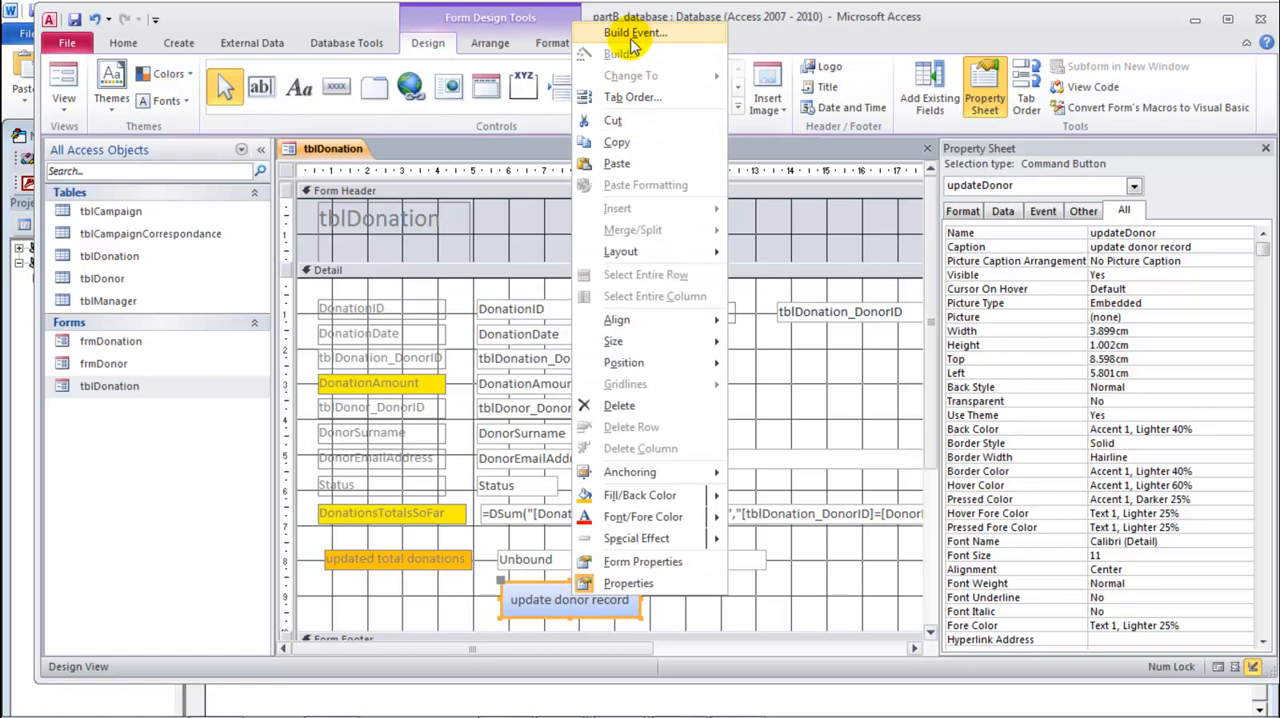
pyautogui.click(634, 33)
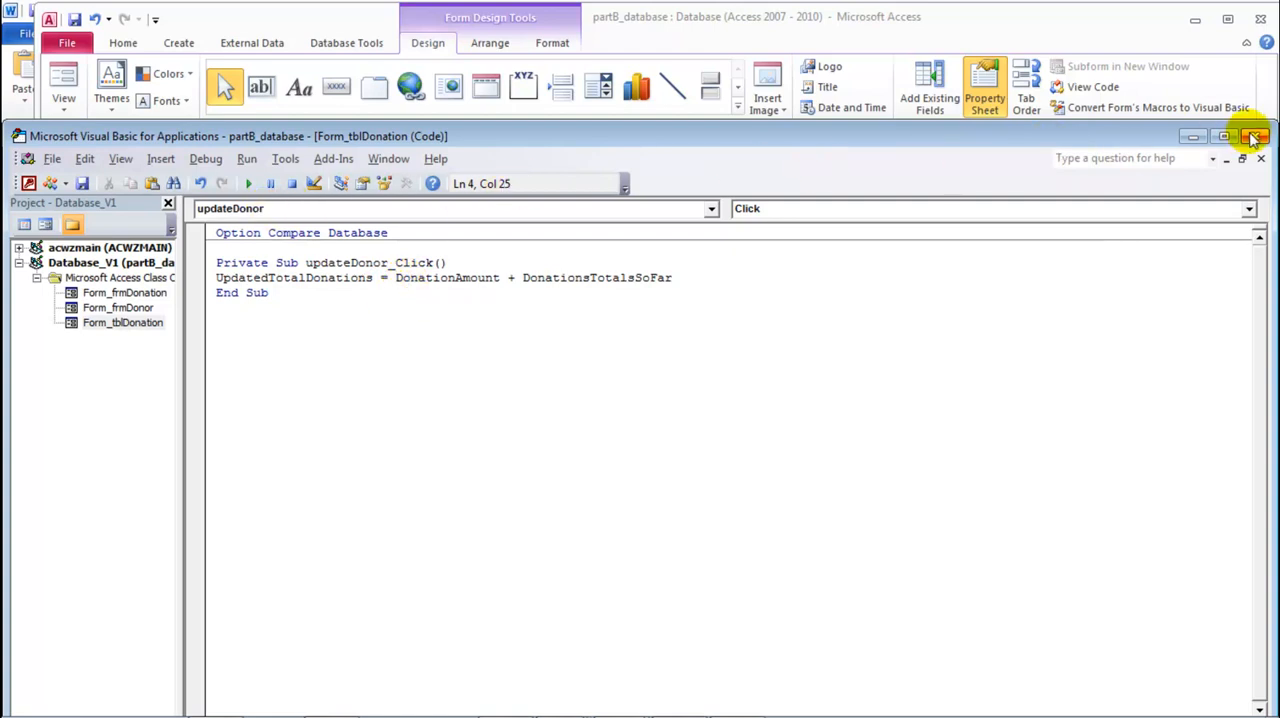
pyautogui.click(1256, 136)
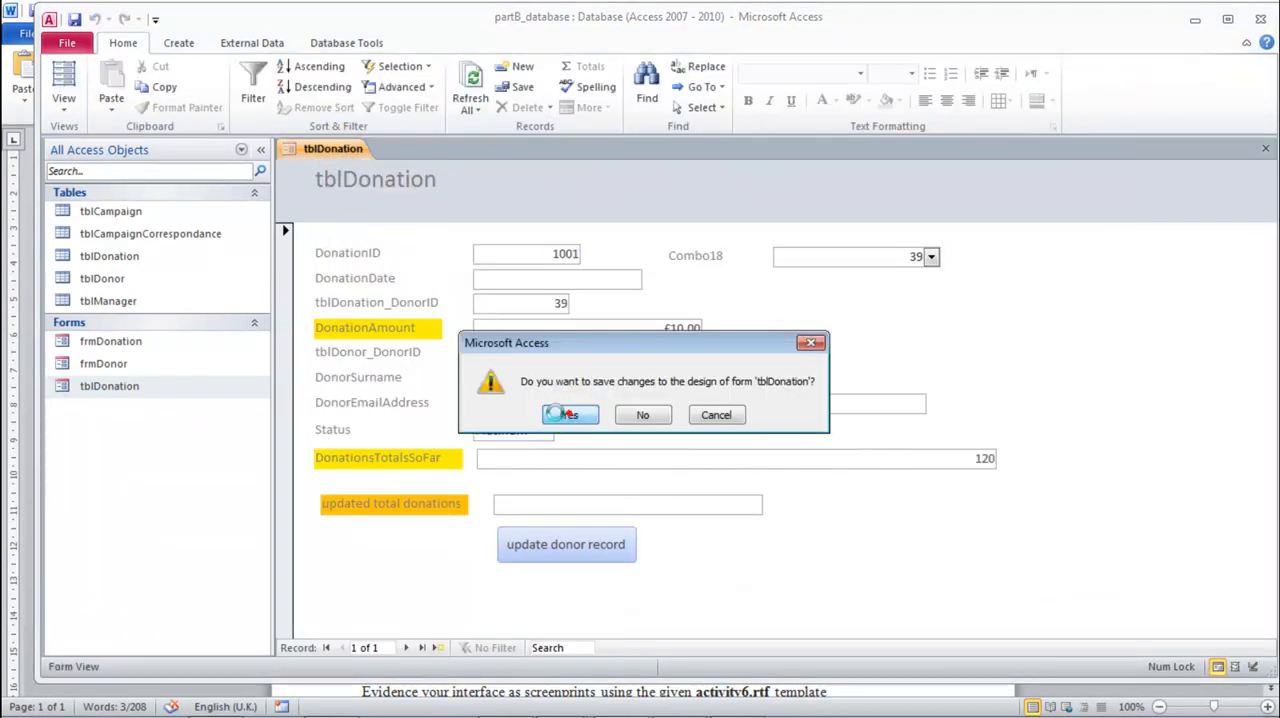
# Step: Save the tblDonation design and enter 10 and 130 into new donation record 1002
pyautogui.click(570, 414)
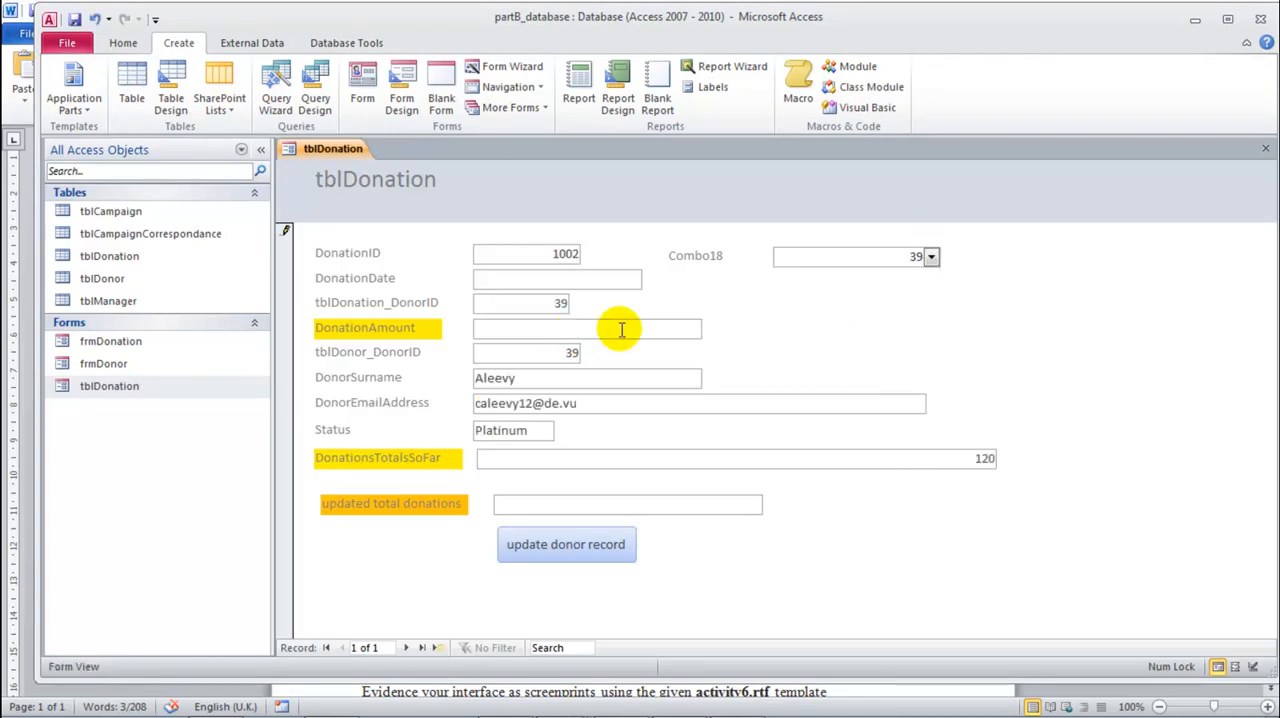
pyautogui.write('10.00')
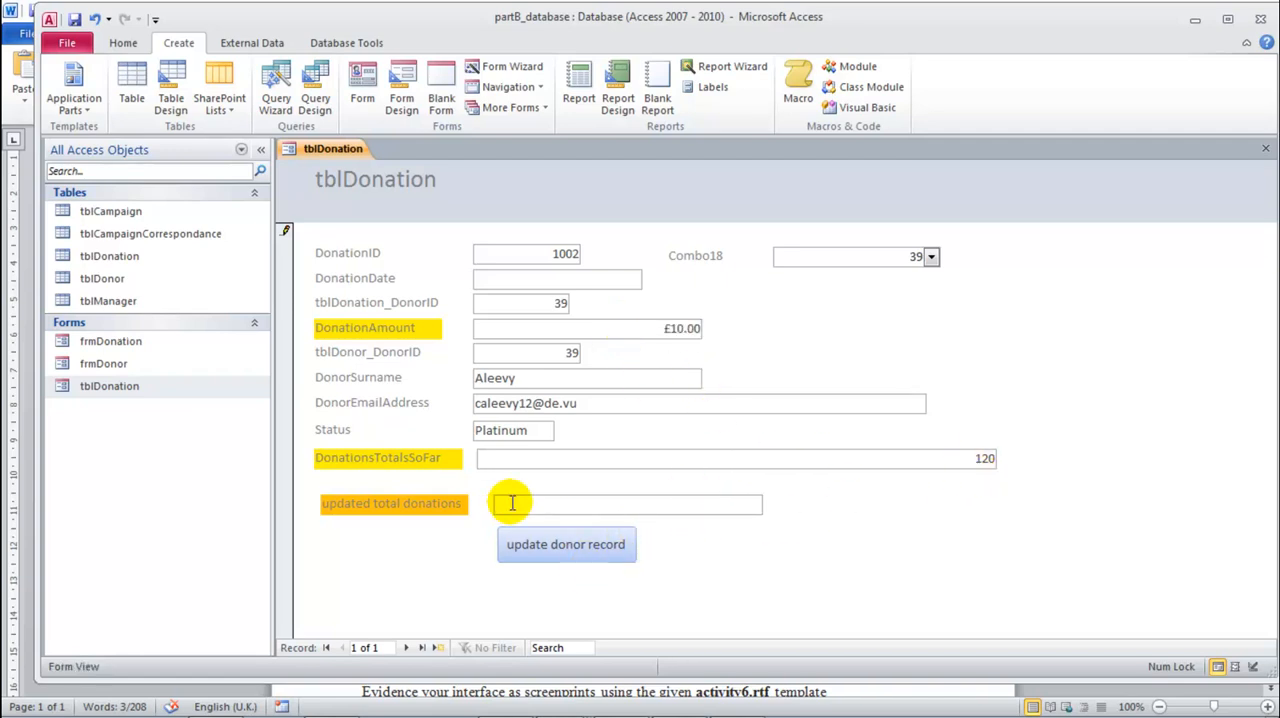
pyautogui.write('130')
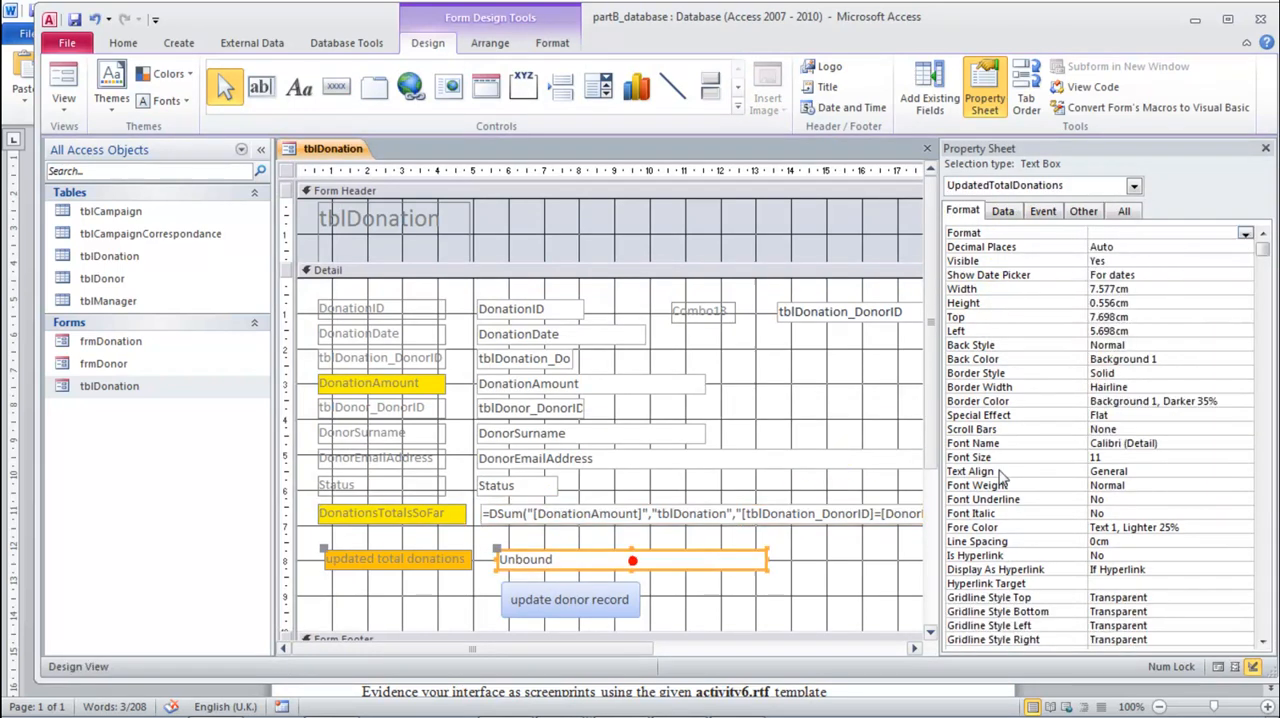
# Step: Set the UpdatedTotalDonations text box's Format property to Currency
pyautogui.click(1245, 232)
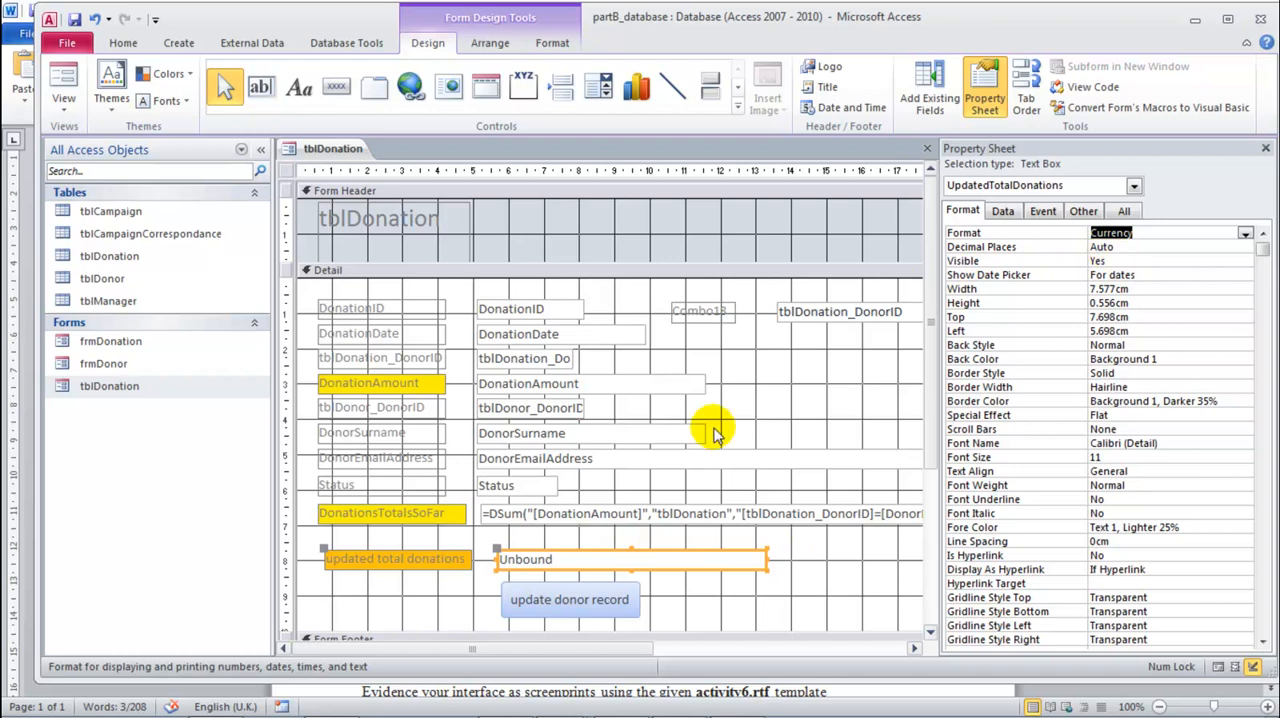
pyautogui.moveTo(752, 397)
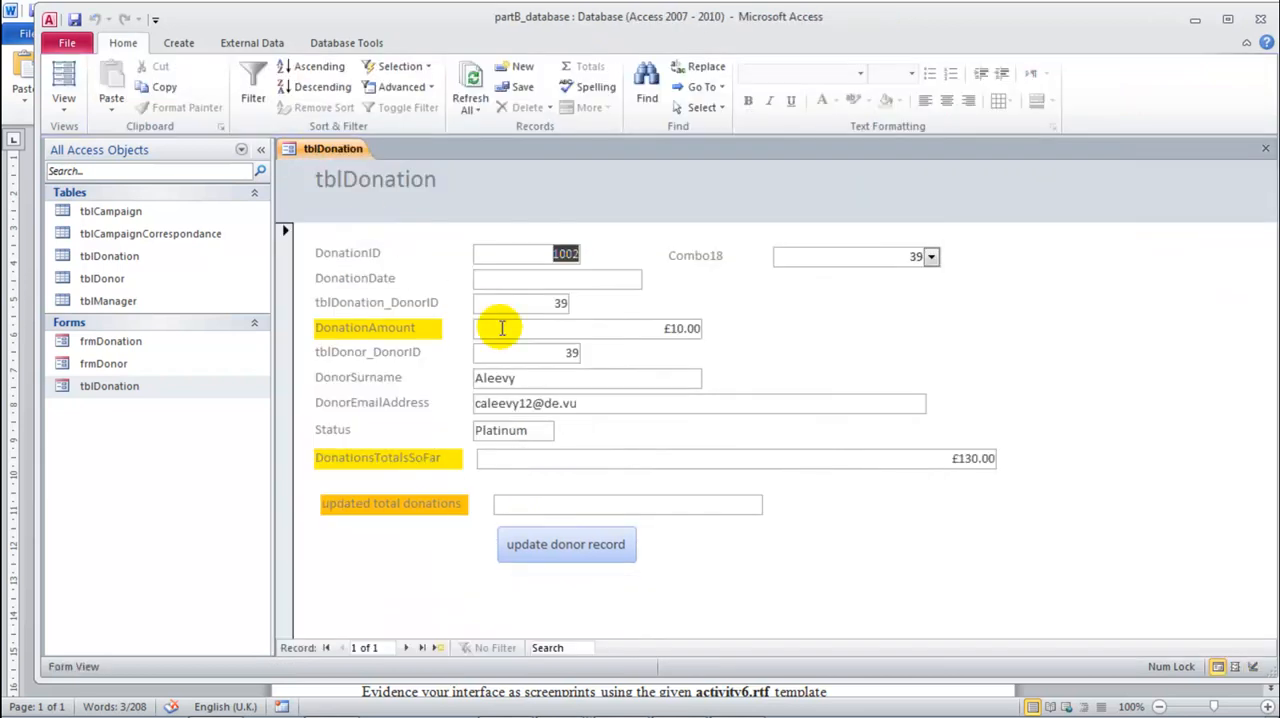
pyautogui.moveTo(535, 478)
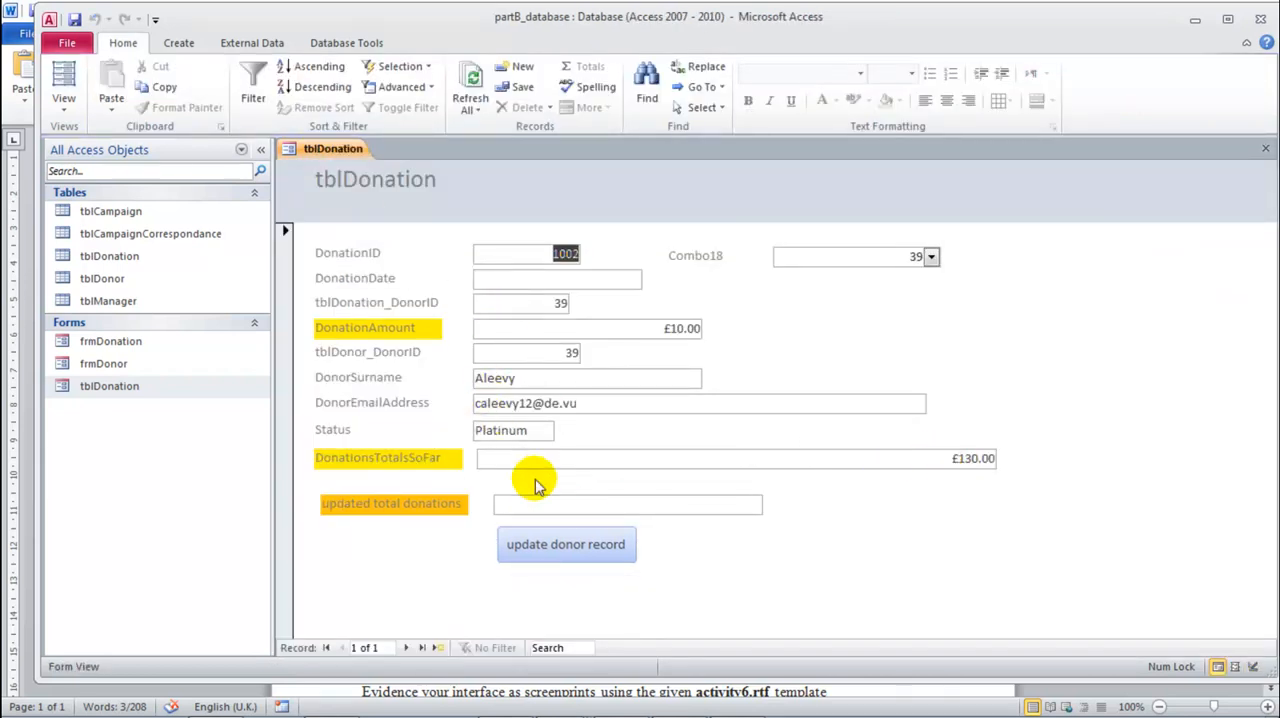